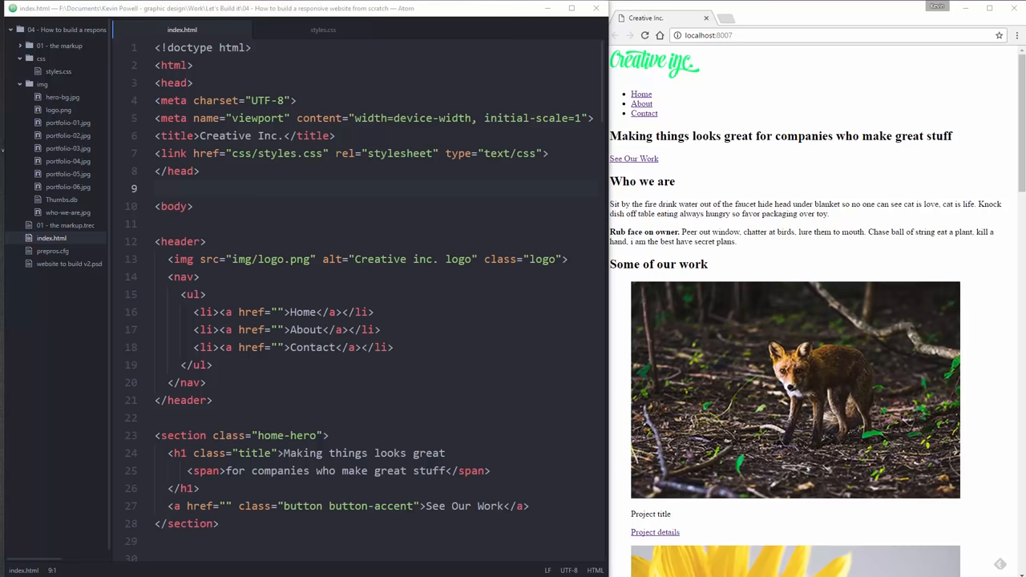
pyautogui.click(324, 29)
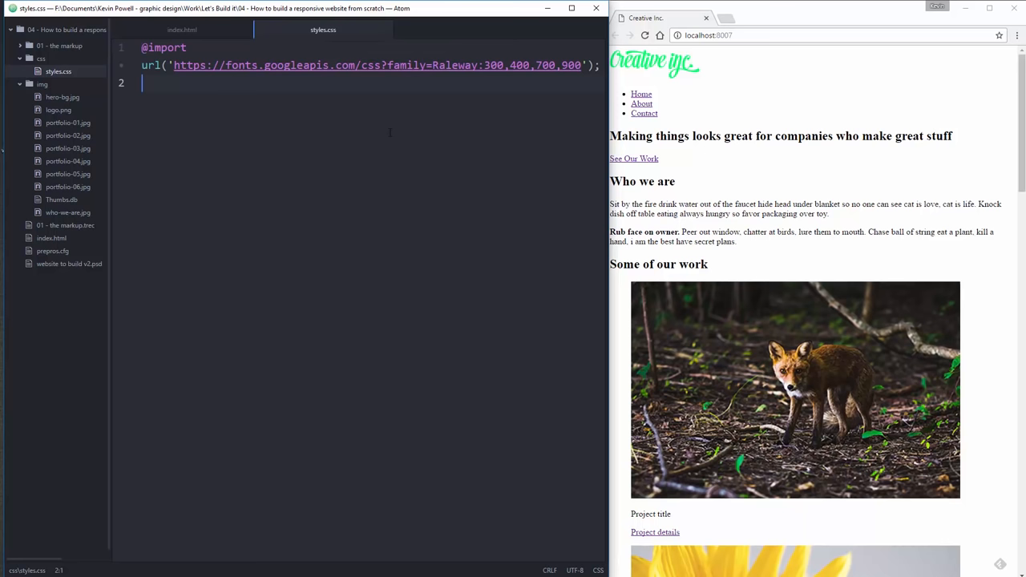
pyautogui.doubleClick(455, 64)
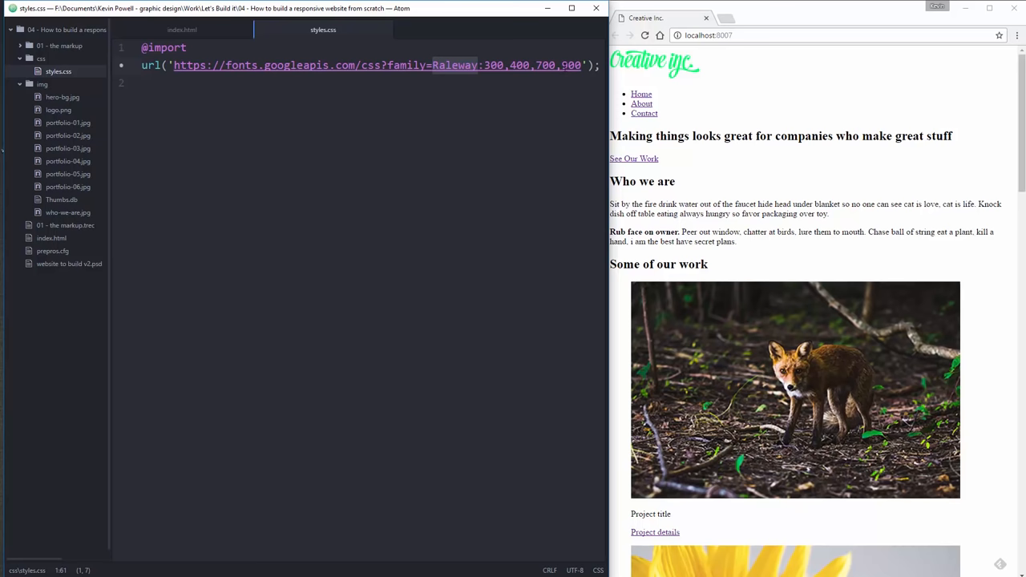
pyautogui.press('enter')
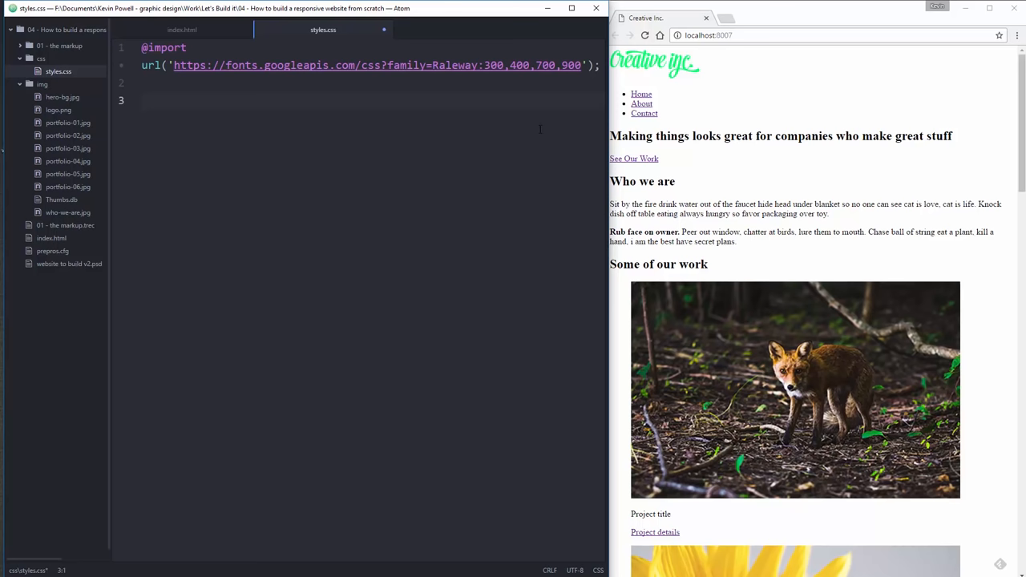
# Add a body rule with margin 0, font-family 'Raleway', sans-serif, and text-align center.
pyautogui.write('body {')
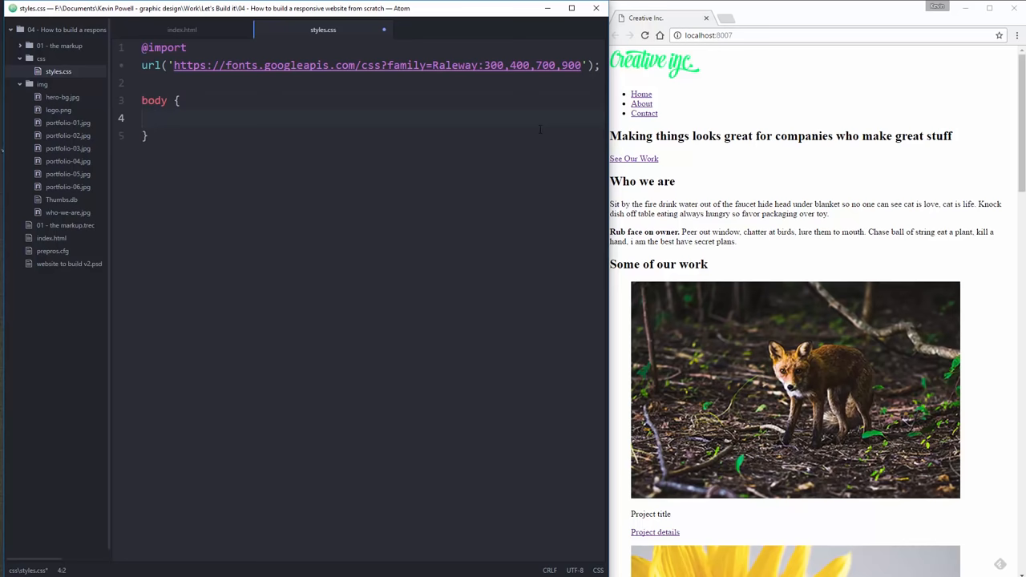
pyautogui.write('margin: 0;')
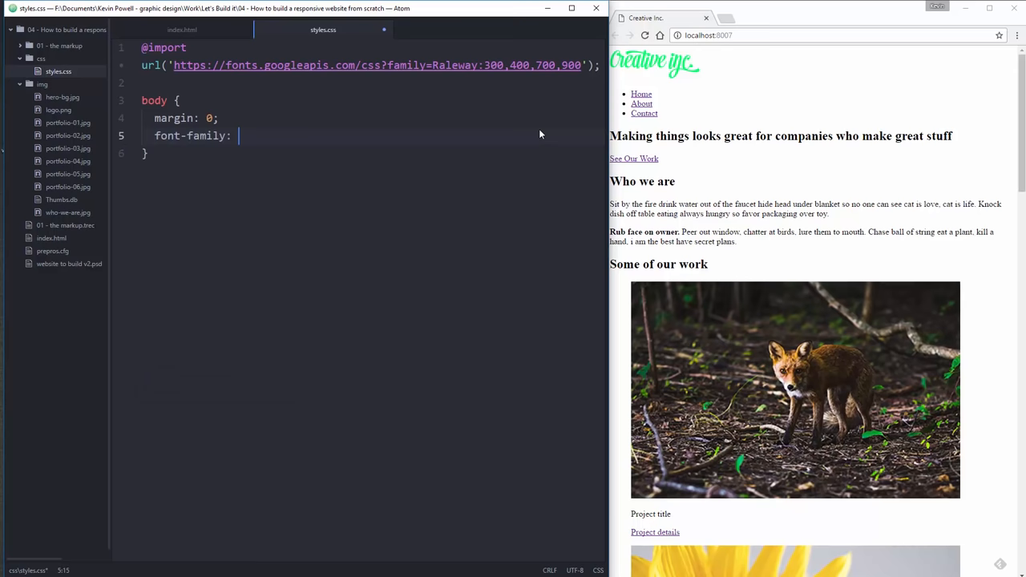
pyautogui.write("'Raleway'")
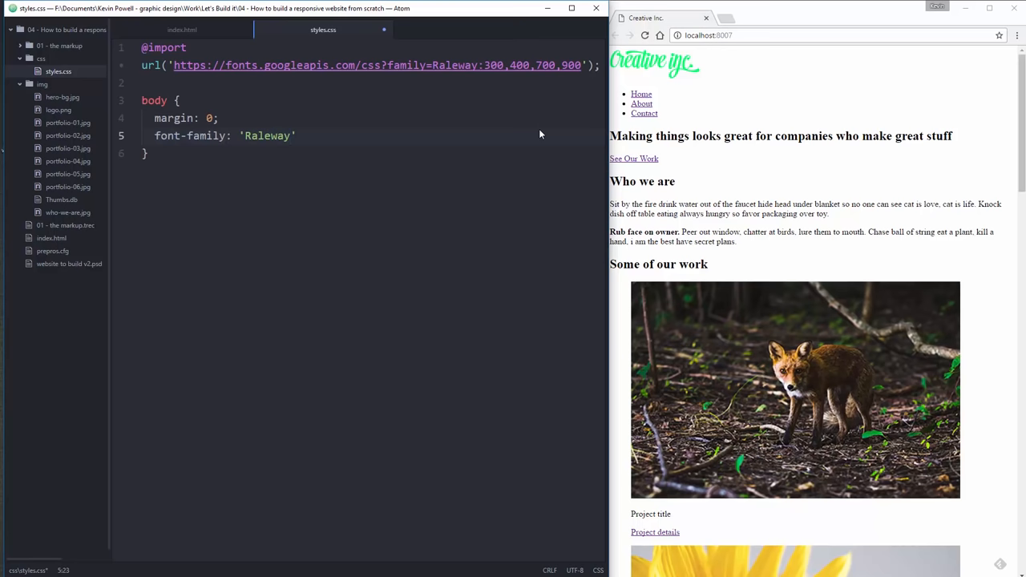
pyautogui.write(', sans-serif;')
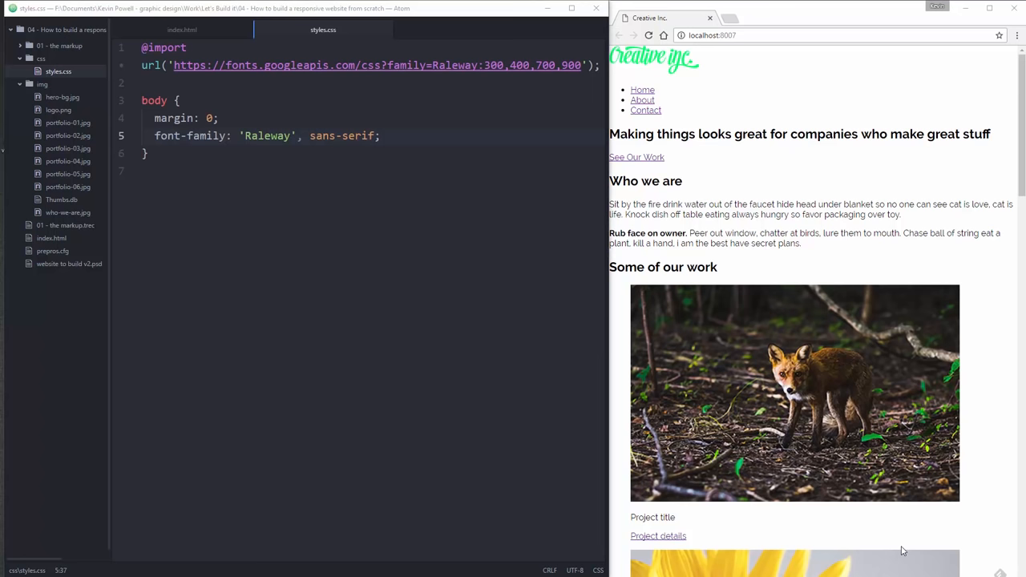
pyautogui.write('text-align: center;')
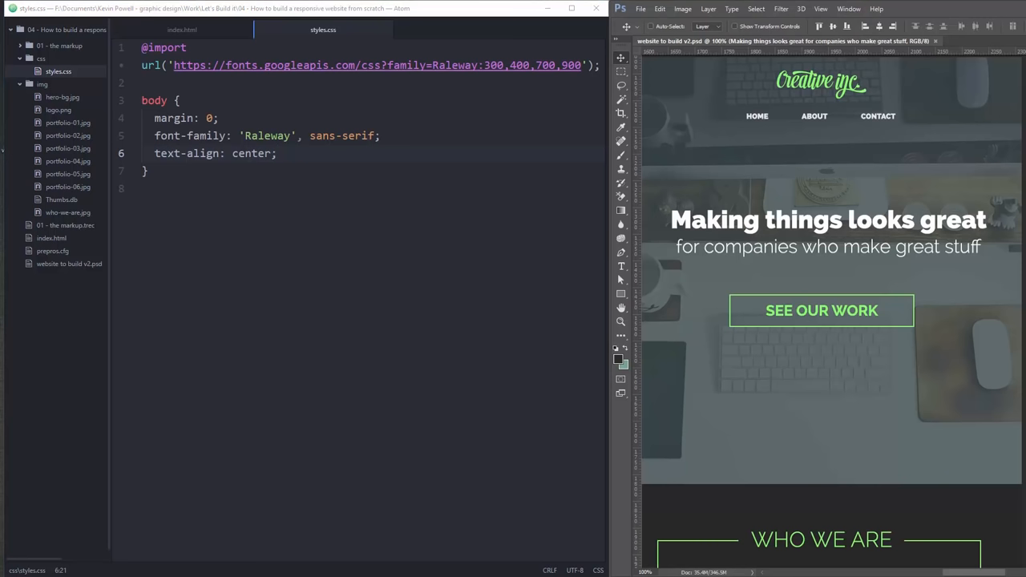
pyautogui.scroll(-3)
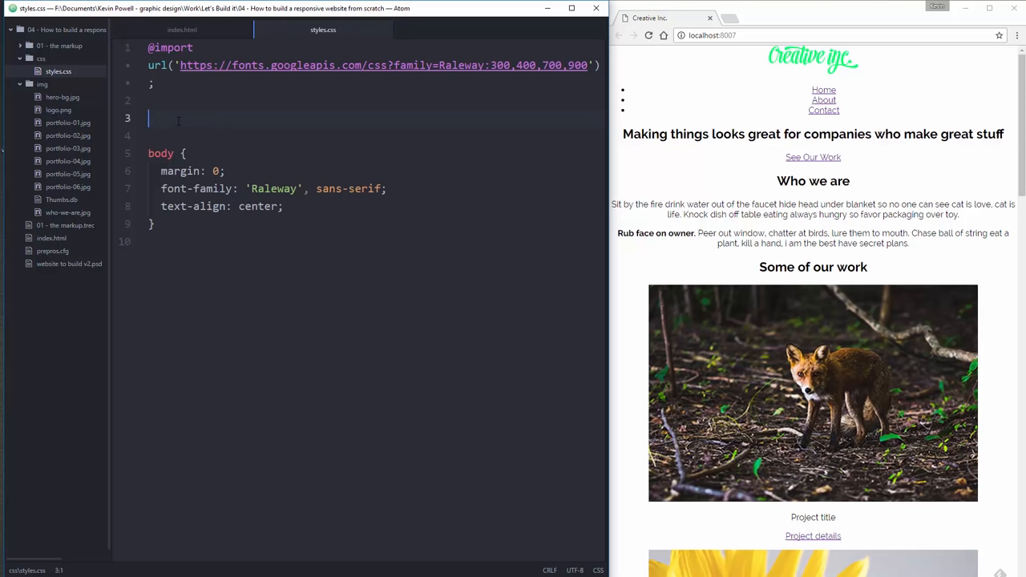
# Add a universal * rule setting box-sizing: border-box above the body rule.
pyautogui.write('* {}')
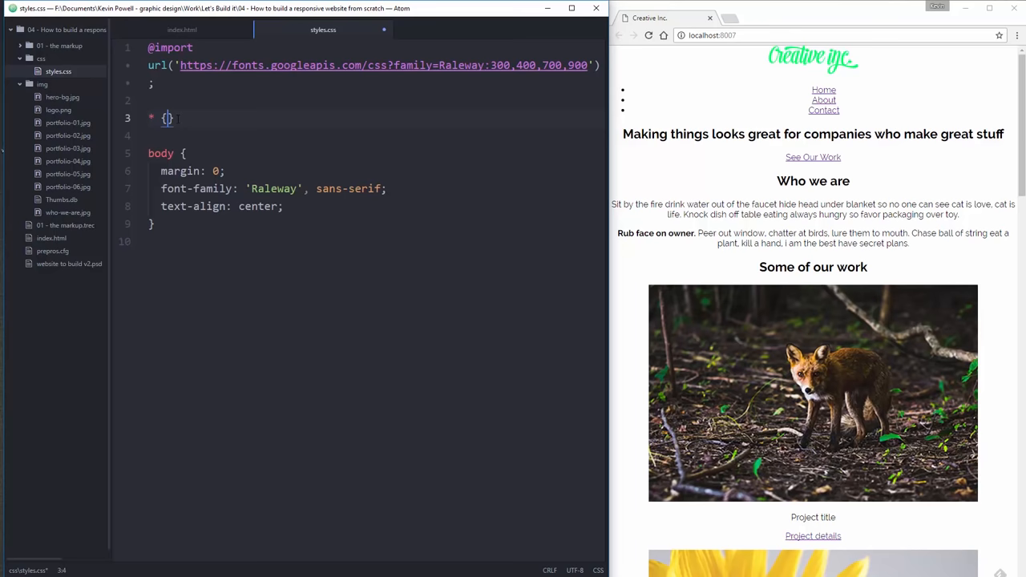
pyautogui.write('border-box;')
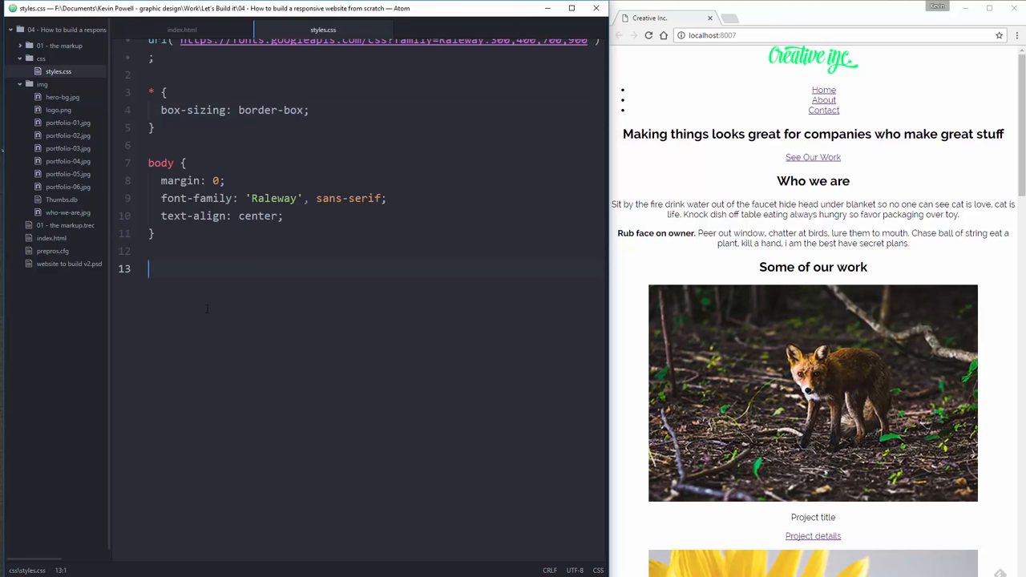
# Add a /* header */ comment and a header rule with position: absolute.
pyautogui.write('/*')
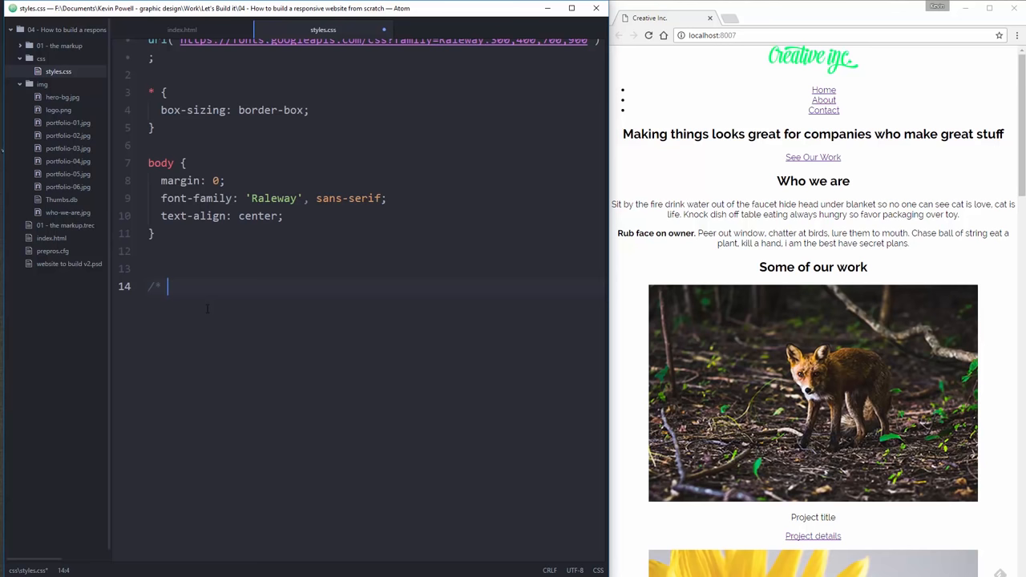
pyautogui.write('header')
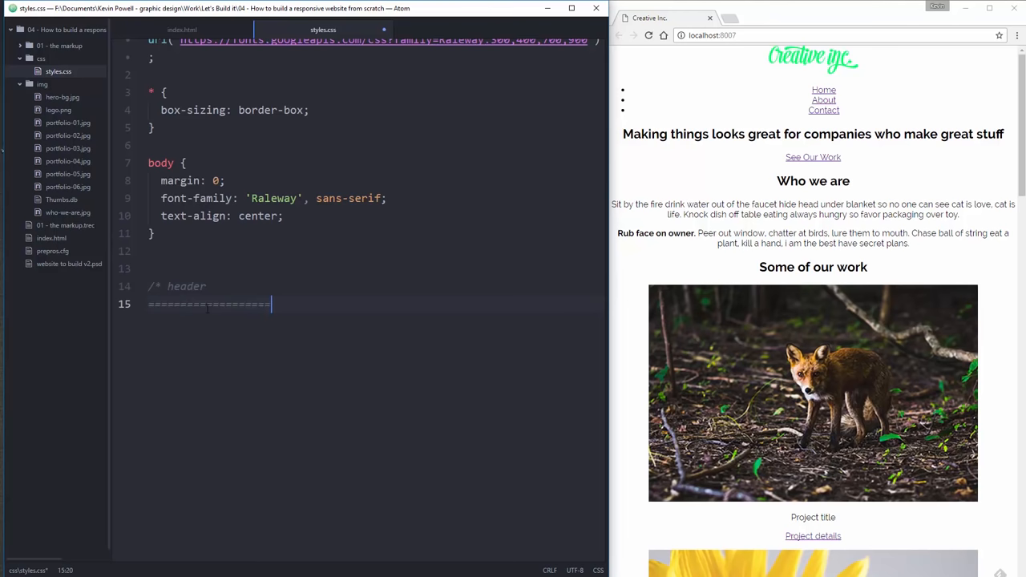
pyautogui.write('*/')
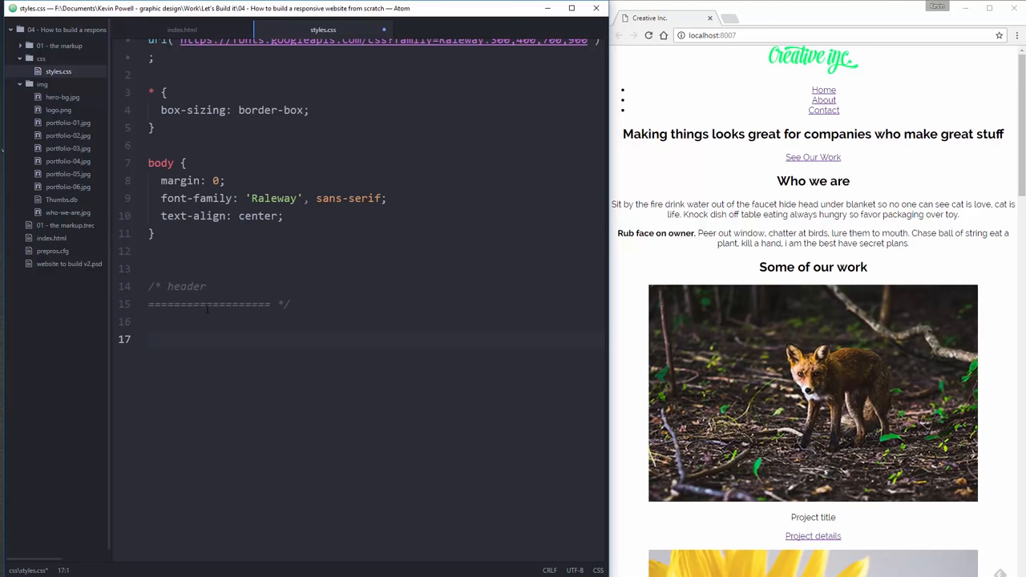
pyautogui.write('position:')
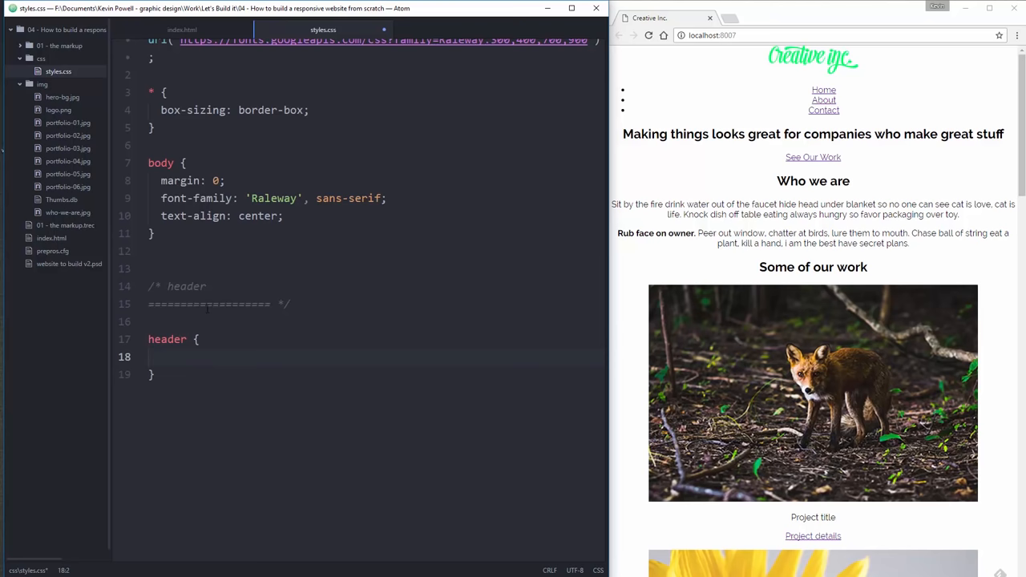
pyautogui.write('position: absolute;')
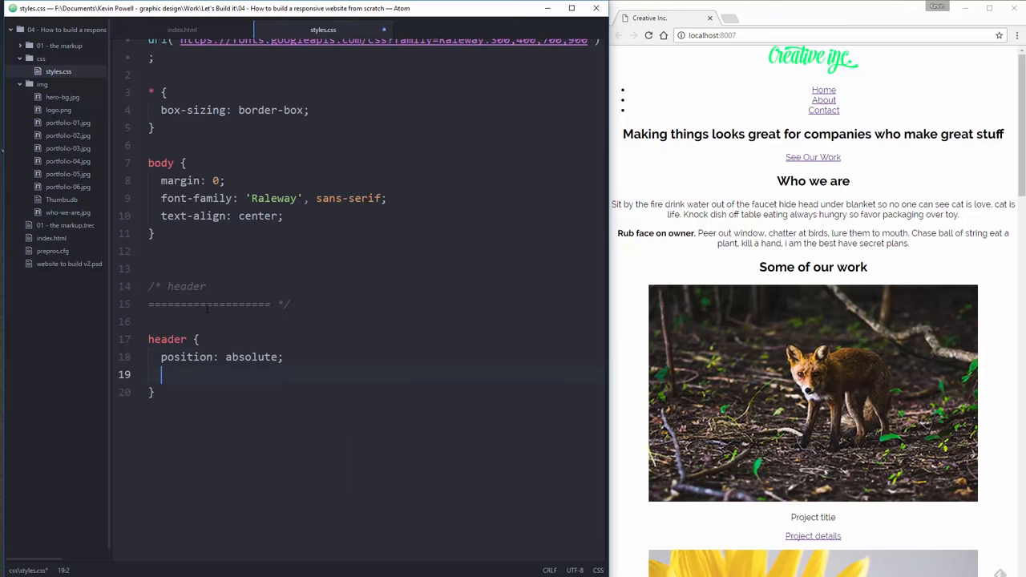
# Give the header margin-top: 1em and comment out its position: absolute line.
pyautogui.write('margin-top:')
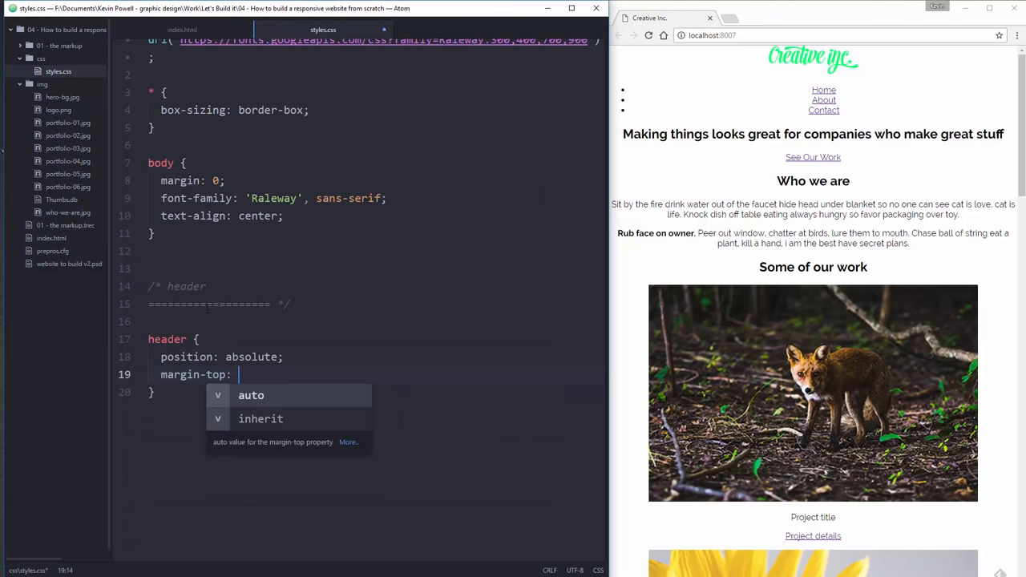
pyautogui.write('1em;')
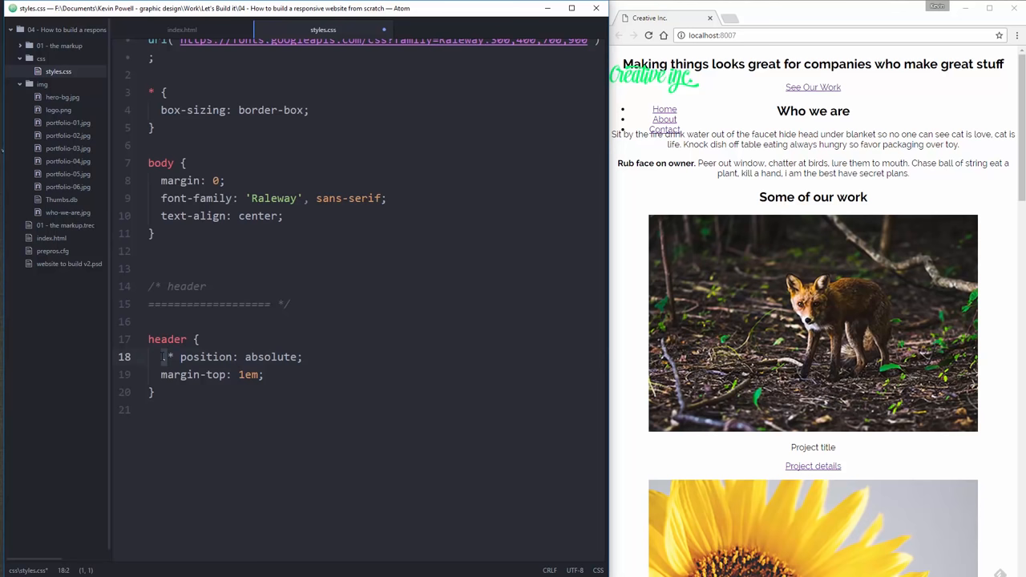
pyautogui.write('*/')
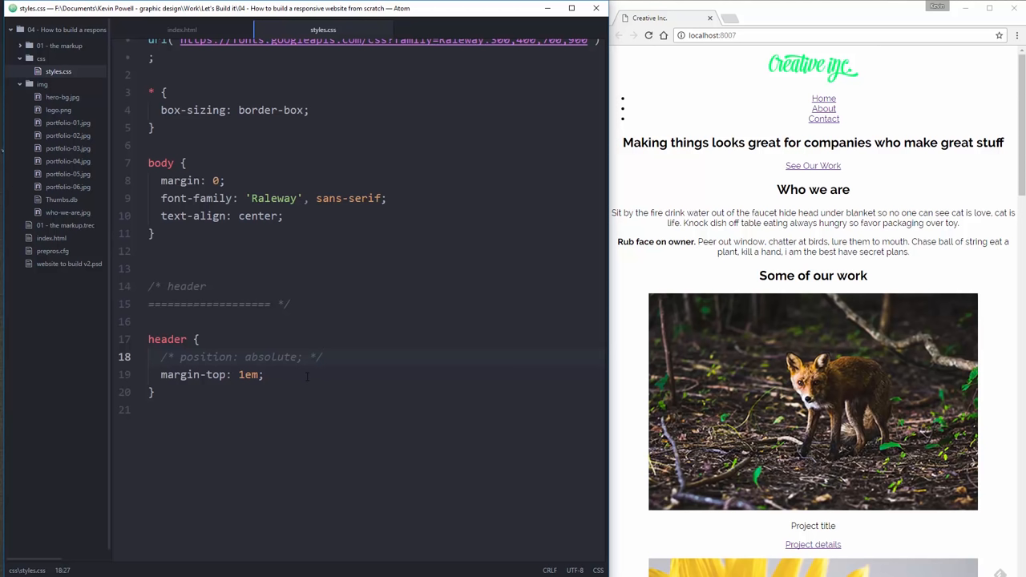
pyautogui.click(321, 356)
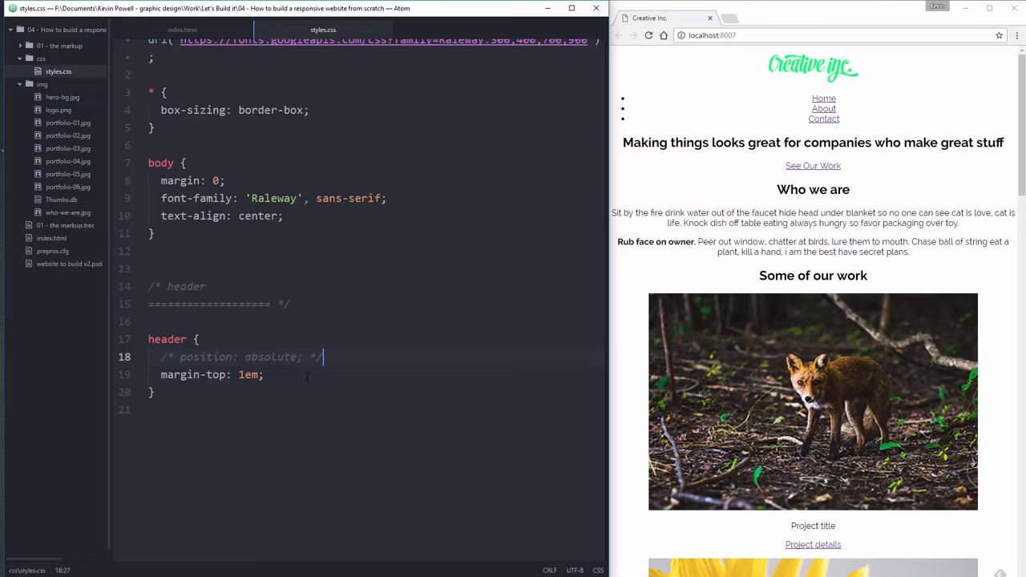
pyautogui.click(241, 375)
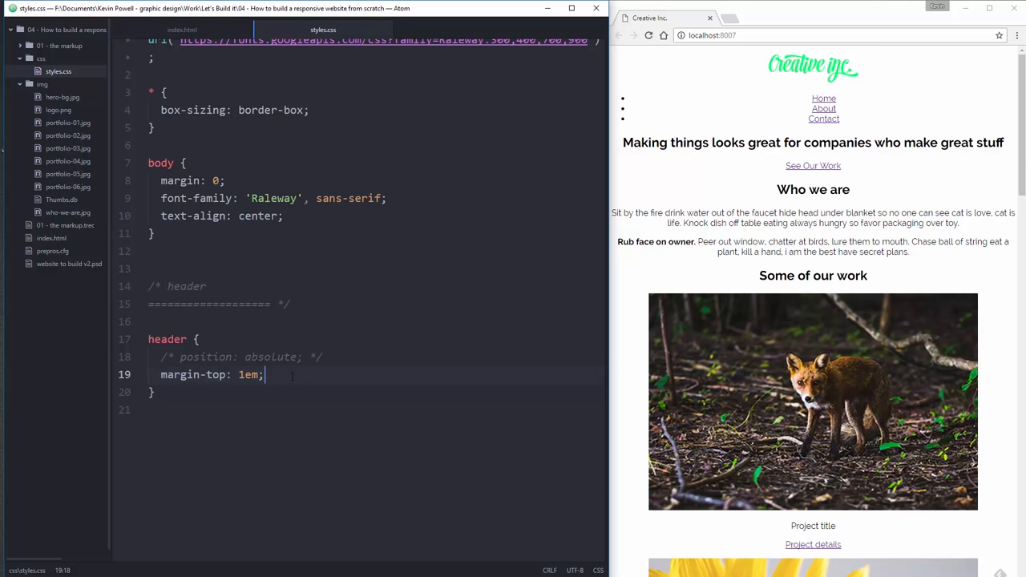
pyautogui.moveTo(750, 93)
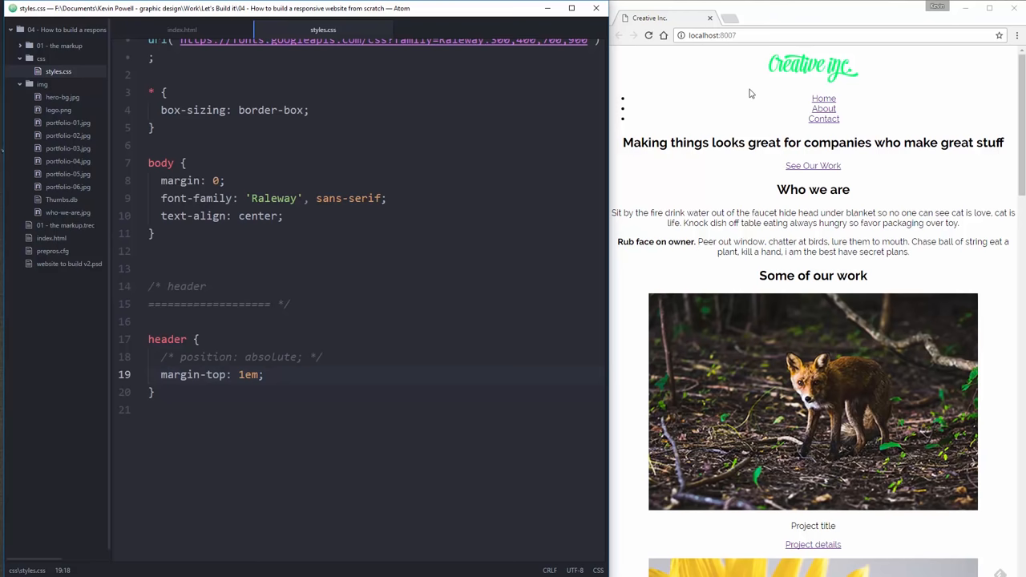
# Add a nav ul rule with margin 0, padding 0 and list-style none, then begin nav li.
pyautogui.write('nav ul {')
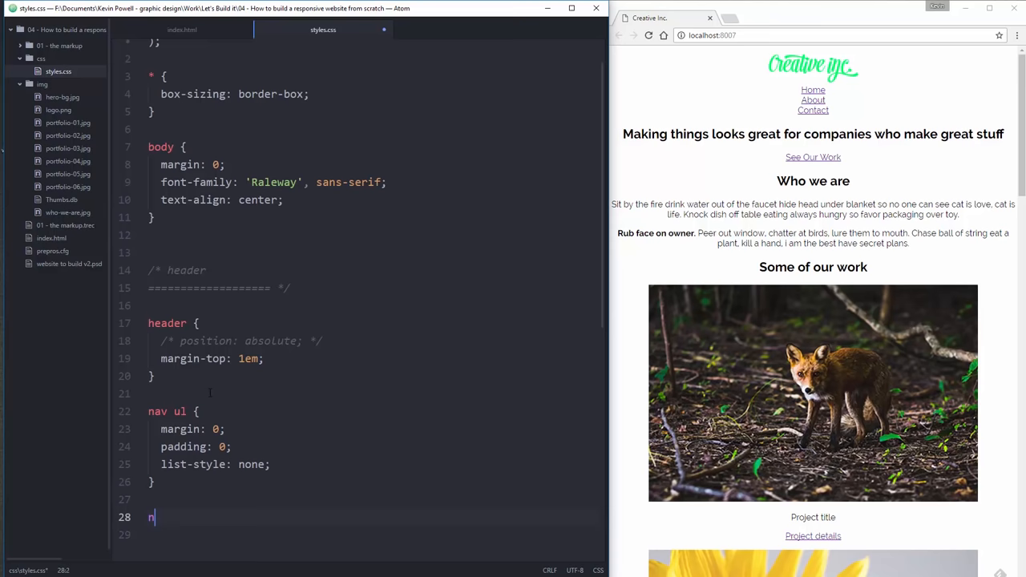
pyautogui.write('di')
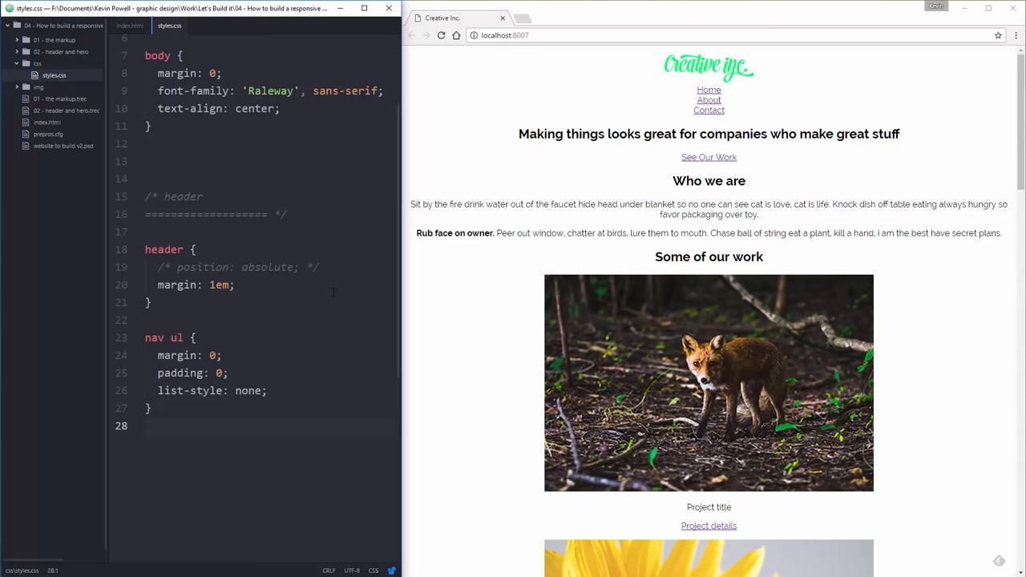
pyautogui.scroll(-3)
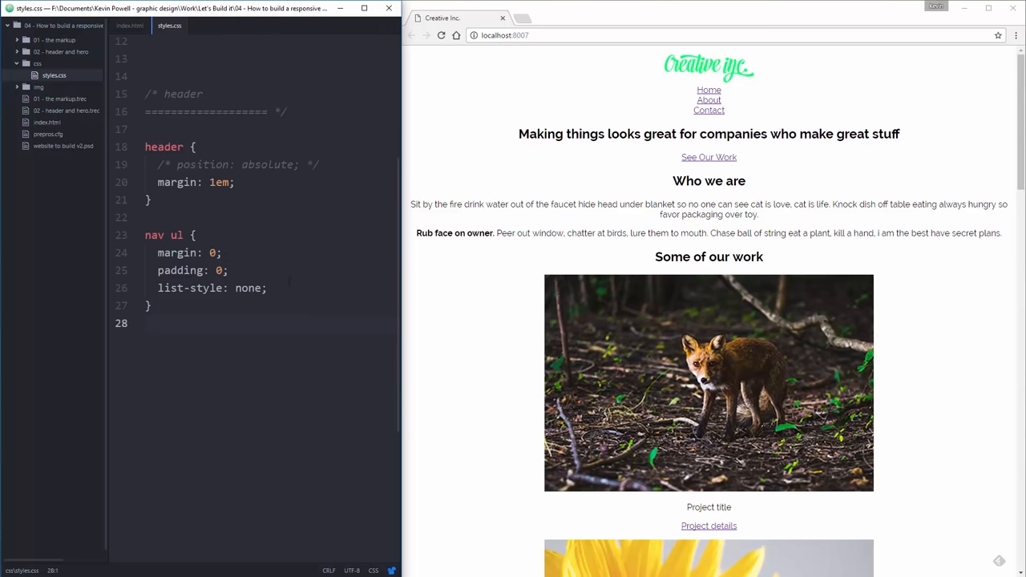
pyautogui.write('nav li {')
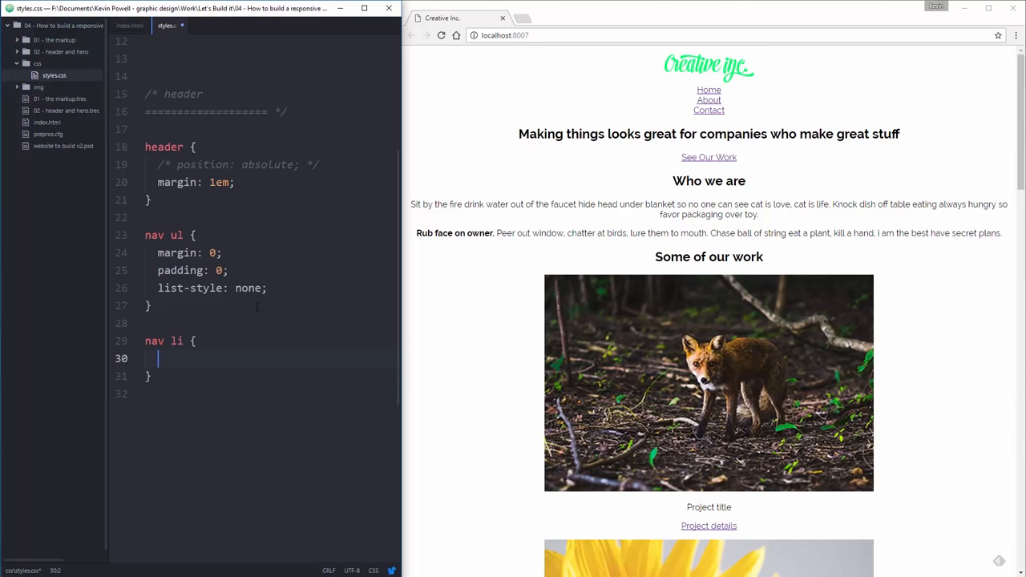
# Give nav li display: inline-block and margin: 1em so the menu links sit in a row.
pyautogui.write('display: inline-block;')
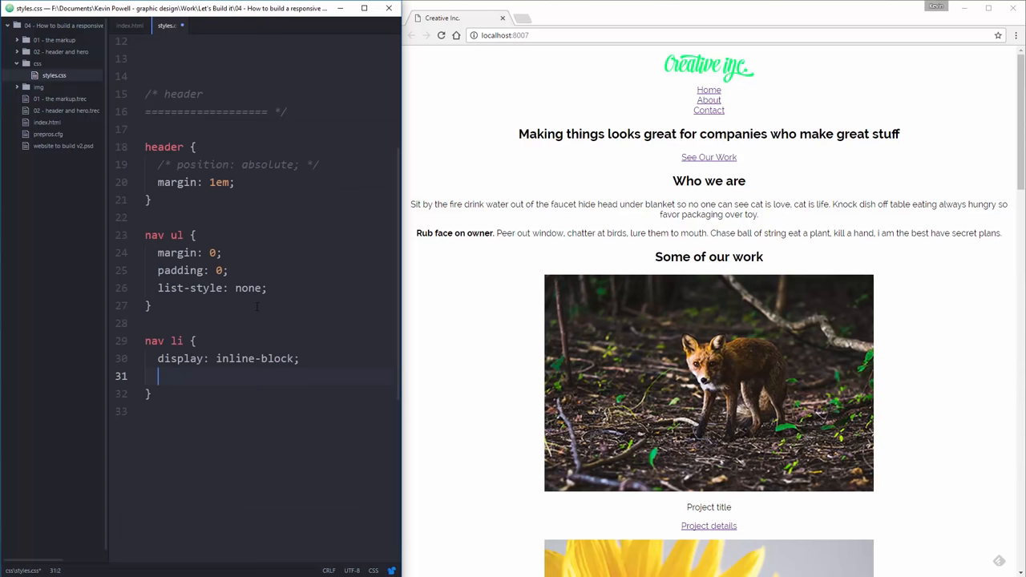
pyautogui.write('margin:')
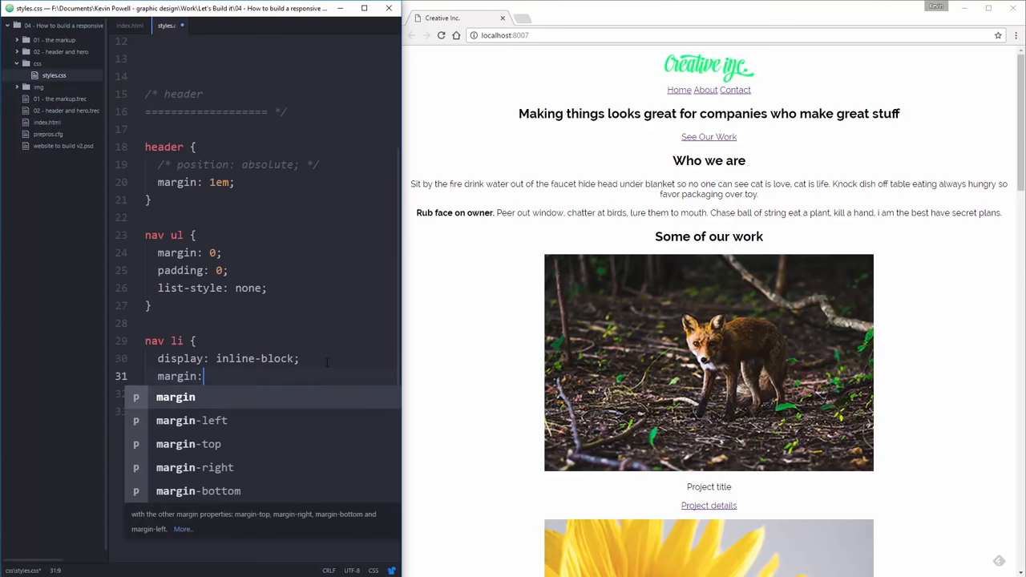
pyautogui.write('1em;')
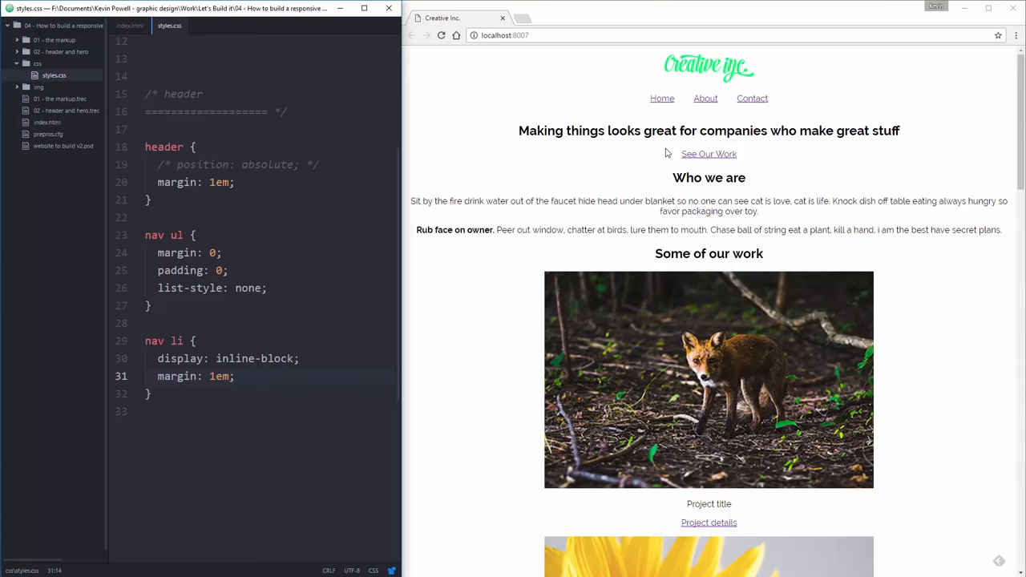
pyautogui.write('nav a {')
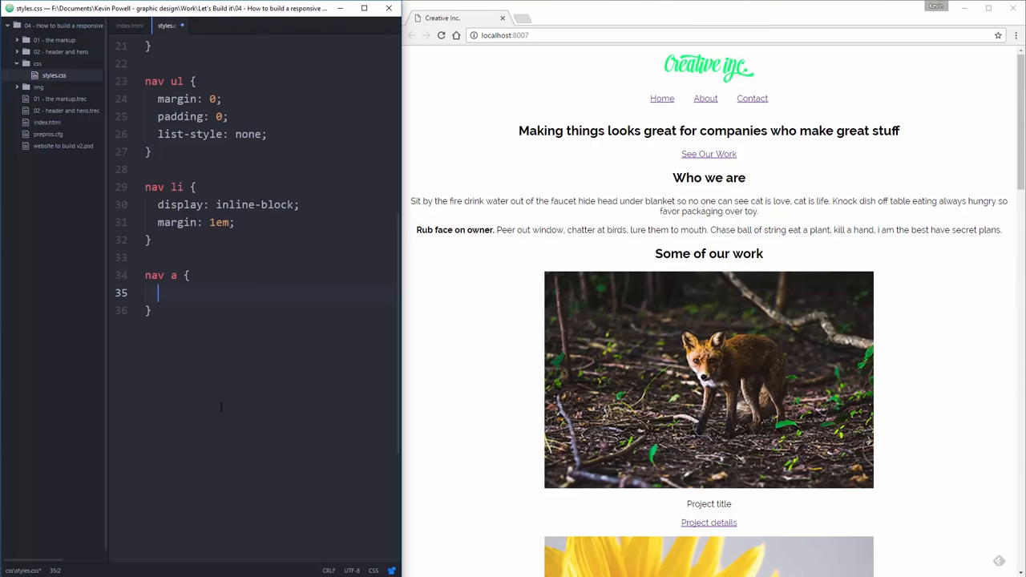
# Style nav a with font-weight 900, no text-decoration, uppercase text and font-size .8rem.
pyautogui.write('font-weight:')
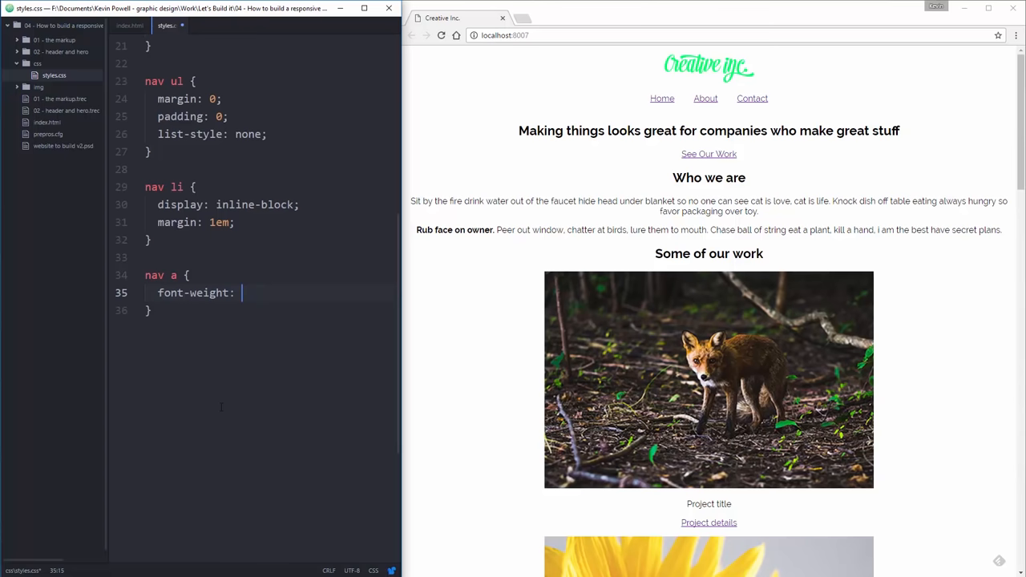
pyautogui.write('900;')
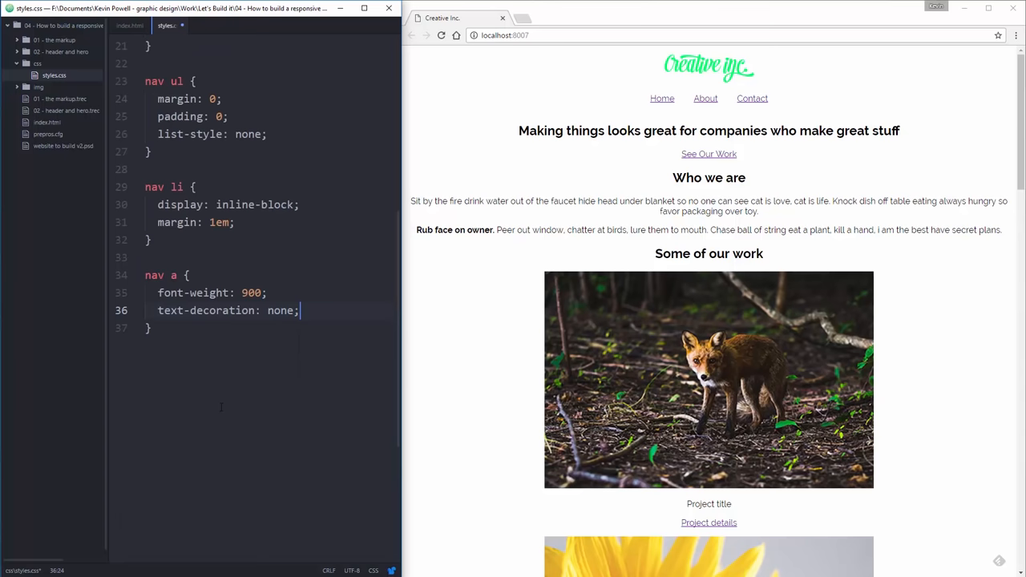
pyautogui.write('text-tra')
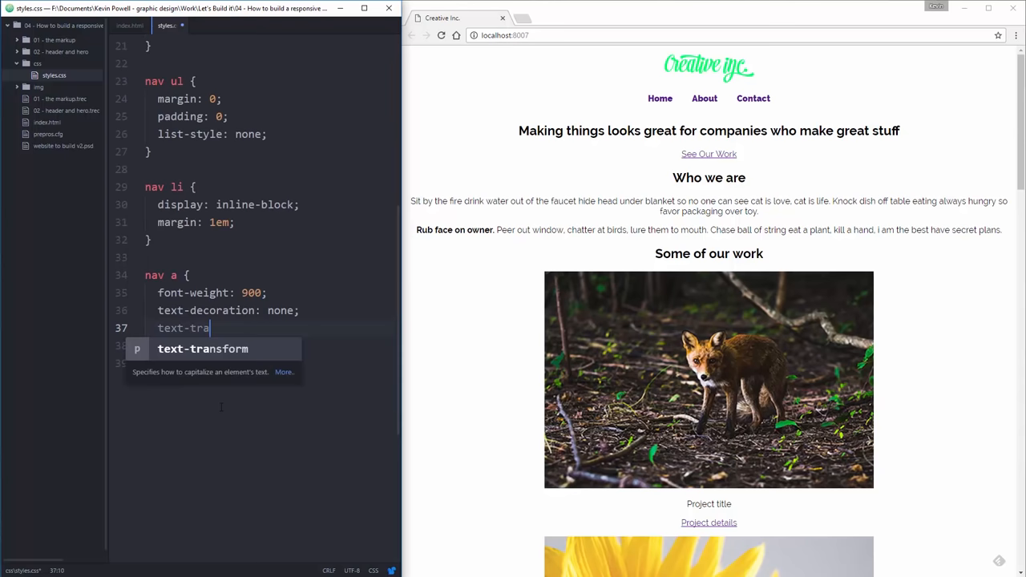
pyautogui.write('nsform: uppercase;')
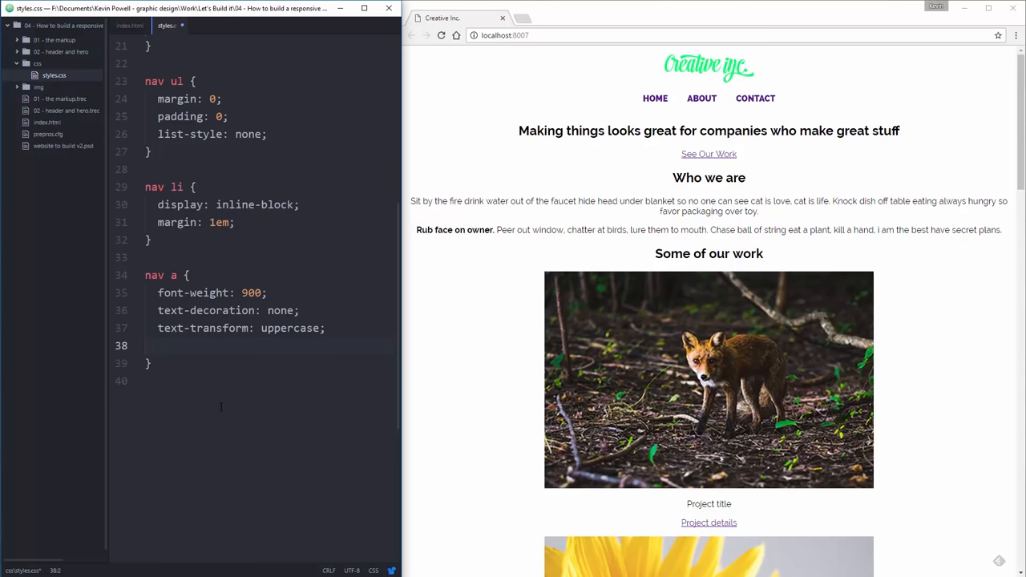
pyautogui.write('font-size: .7rem')
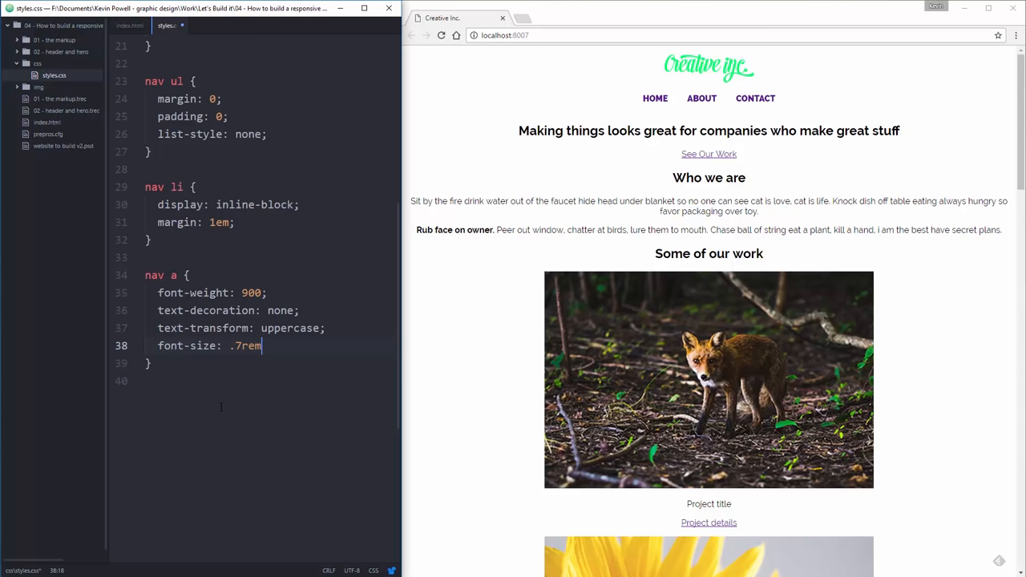
pyautogui.write('8rem;')
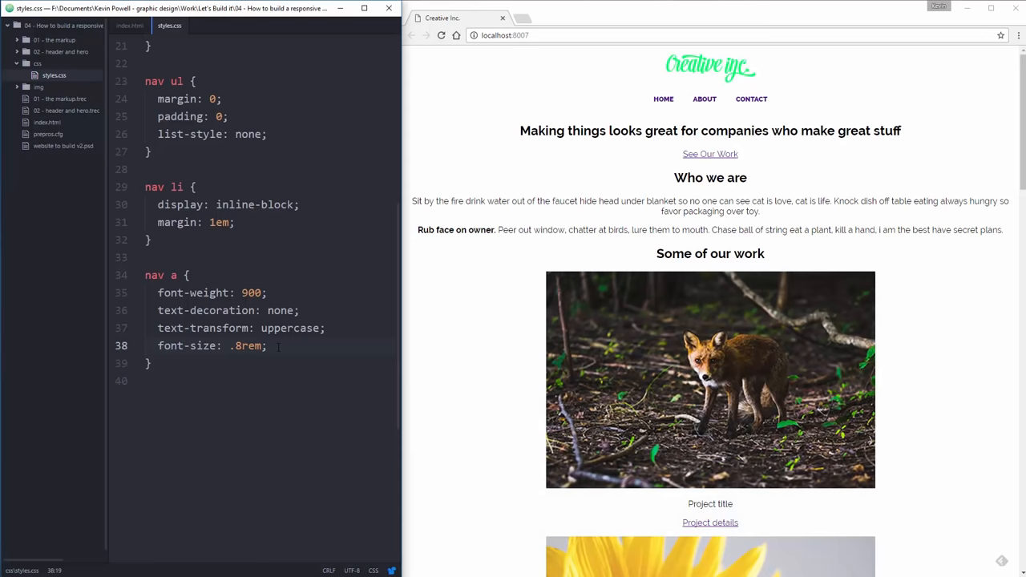
# Give nav a padding .5em after trying .75em and a temporary pink background test.
pyautogui.write('padding: .75')
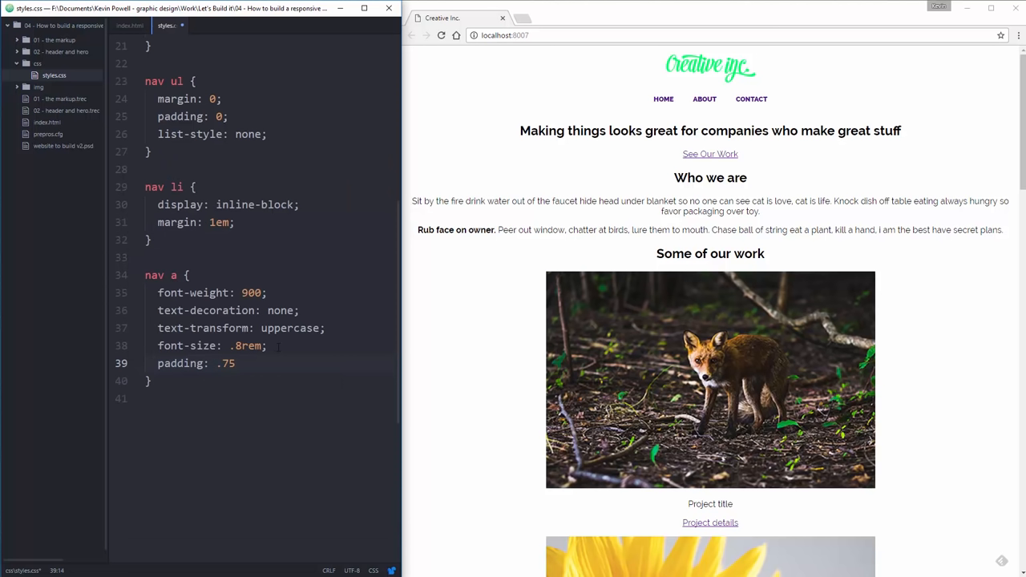
pyautogui.write('em;')
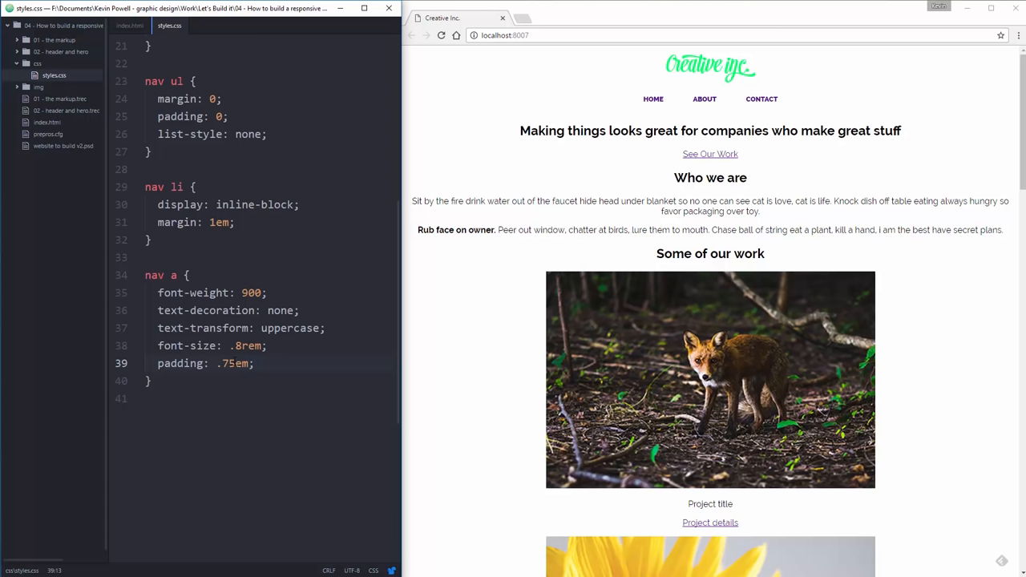
pyautogui.write('.5em')
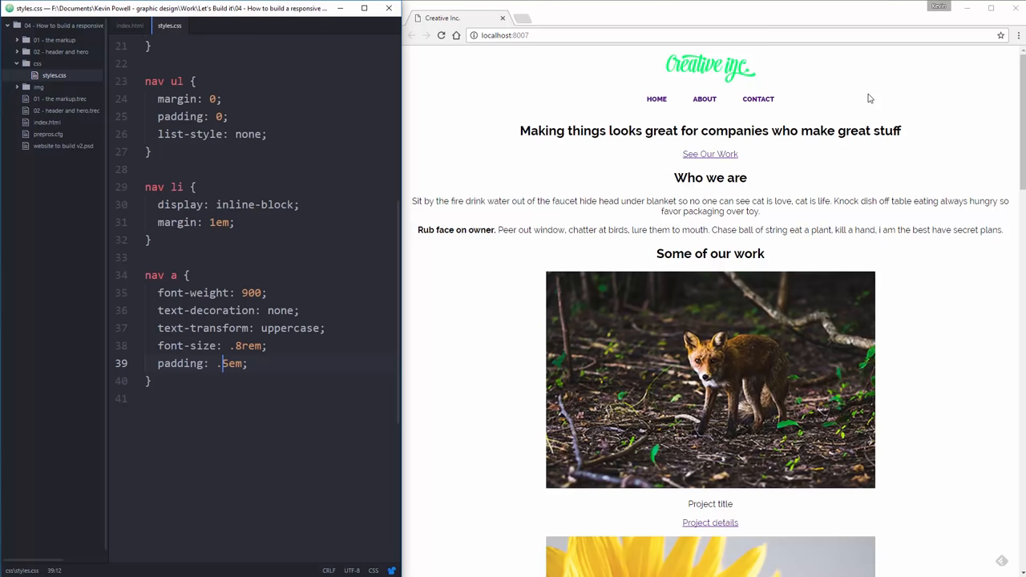
pyautogui.write('bac')
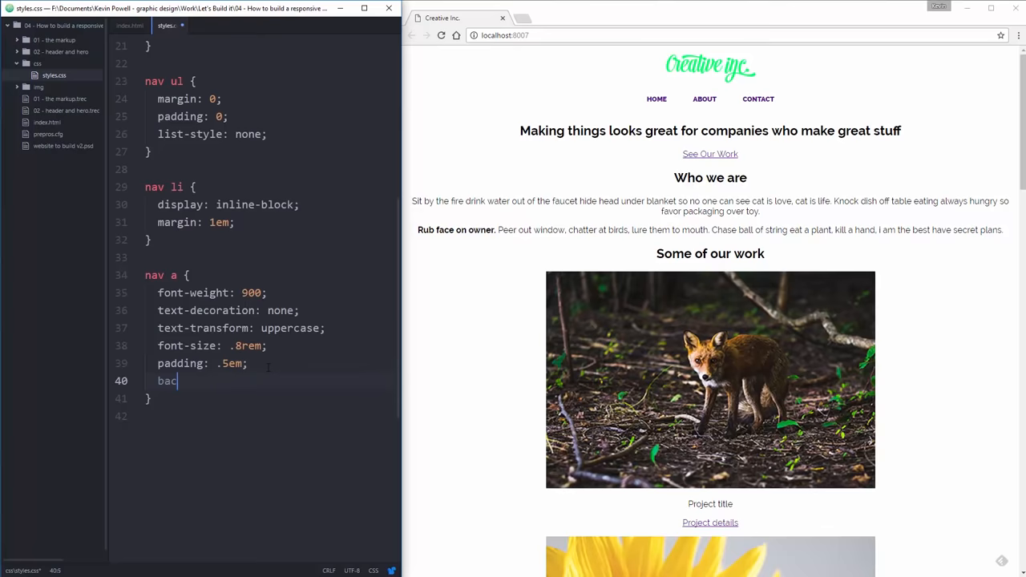
pyautogui.write('kground: pink;')
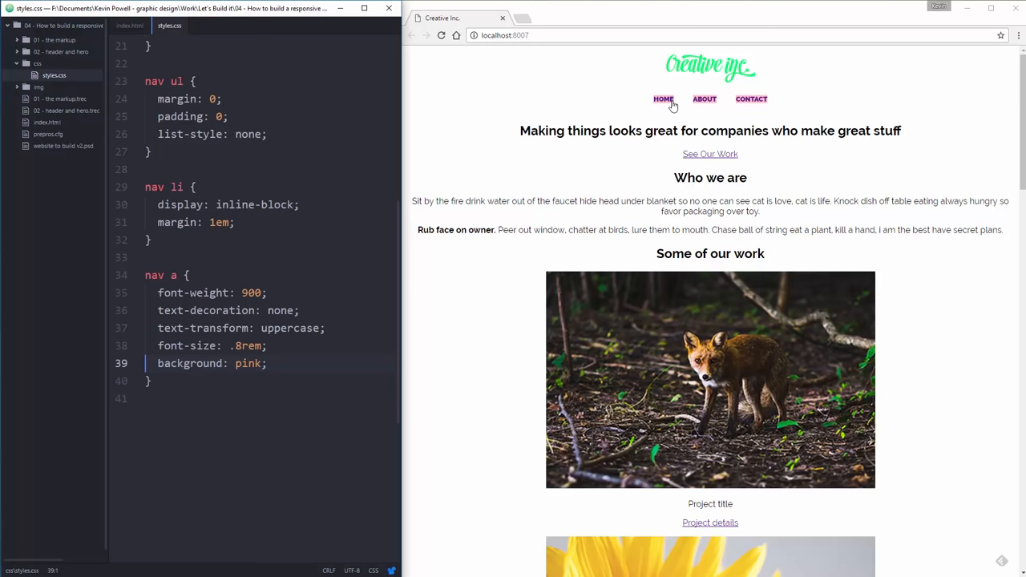
pyautogui.write('padding: .5em;')
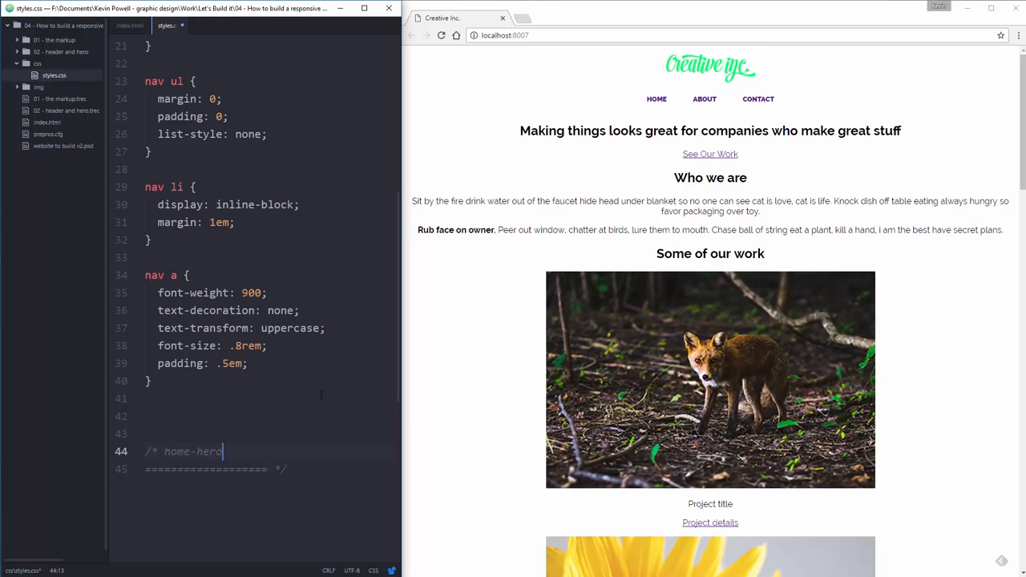
# Add a .home-hero rule with background-image url(../img/hero-bg.jpg) and padding 10em 0.
pyautogui.write('.home-hero {')
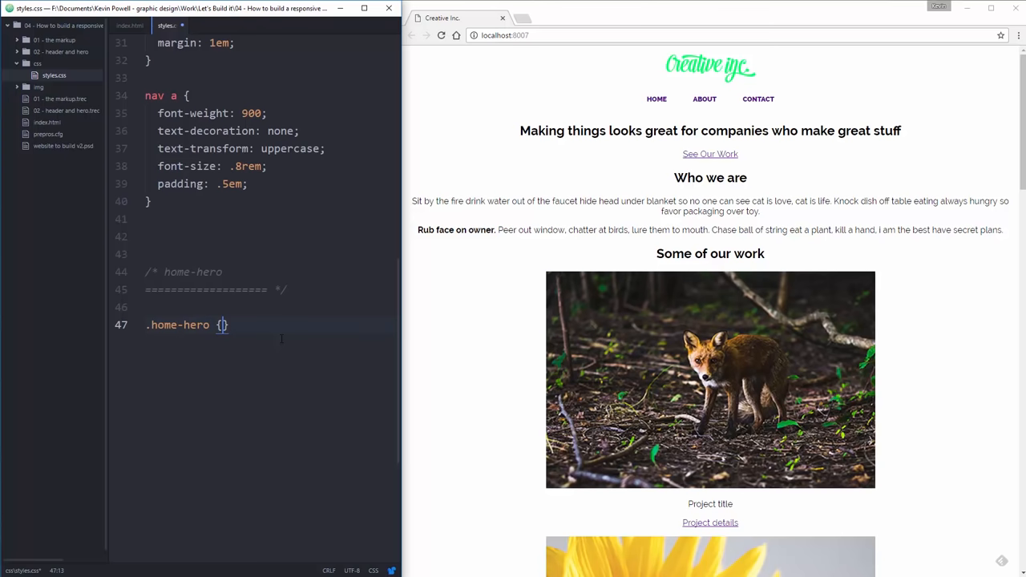
pyautogui.write('background-image:')
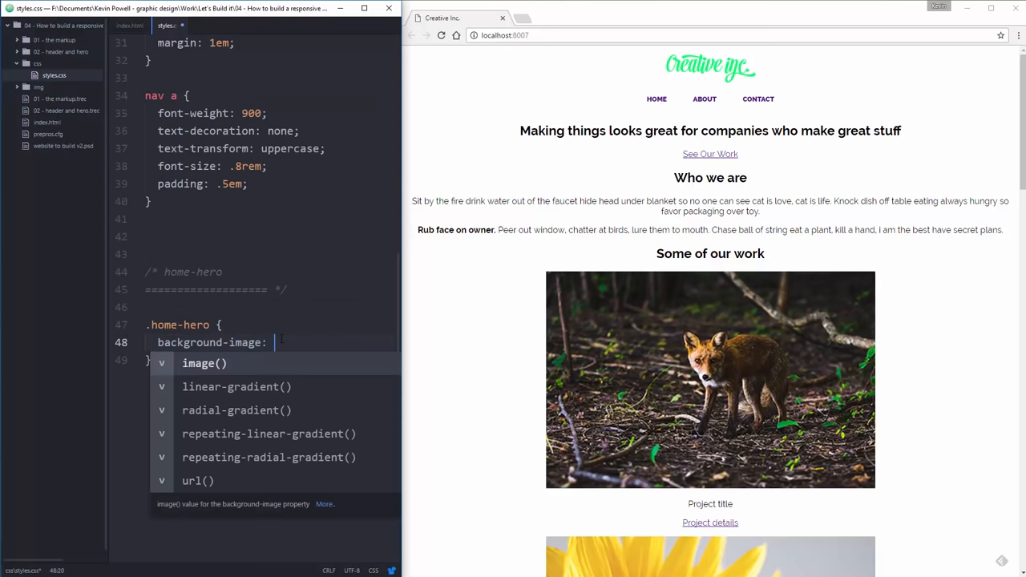
pyautogui.write('url(../img);')
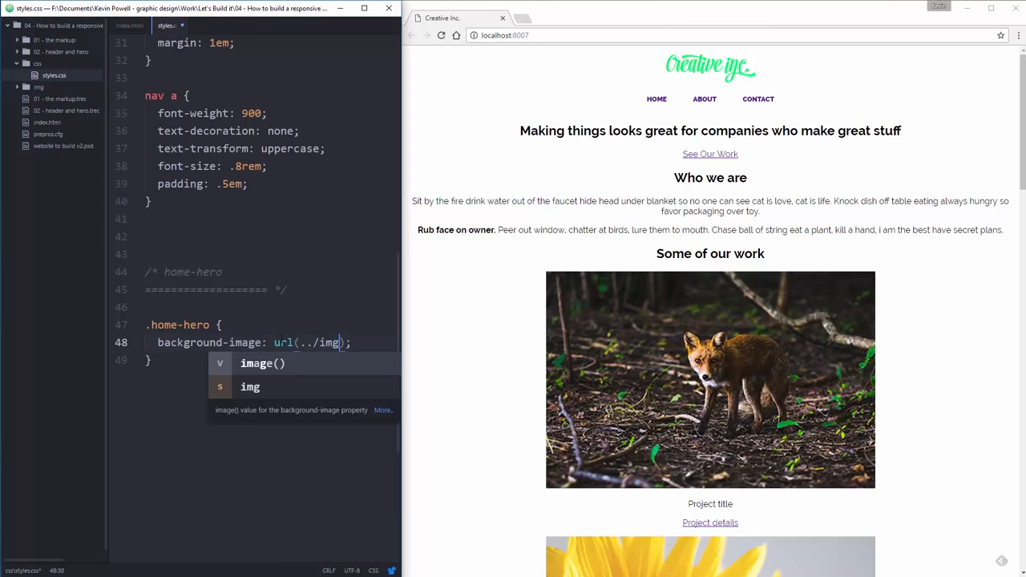
pyautogui.write('/hero-bg.jpg')
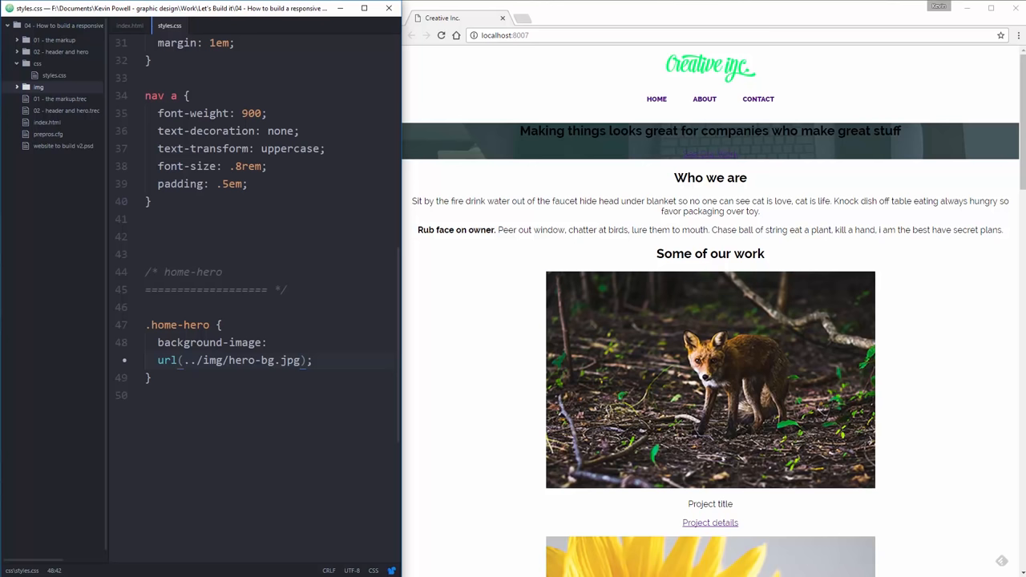
pyautogui.write('padding: 10em 0;')
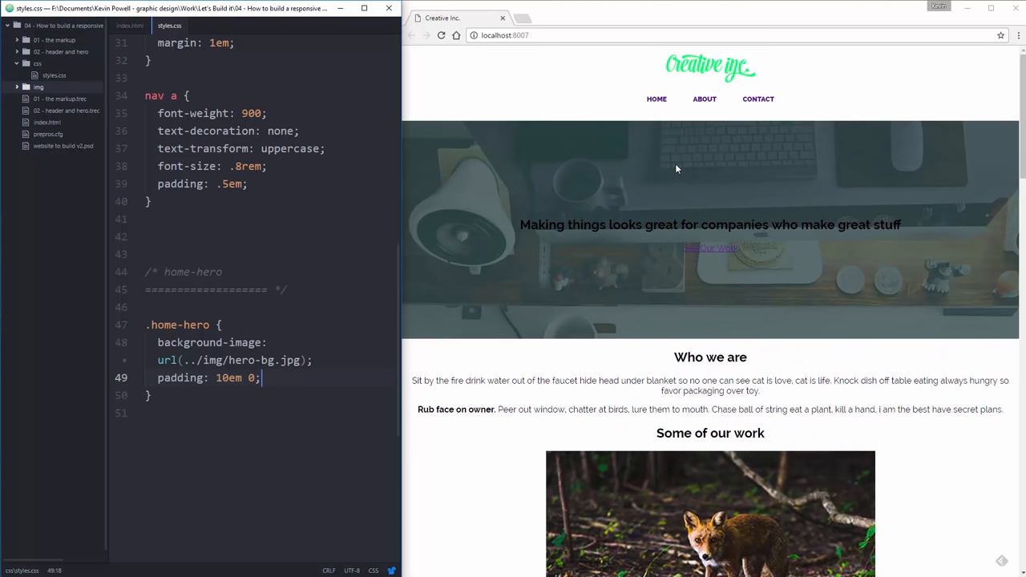
pyautogui.moveTo(750, 112)
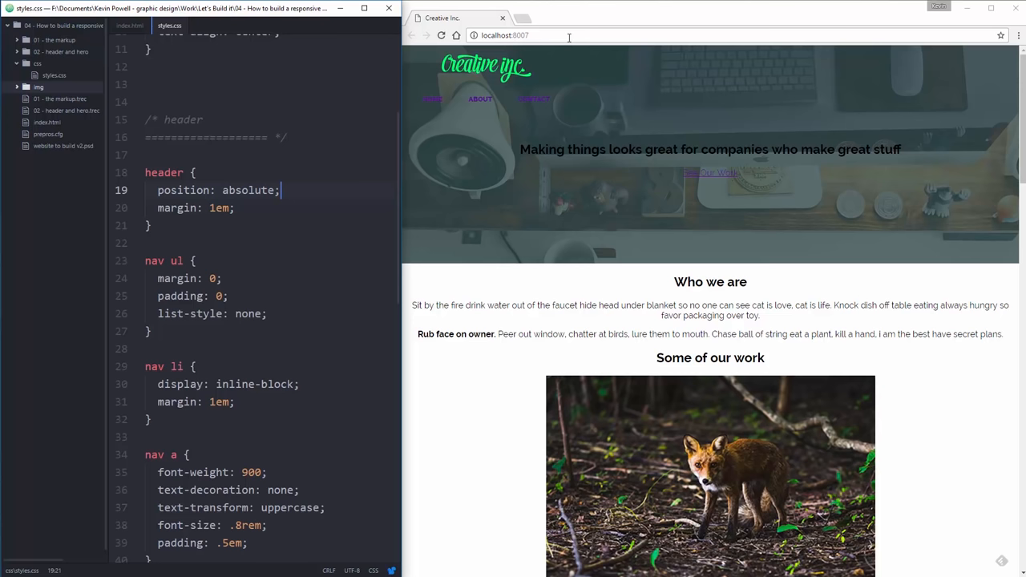
# Stretch the header with left 0 and right 0, make nav links #FFF, and start a nav a:hover colour rule.
pyautogui.write('left: 0;')
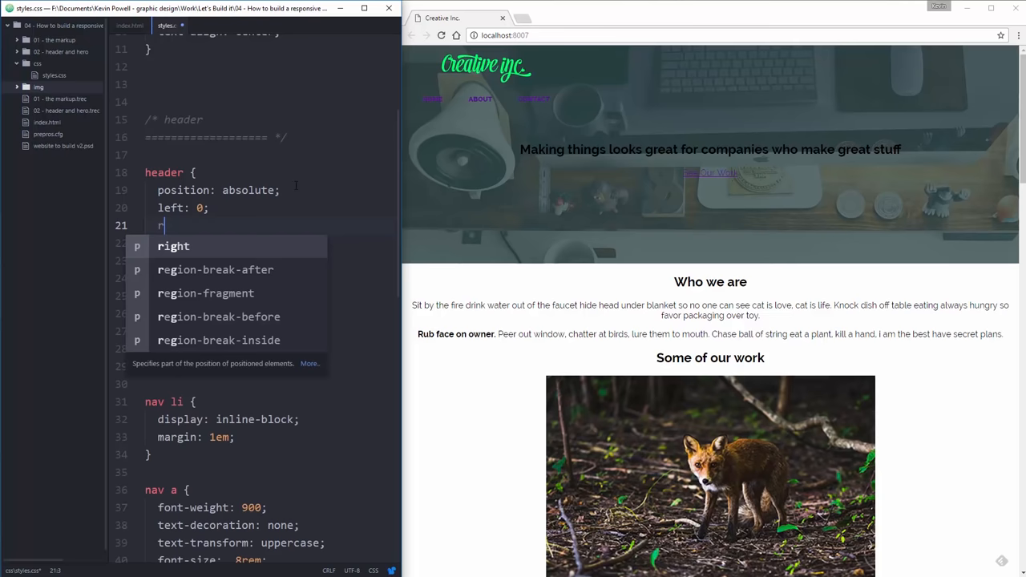
pyautogui.write('right: 0;')
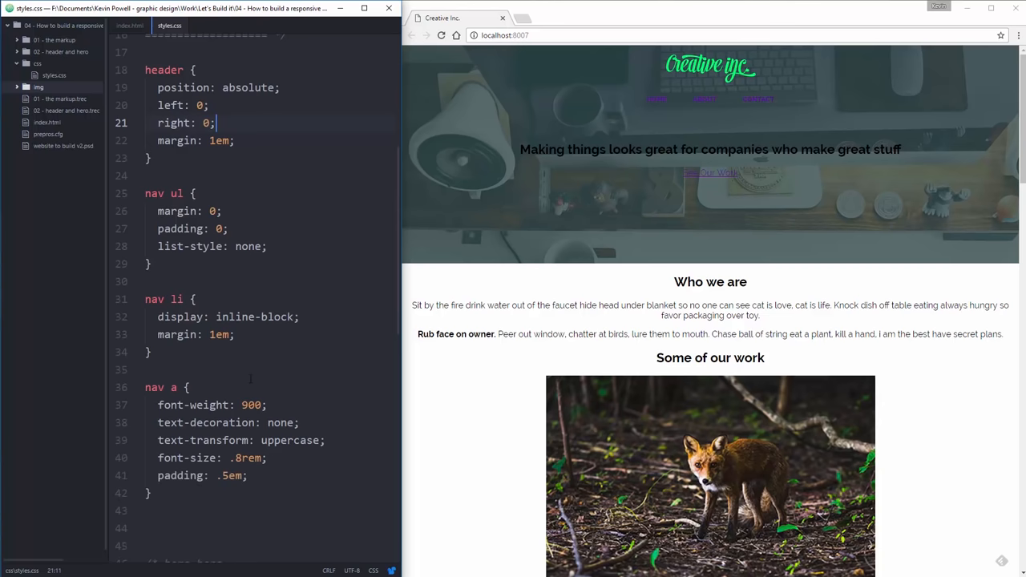
pyautogui.write('color: #FFF;')
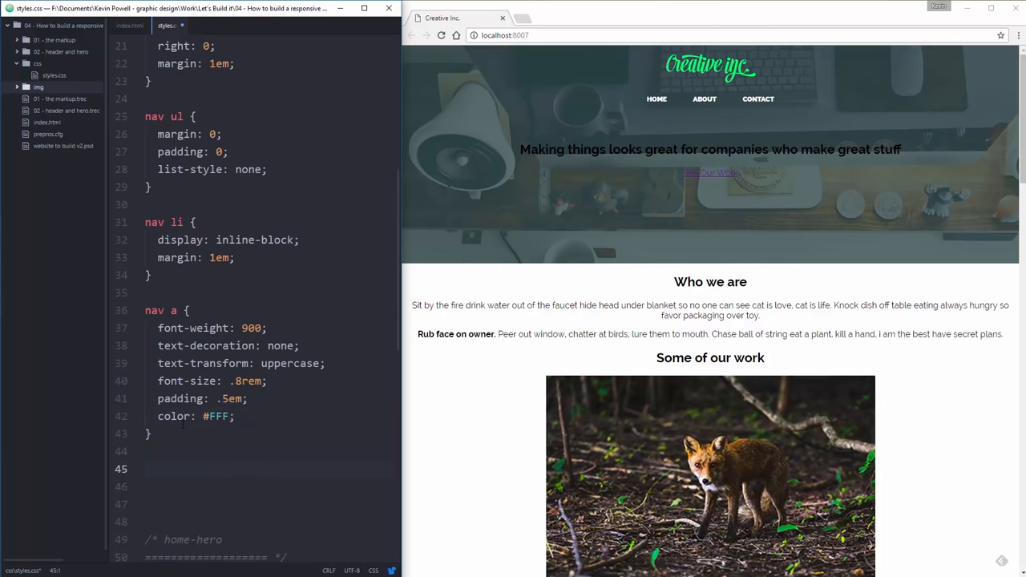
pyautogui.write('nav a:hover,')
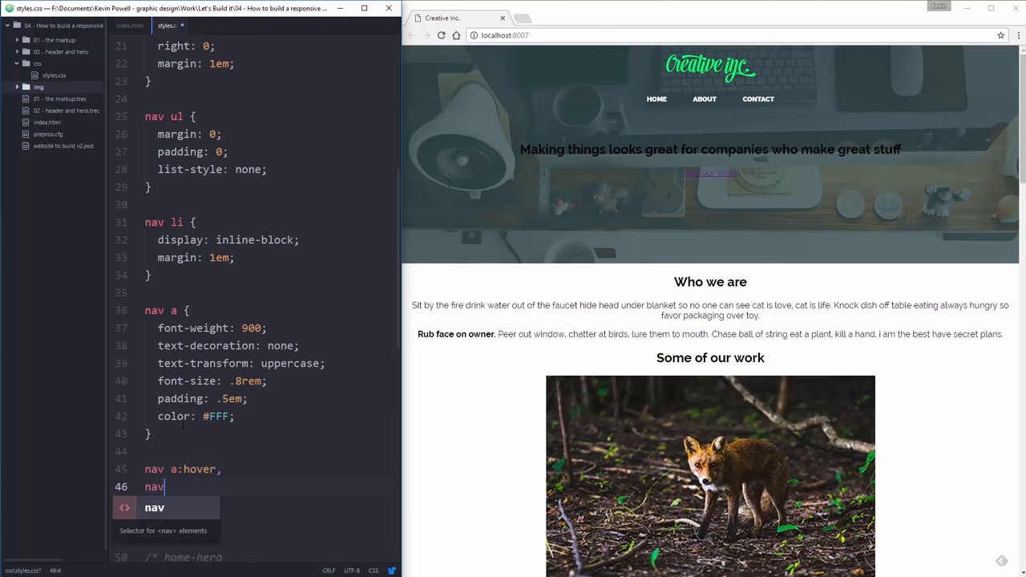
pyautogui.write('colo')
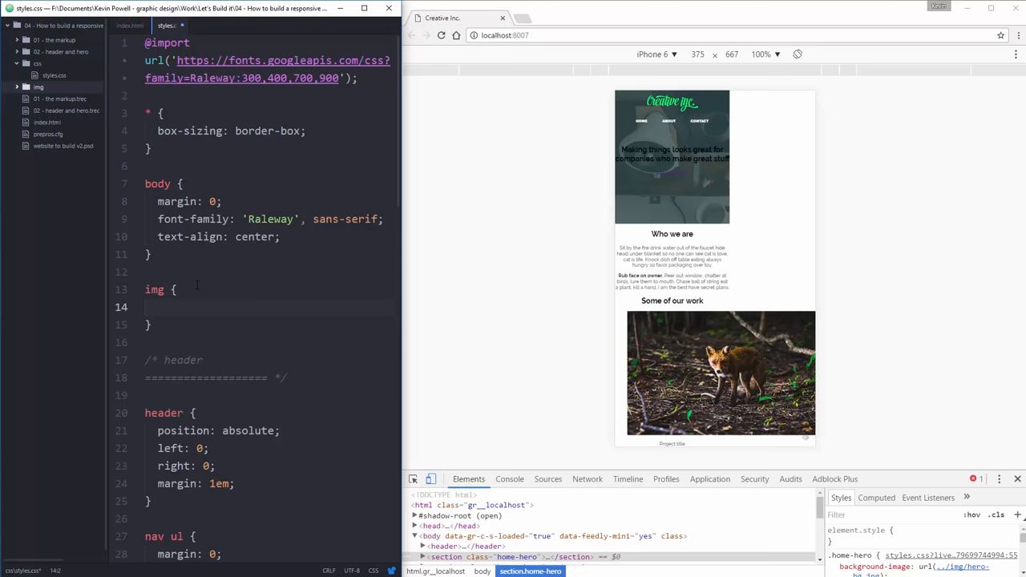
# Cap images at max-width 100% with height auto in the img rule.
pyautogui.write('max-width: 100%')
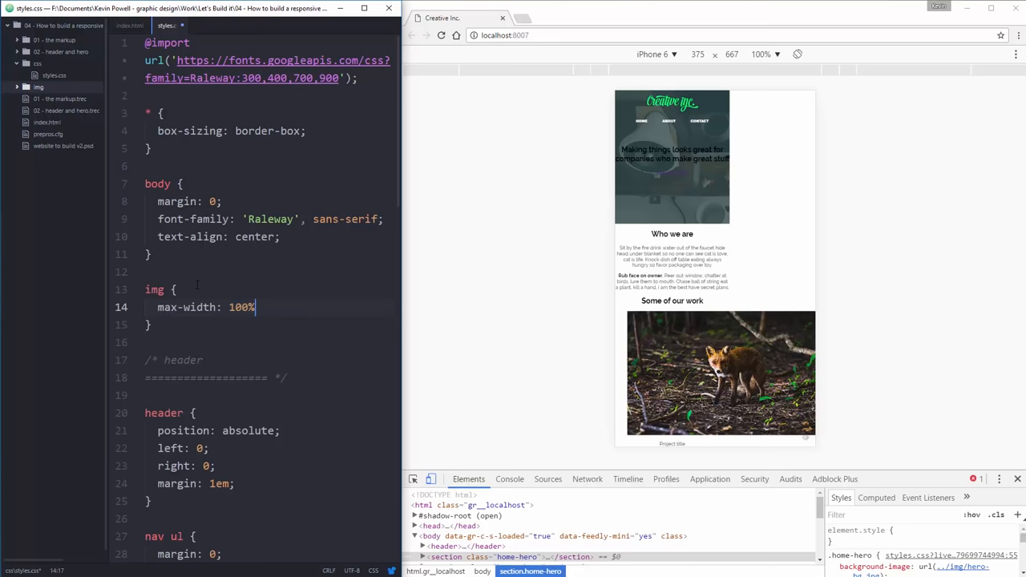
pyautogui.write('height: auto;')
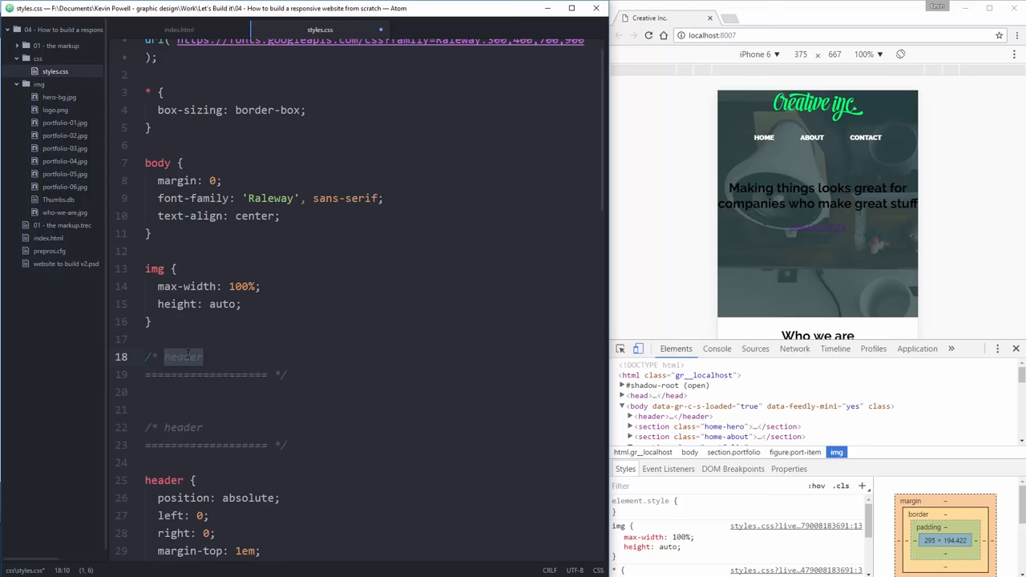
# Start a typography comment section with an empty .title rule.
pyautogui.write('typography')
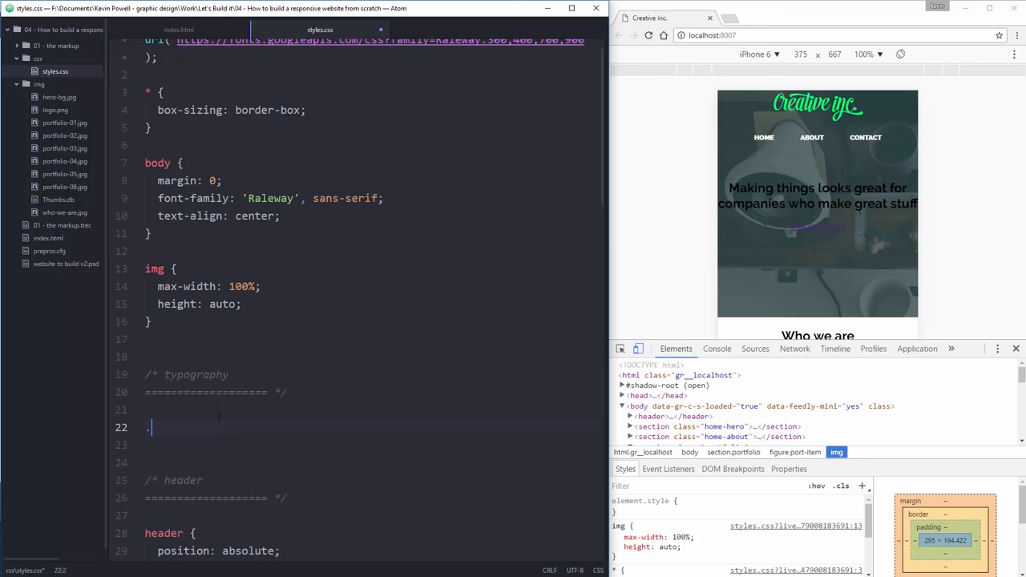
pyautogui.write('.title {')
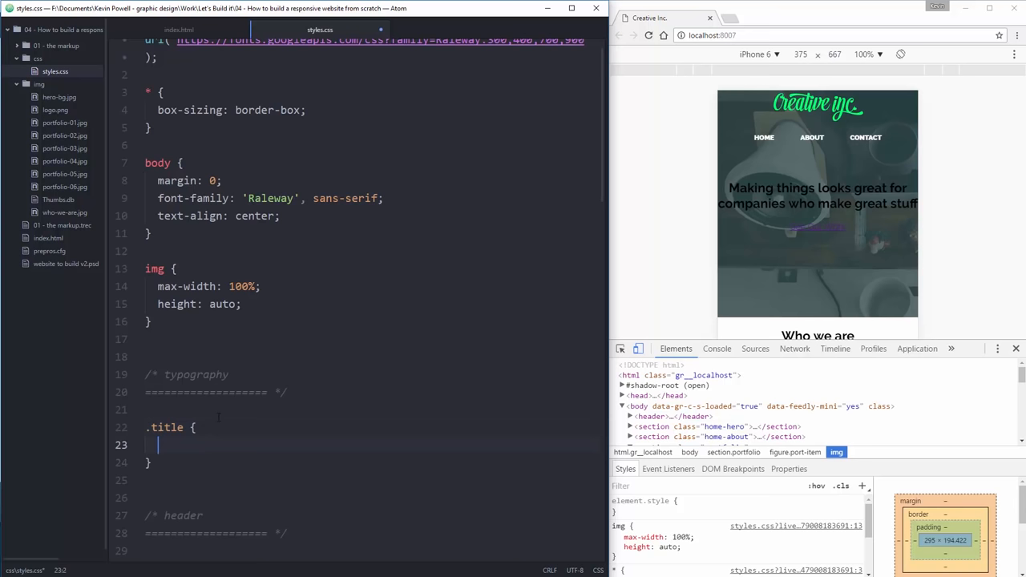
pyautogui.scroll(-3)
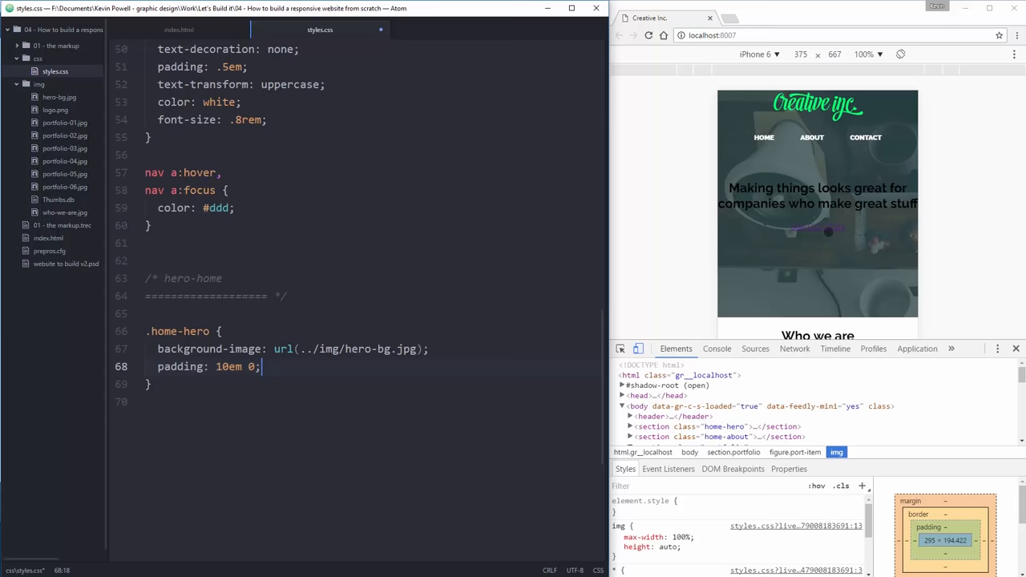
# Review the hero markup in index.html, then add .container with width 95% and margin 0 auto.
pyautogui.click(180, 29)
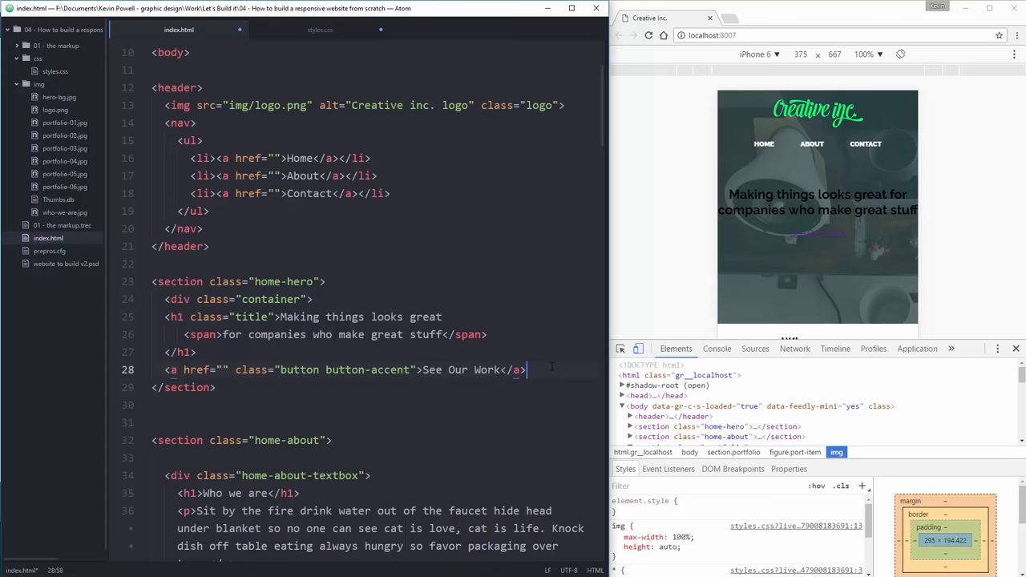
pyautogui.click(320, 29)
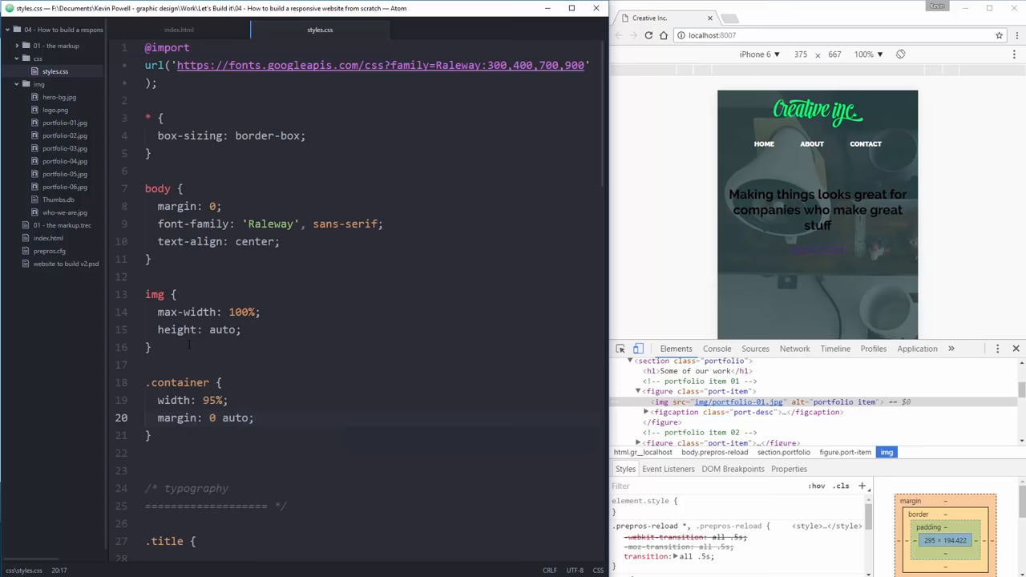
pyautogui.scroll(-3)
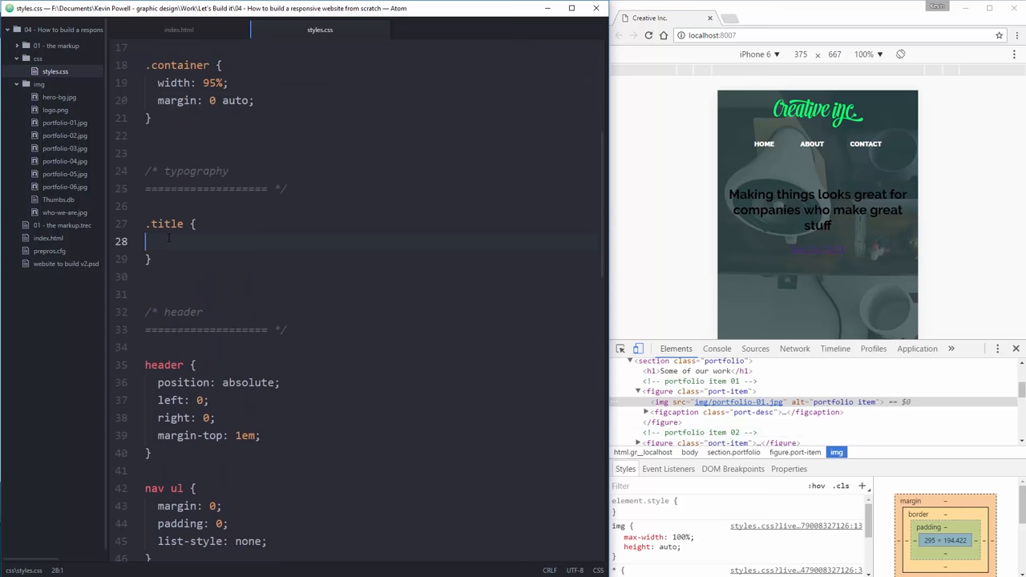
# Give .title a font-size of 2.5rem.
pyautogui.write('font-size:')
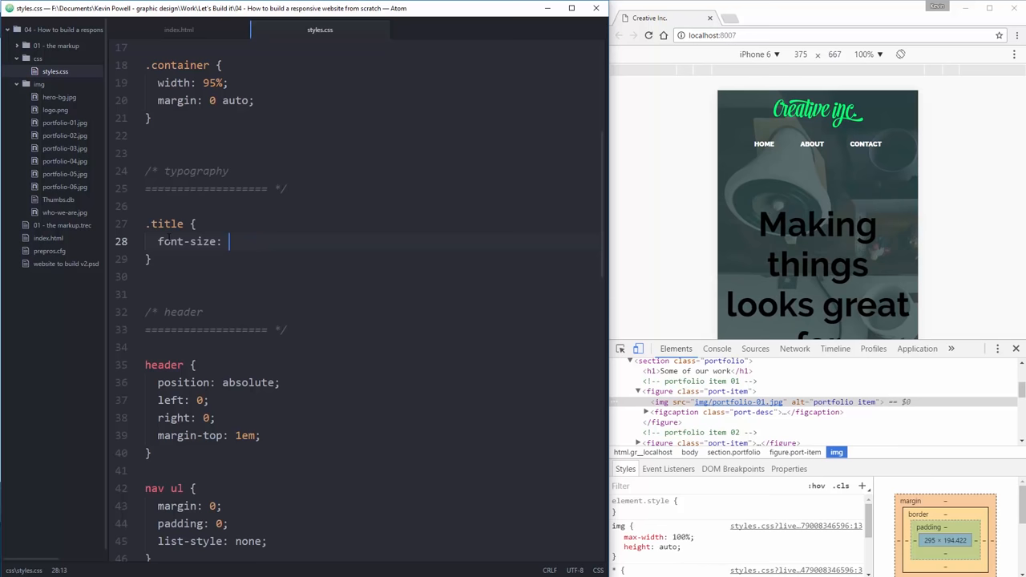
pyautogui.write('2.5rem;')
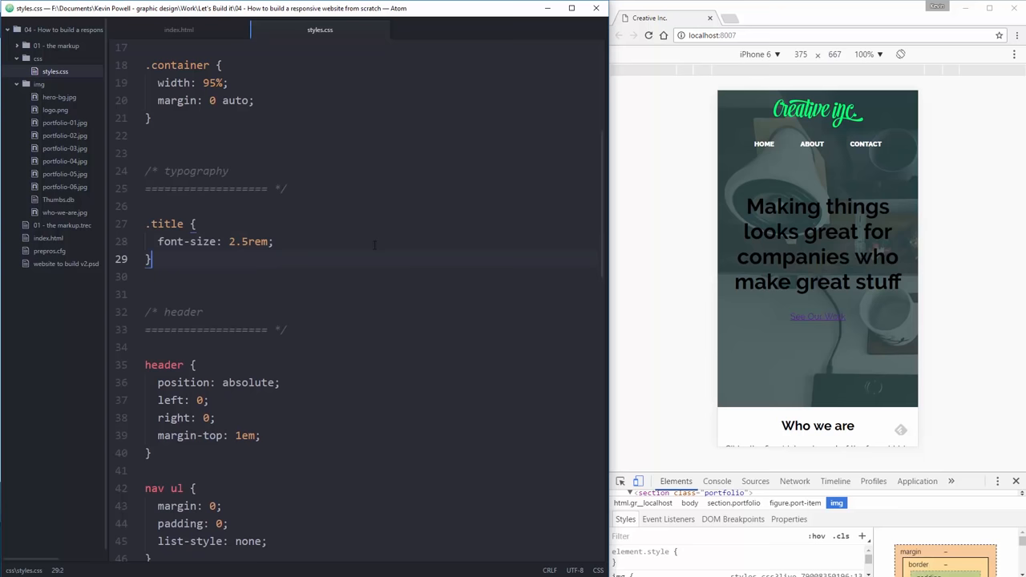
# Add a .title span rule with font-weight 300 and display block.
pyautogui.write('.title span {')
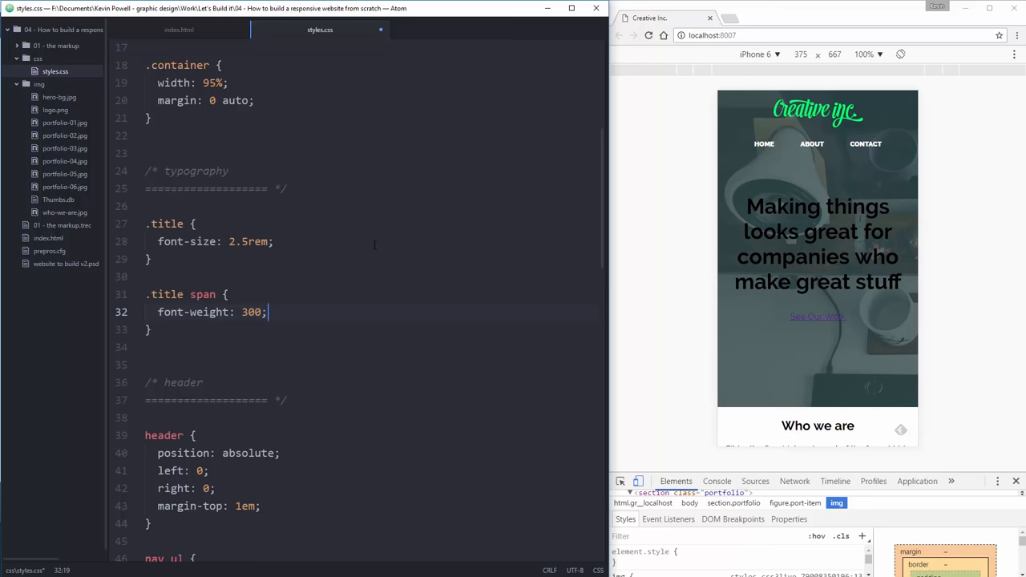
pyautogui.write('display:')
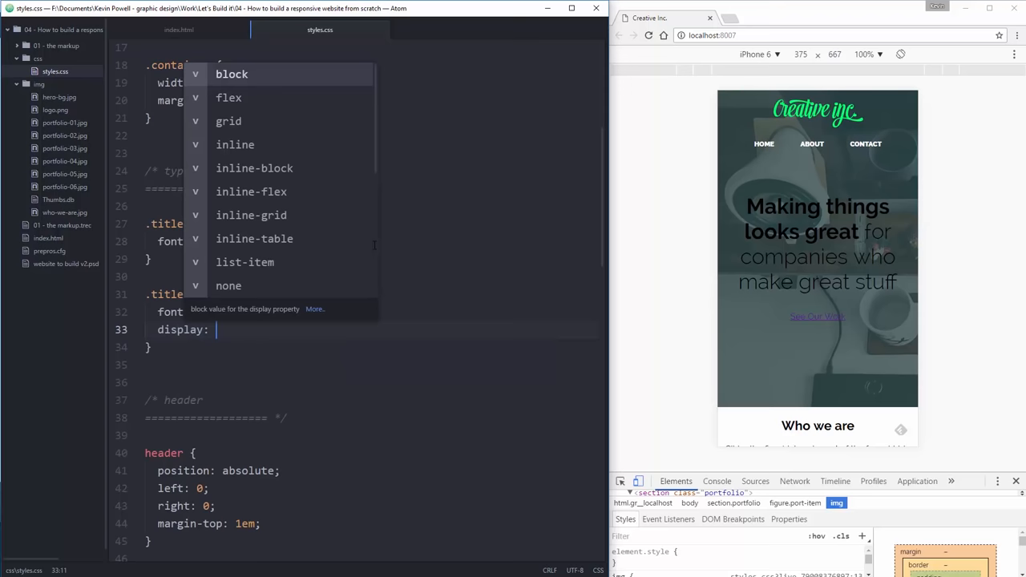
pyautogui.click(231, 73)
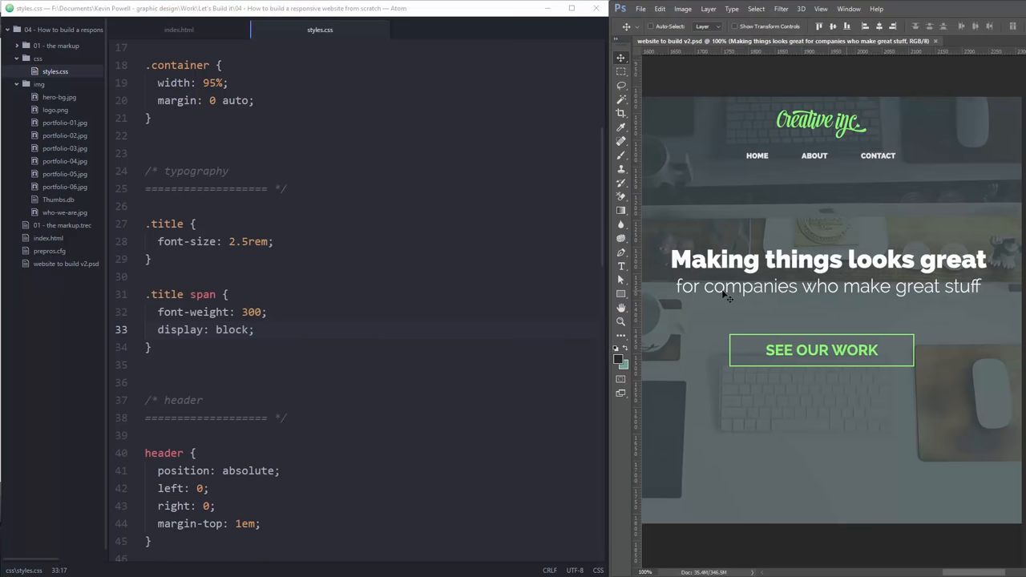
pyautogui.write('font-size: .85em;')
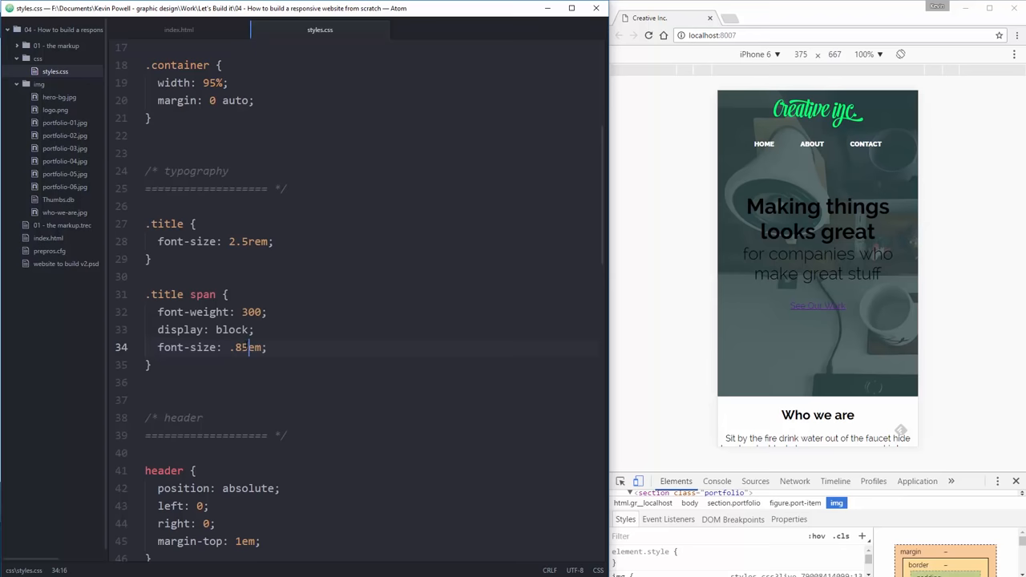
# Set .title span to .9em and make the hero text white with color #FFF.
pyautogui.write('9')
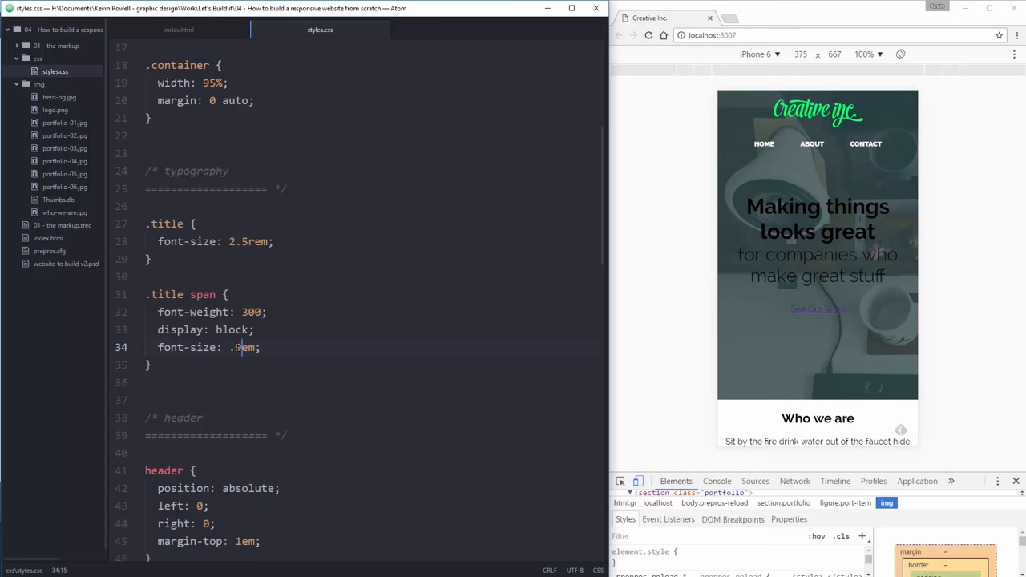
pyautogui.scroll(-3)
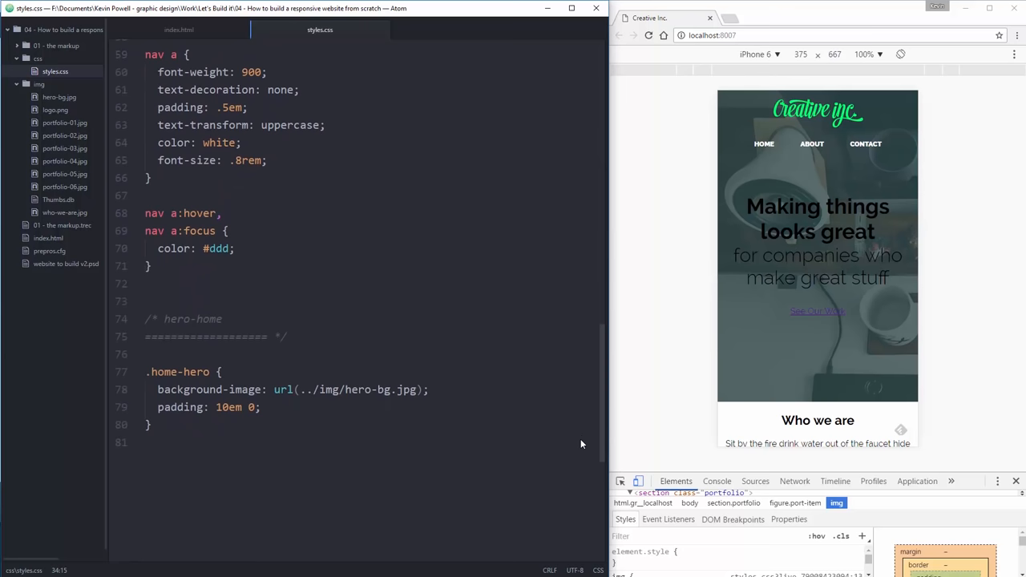
pyautogui.write('color: #FFF;')
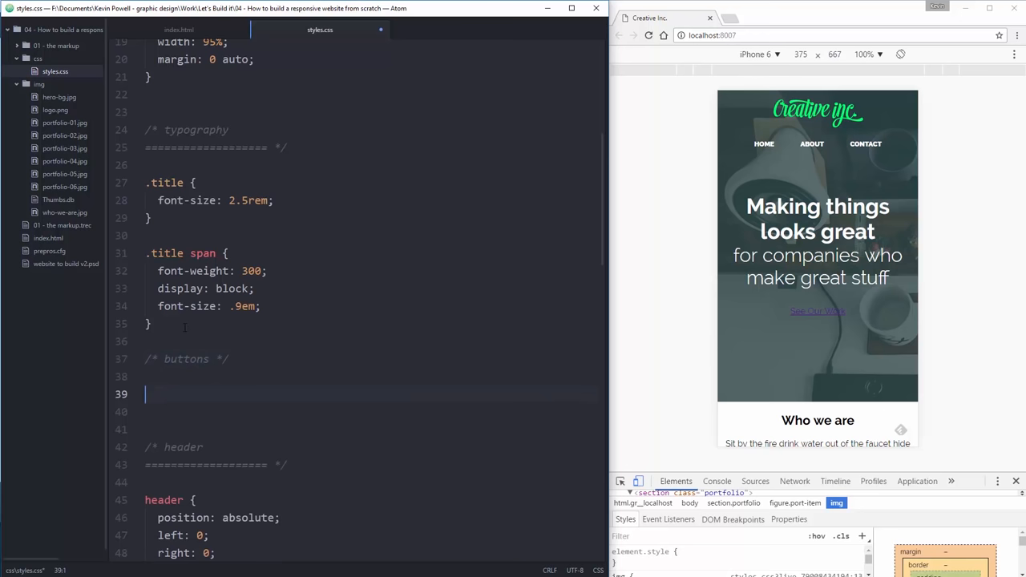
# Create .button with 1.5rem font, no text decoration, uppercase text and a 2px solid border.
pyautogui.write('.button {')
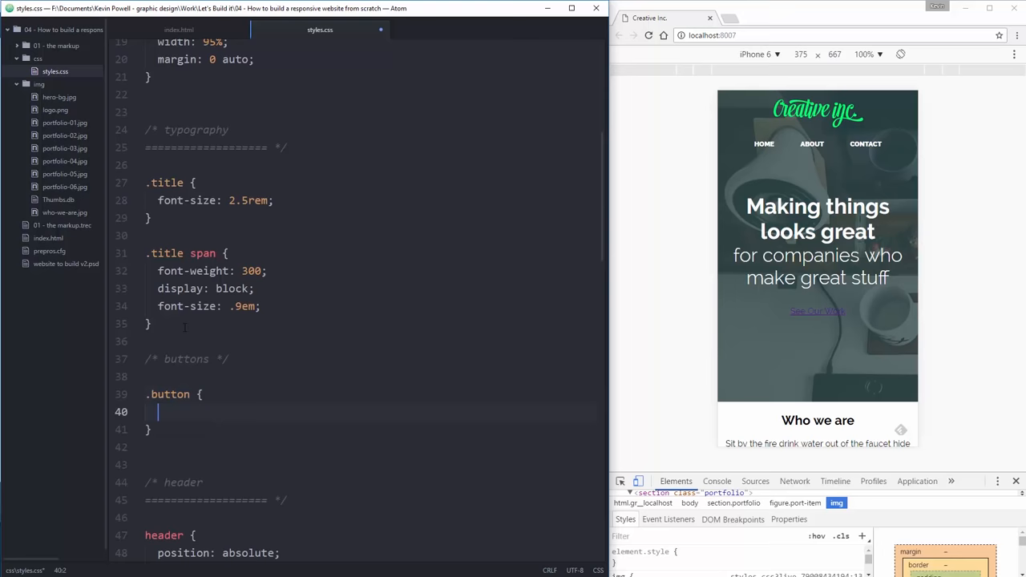
pyautogui.write('font-size: 1.5re')
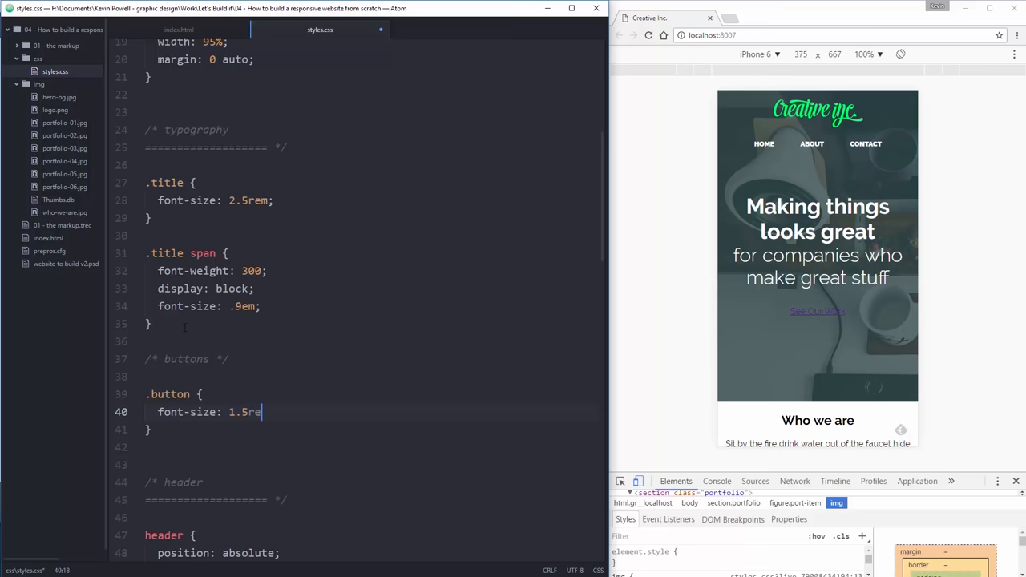
pyautogui.write('text-decoration: none;')
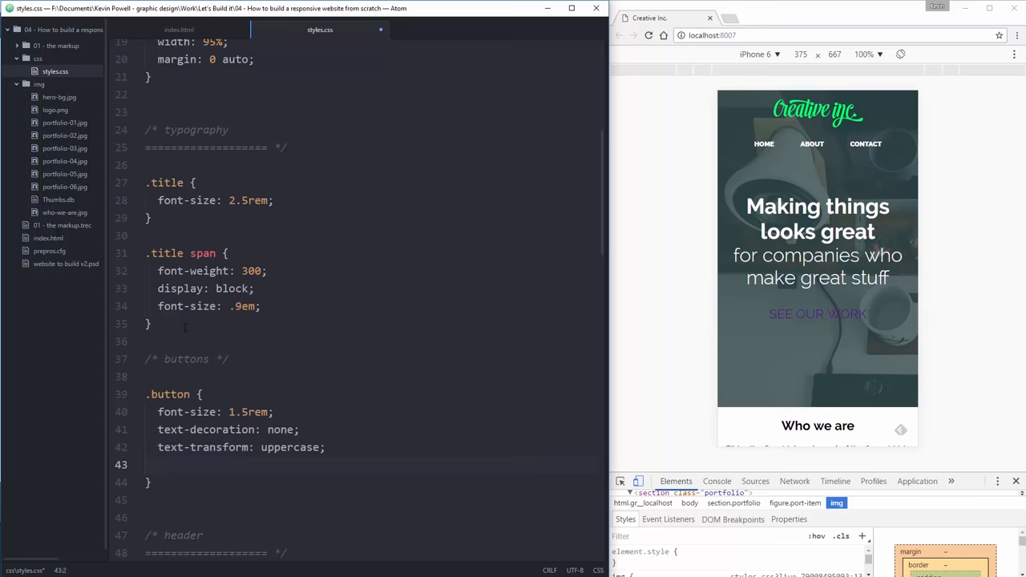
pyautogui.write('border-width: 2px;')
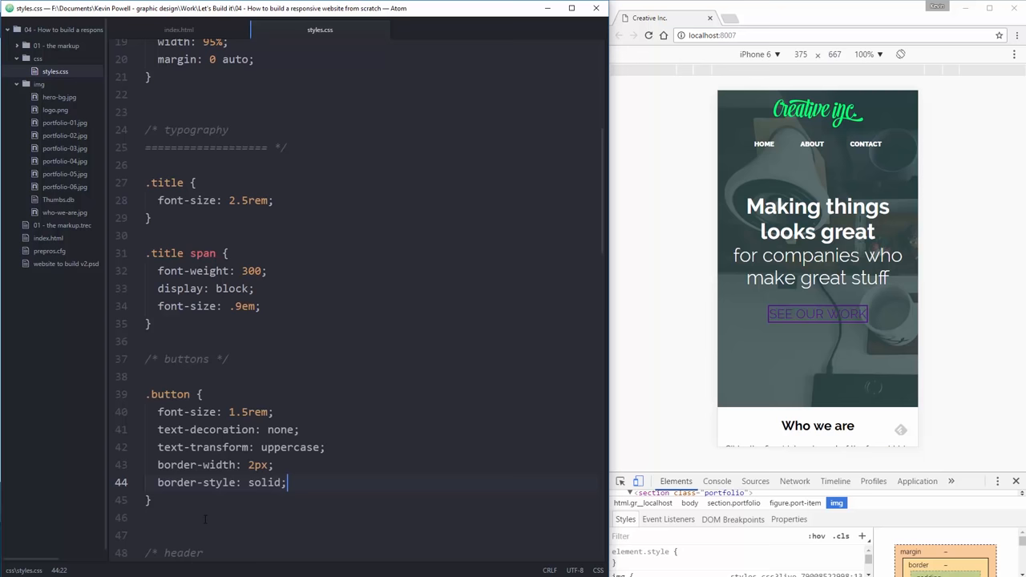
# Give .button padding .5em 1.75em and display inline-block.
pyautogui.scroll(-3)
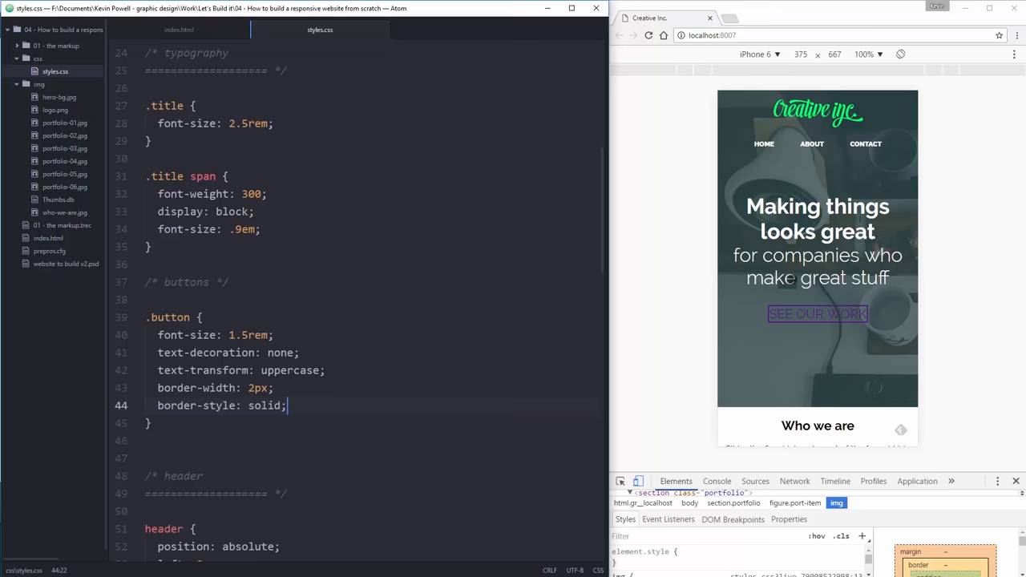
pyautogui.write('padding:')
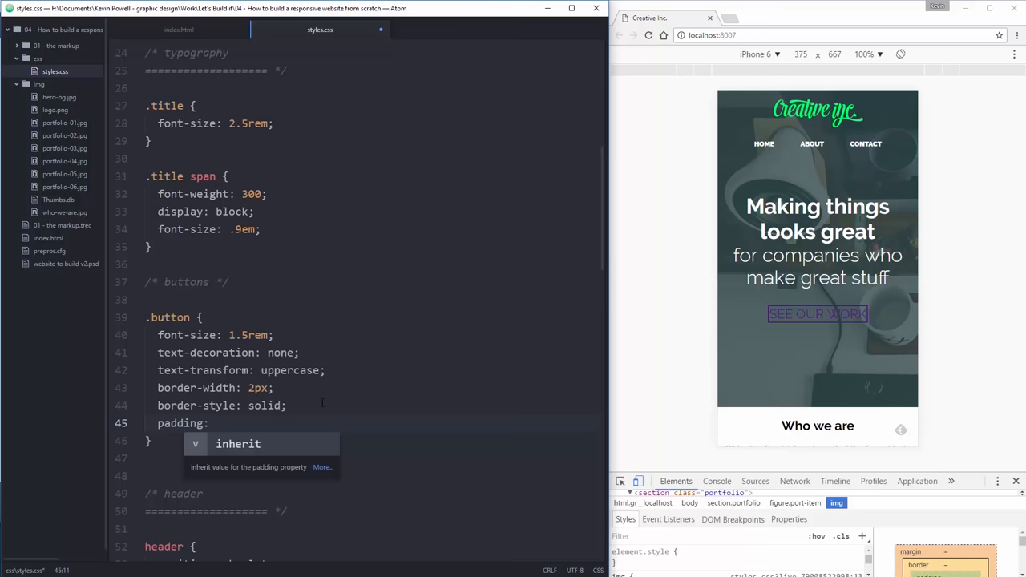
pyautogui.write('.5em')
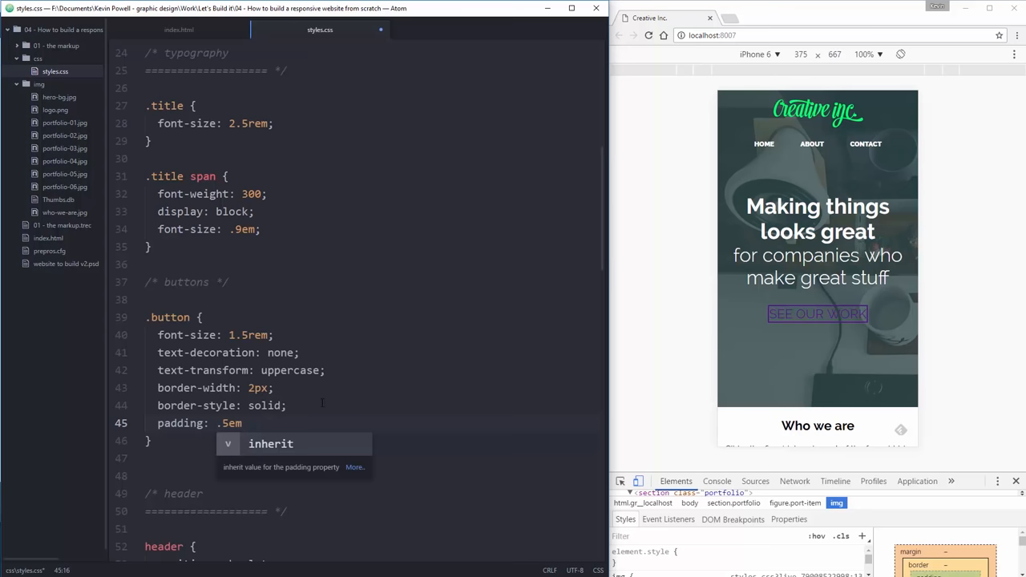
pyautogui.write('1.5em;')
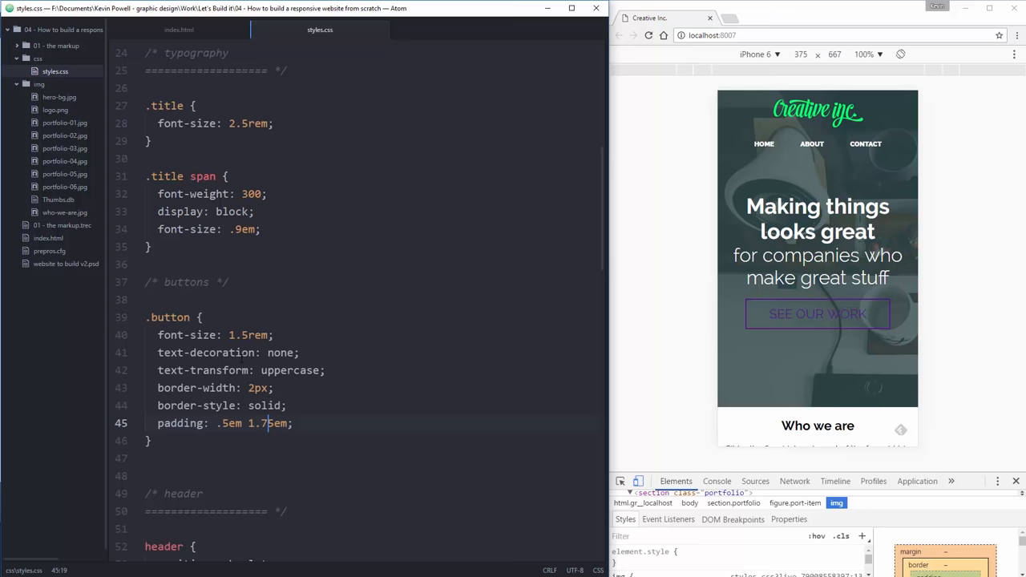
pyautogui.write('display: inline-block;')
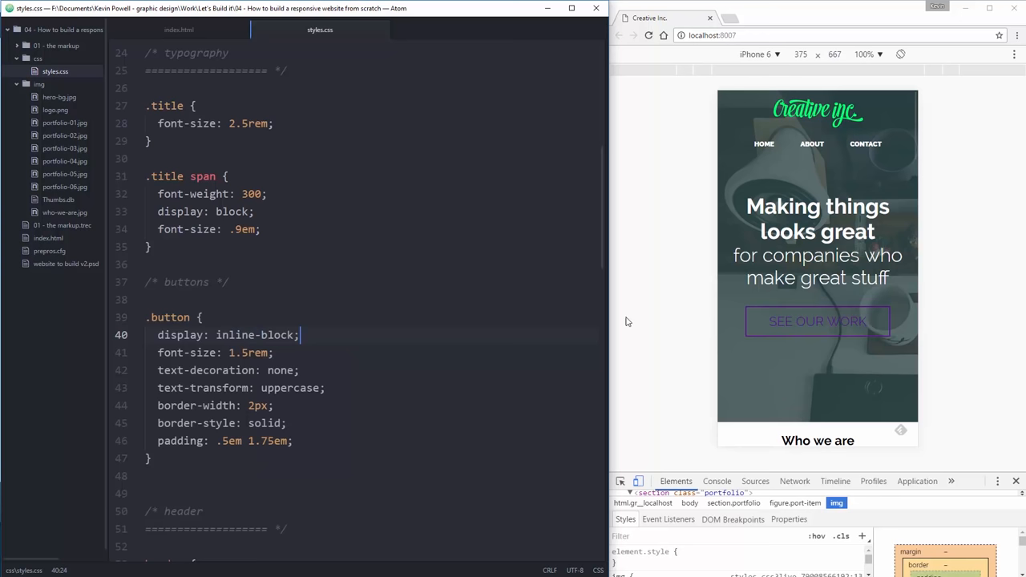
pyautogui.doubleClick(254, 335)
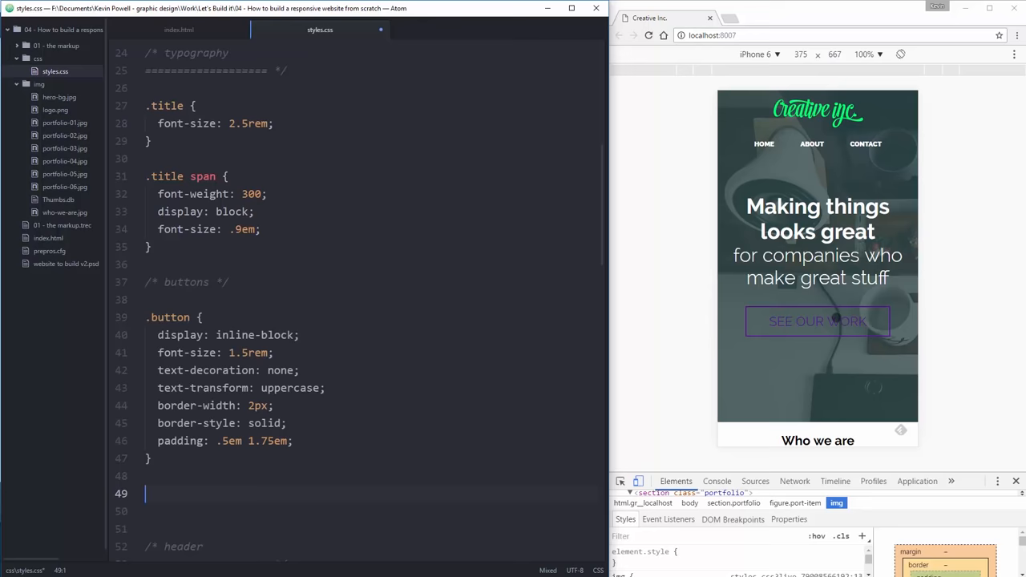
pyautogui.moveTo(889, 323)
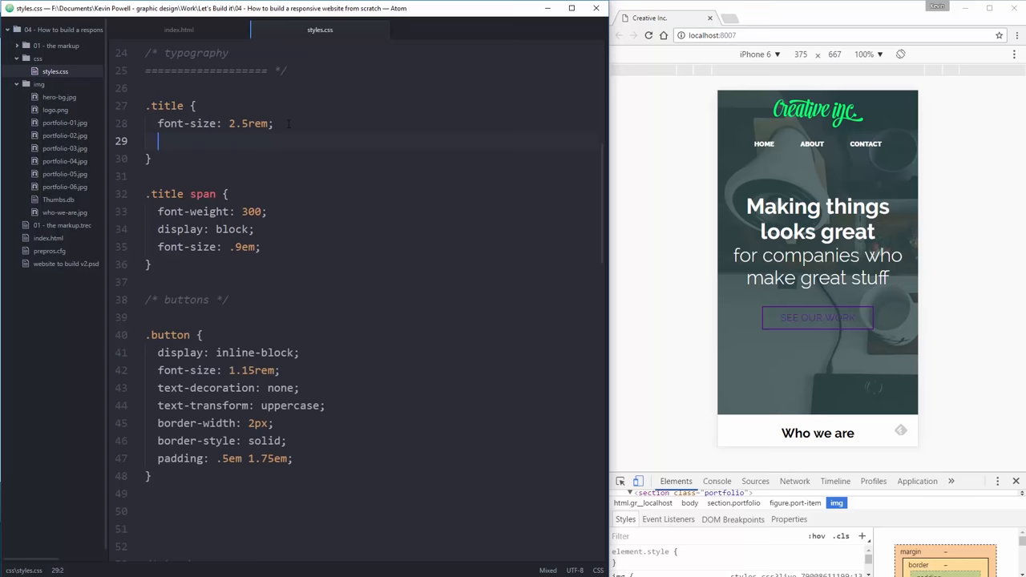
# Add margin-bottom 1.5em to .title and a .button-accent rule with color #00ff6c.
pyautogui.write('margin-bottom: 1.5em;')
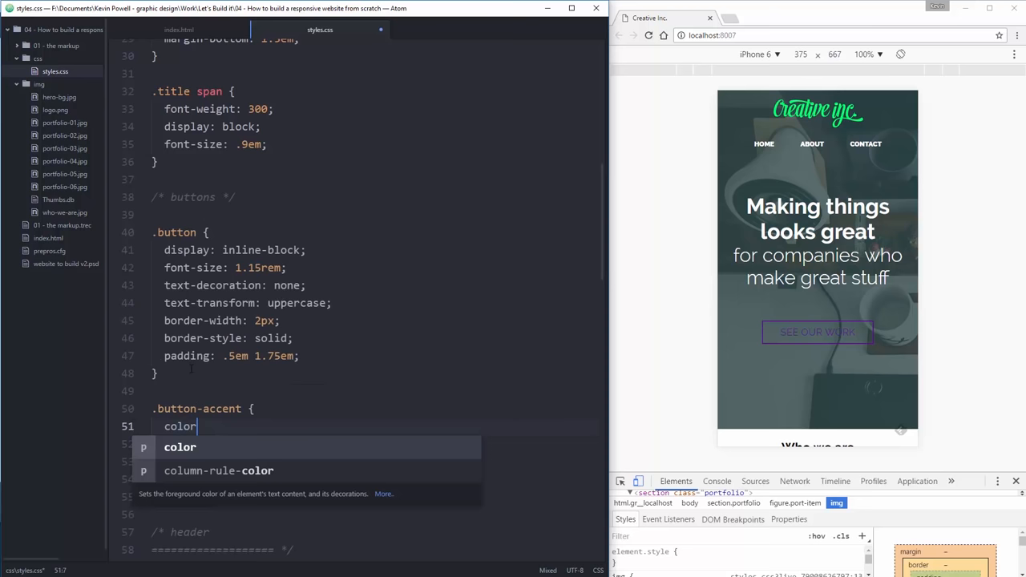
pyautogui.write(': #00ff')
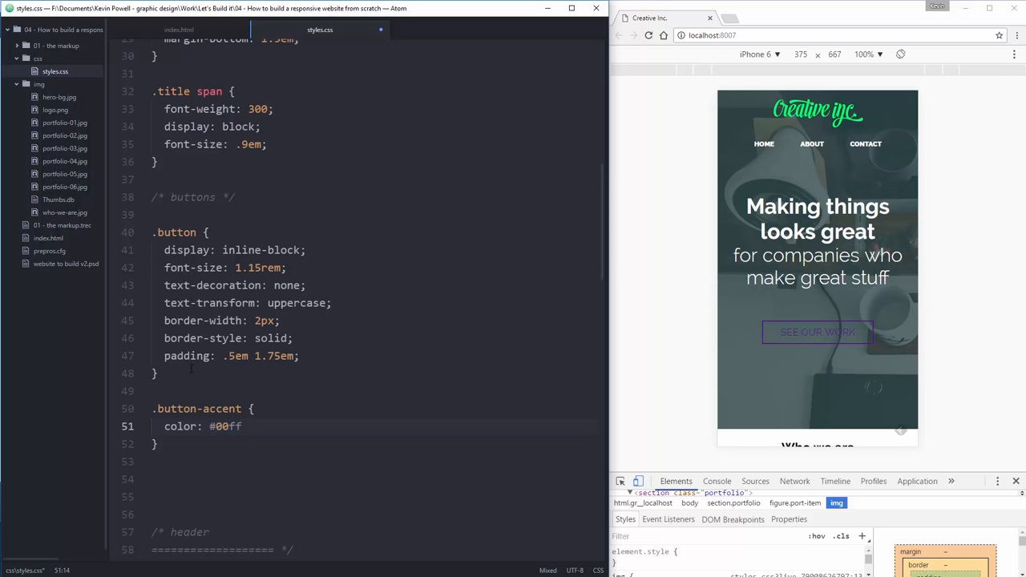
pyautogui.write('6c;')
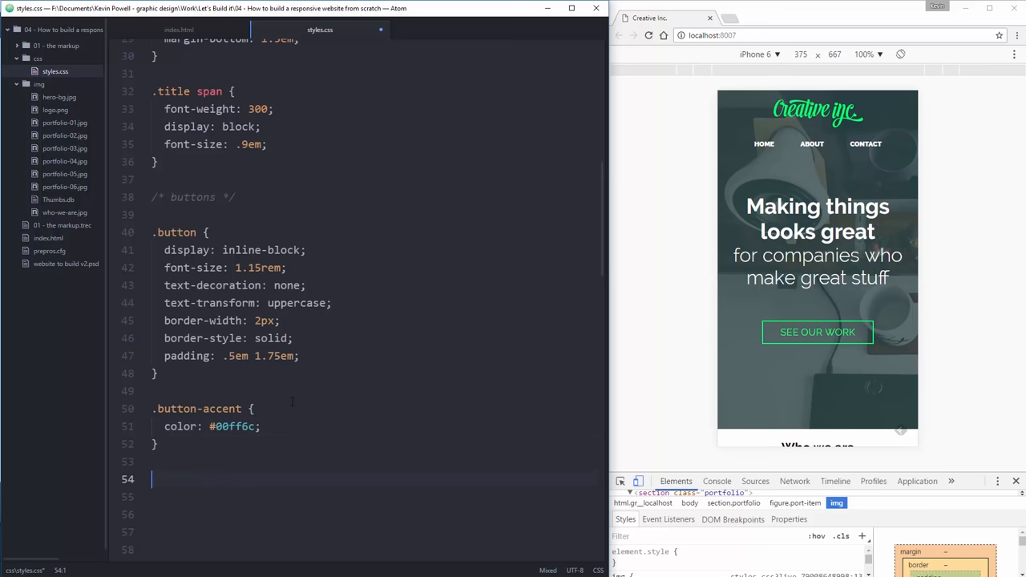
# Add a .button-accent hover/focus rule with background #00ff6c and color #232323.
pyautogui.write('.button-accent:hover')
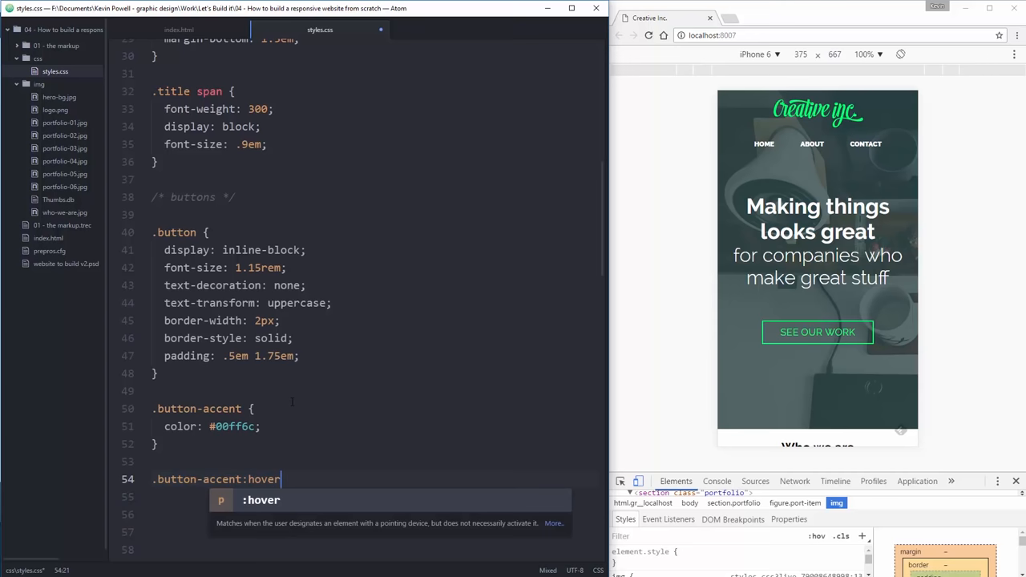
pyautogui.write(',')
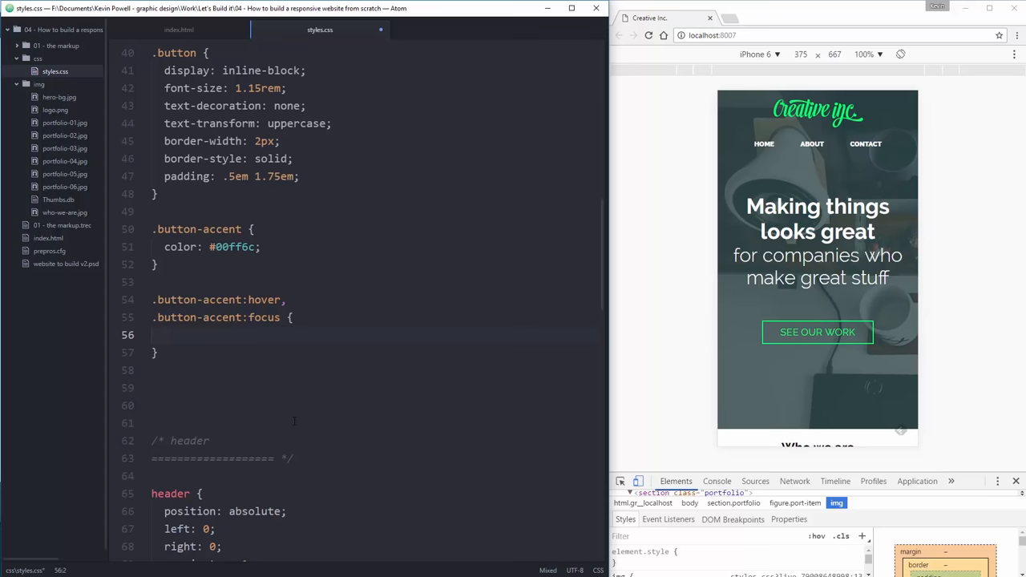
pyautogui.write('background: #00ff6c;')
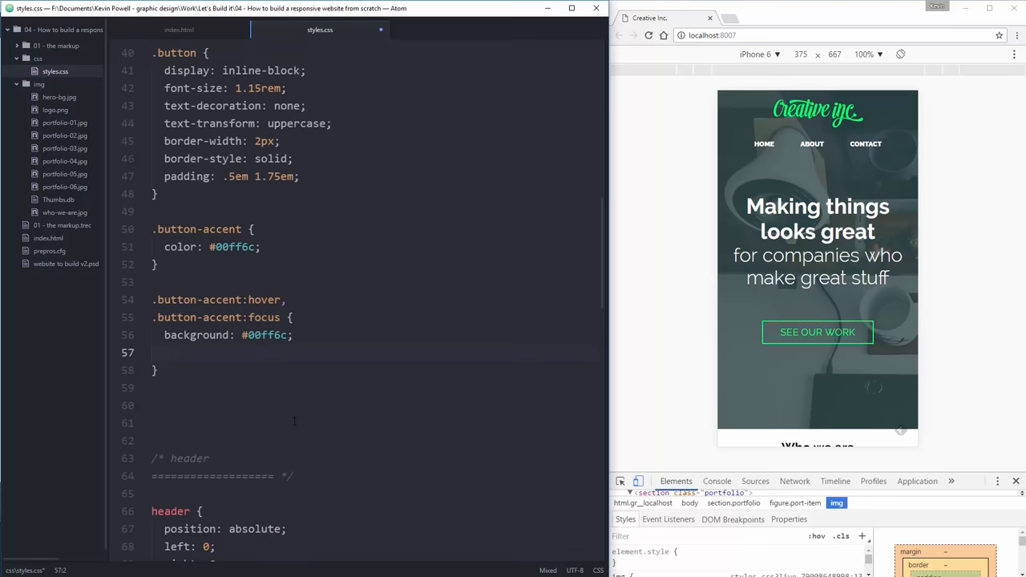
pyautogui.write('color: #232323;')
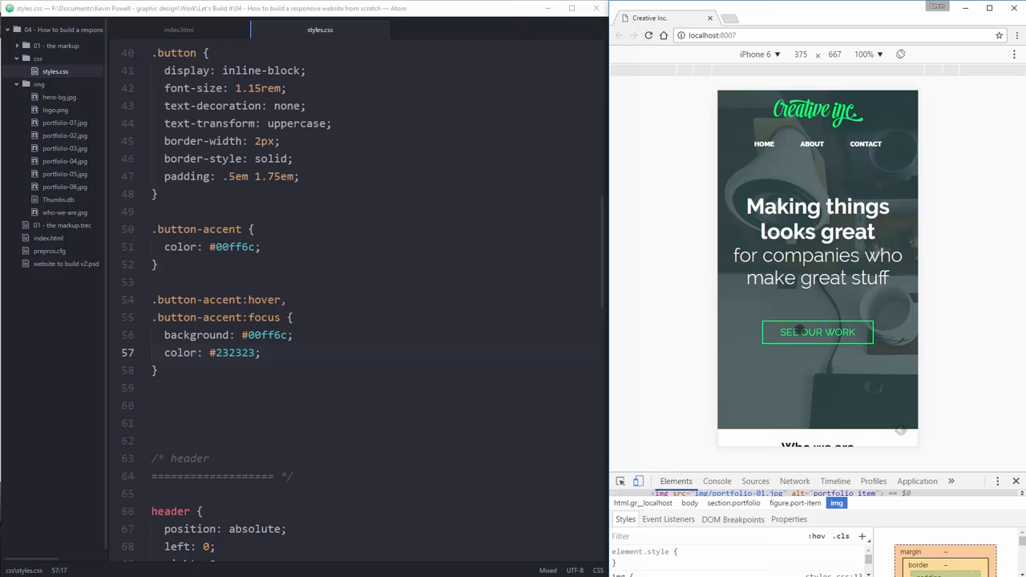
pyautogui.moveTo(818, 332)
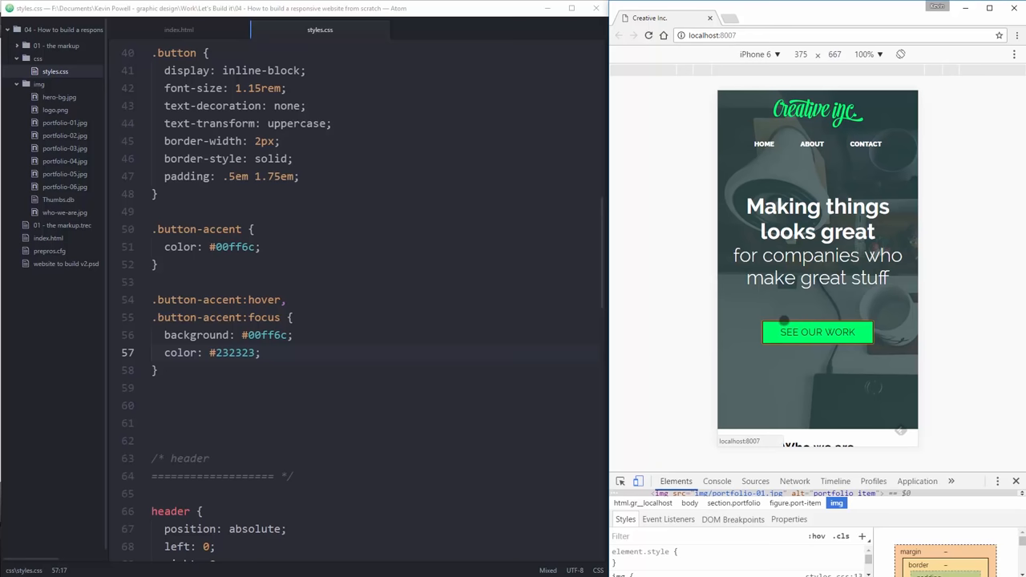
# Start a border-color declaration in the hover/focus rule.
pyautogui.write('border-')
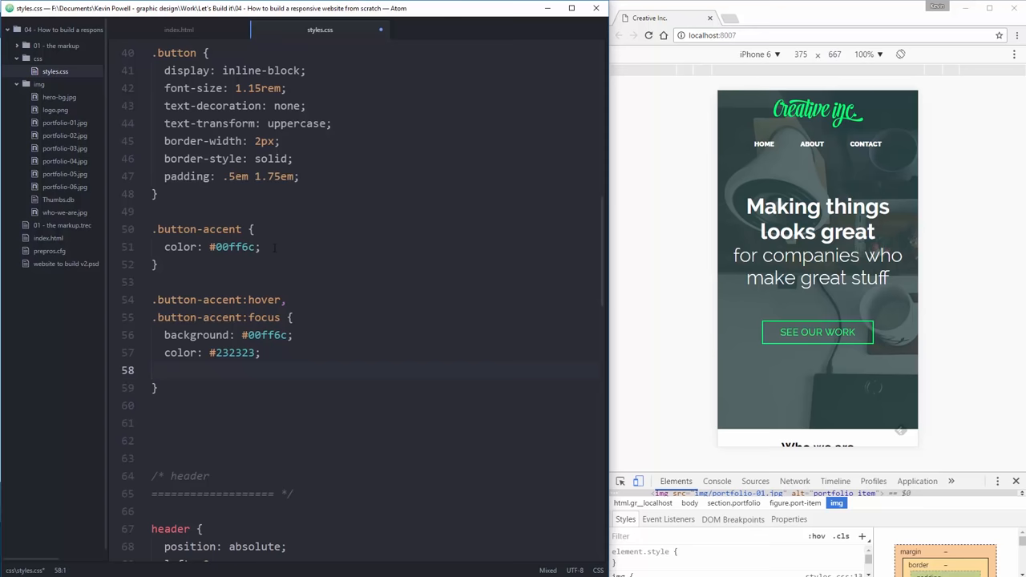
pyautogui.write('border-color: #')
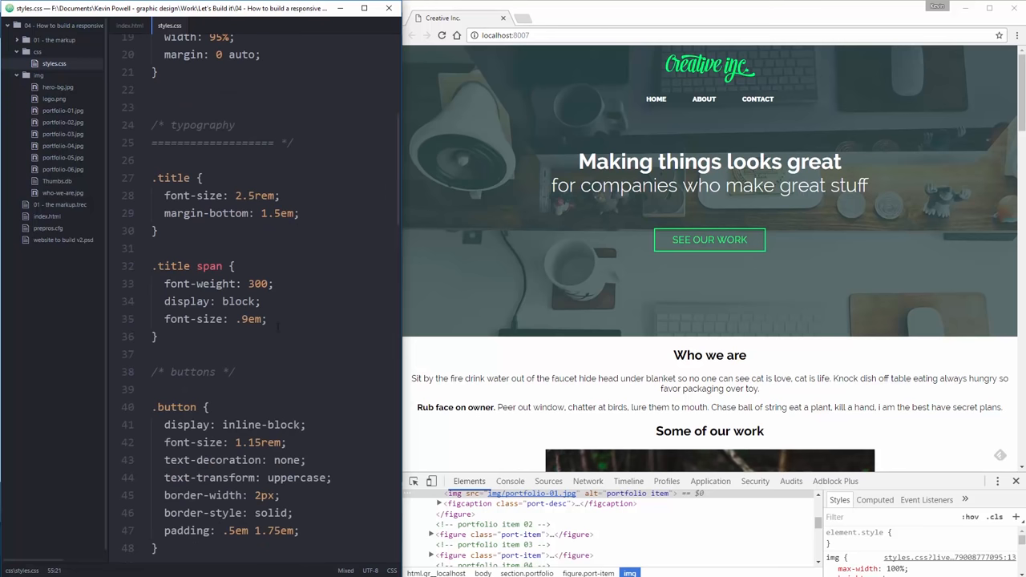
pyautogui.write('@media ()')
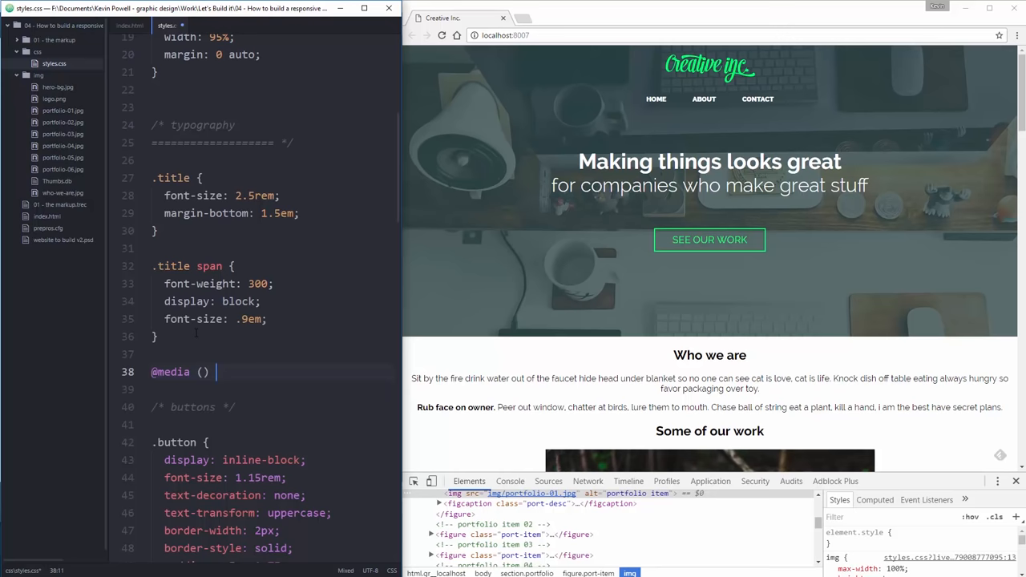
pyautogui.write('min-width:')
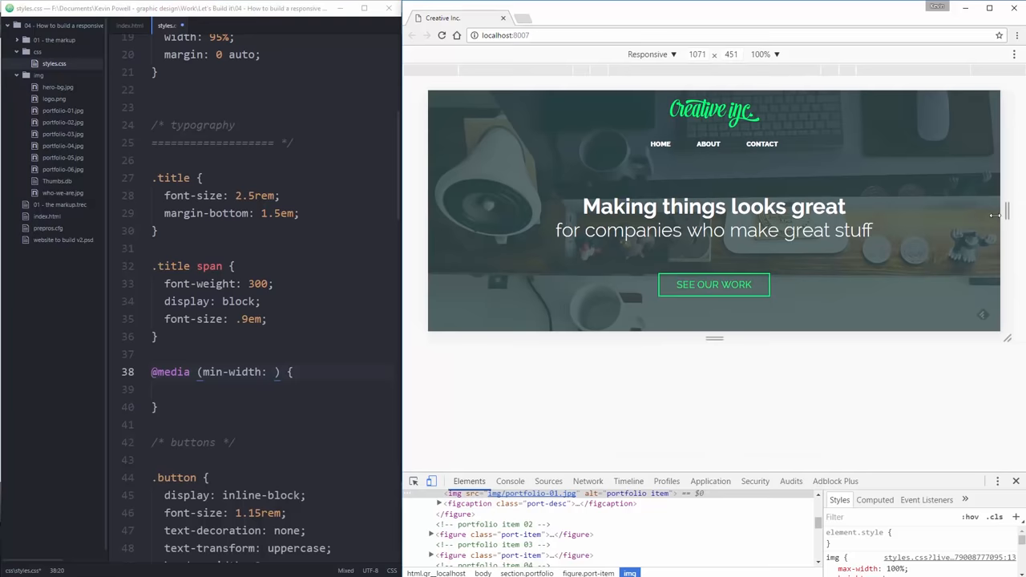
pyautogui.moveTo(1006, 212); pyautogui.dragTo(994, 212)
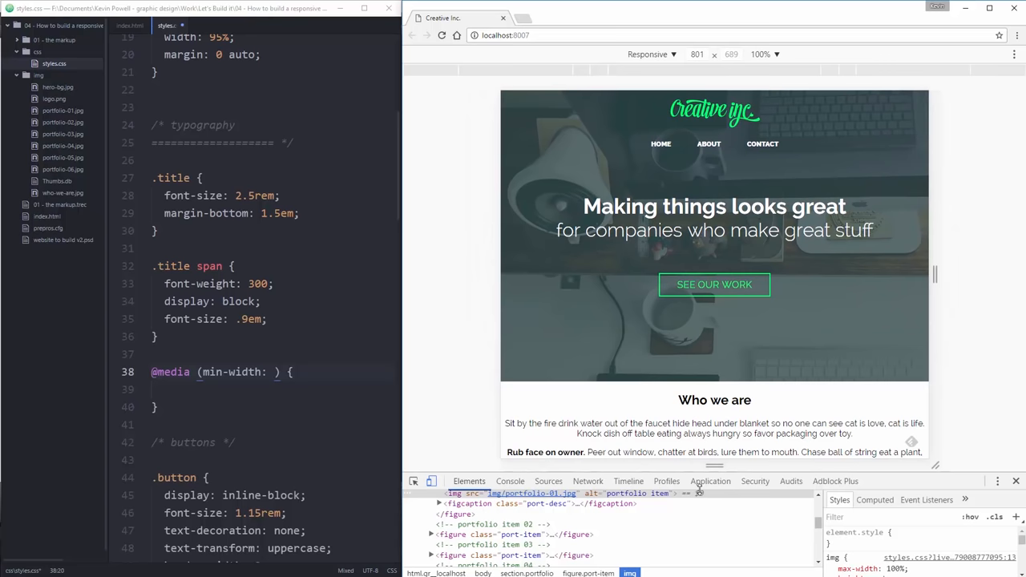
pyautogui.moveTo(932, 276); pyautogui.dragTo(1025, 276)
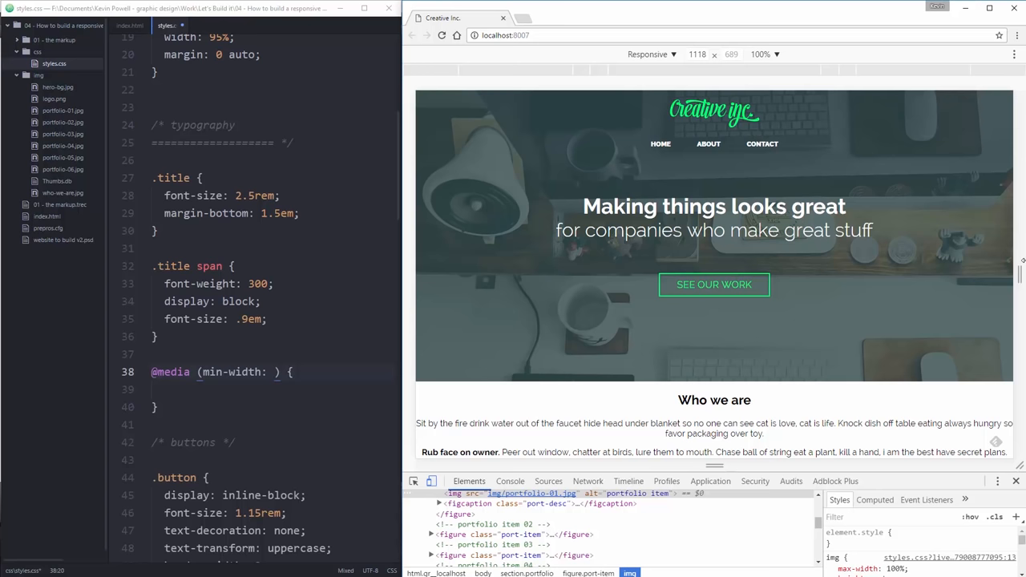
pyautogui.moveTo(1021, 259); pyautogui.dragTo(970, 264)
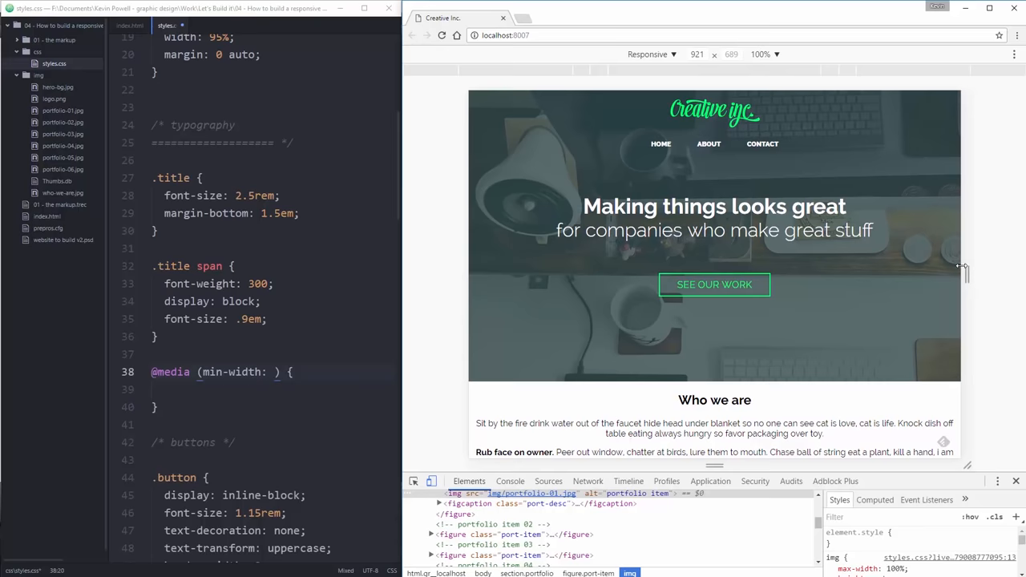
pyautogui.write('55')
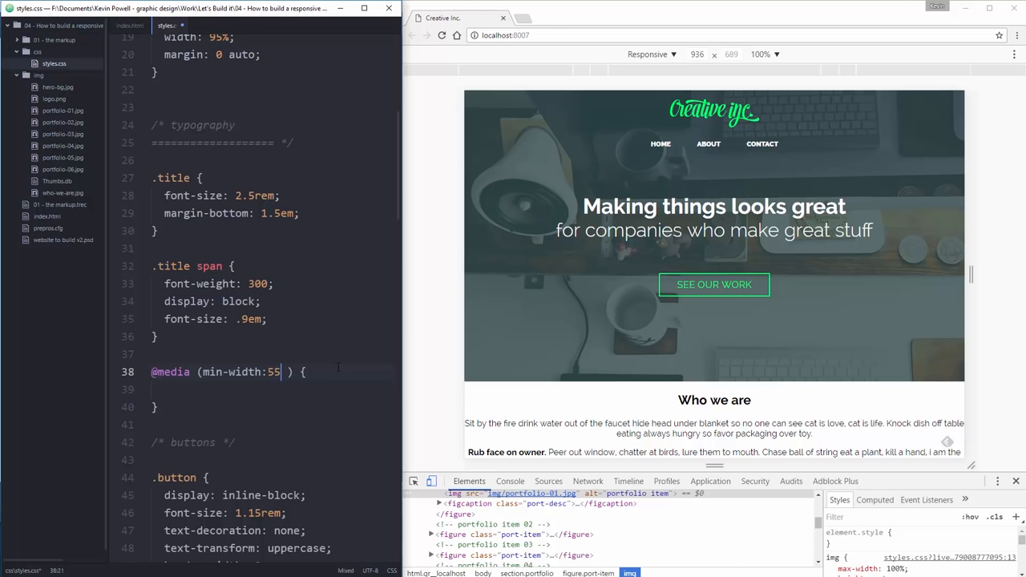
pyautogui.write('rem) {')
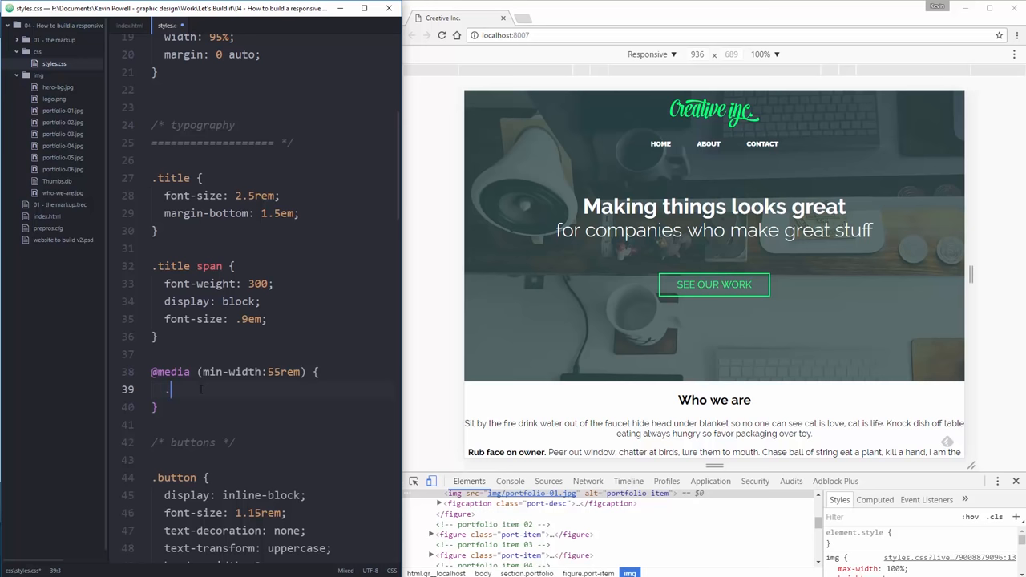
# Inside the media query give .title a 4rem font size and check it at a wider preview.
pyautogui.write('.title {')
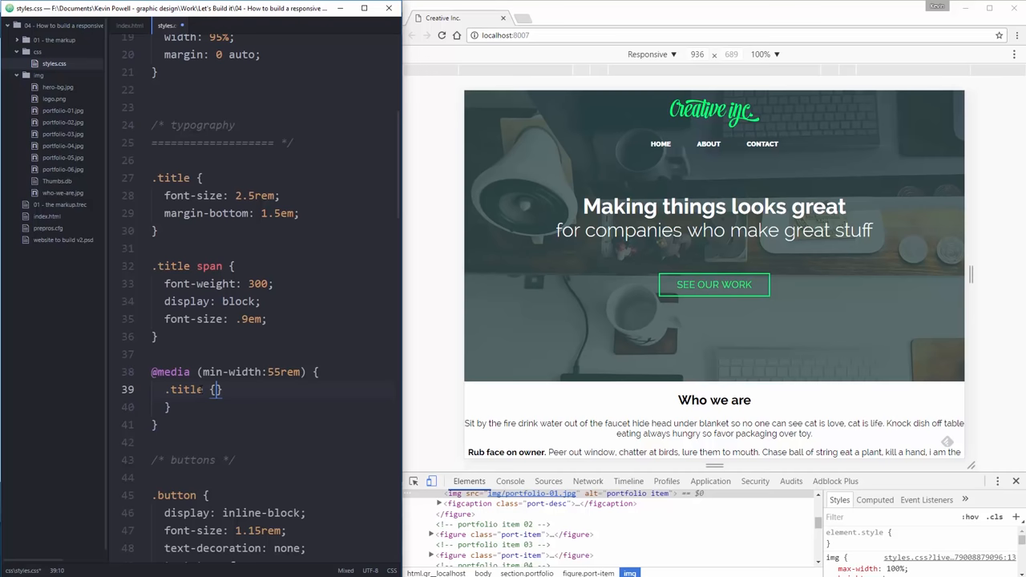
pyautogui.write('font-size:')
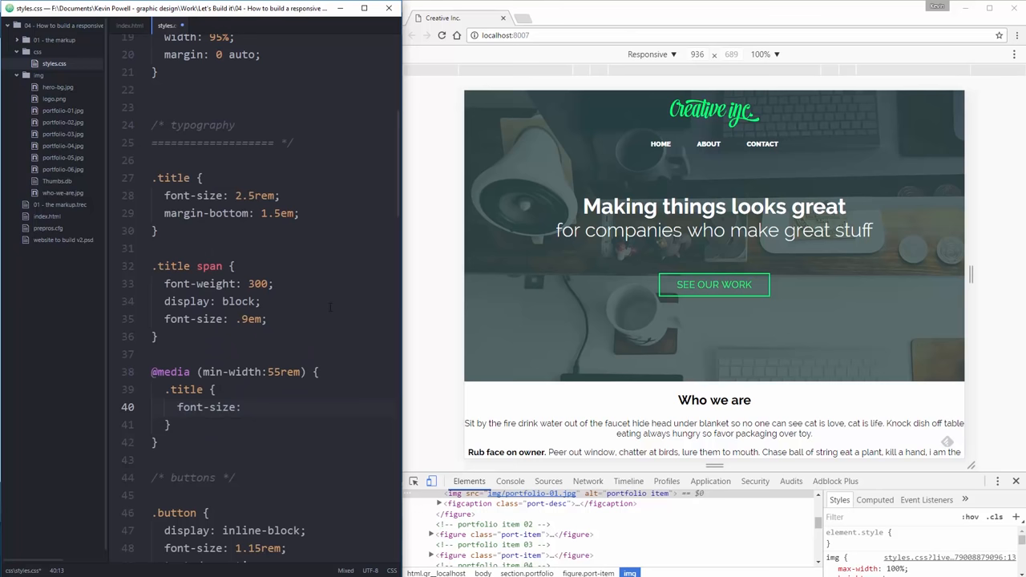
pyautogui.write('4rem')
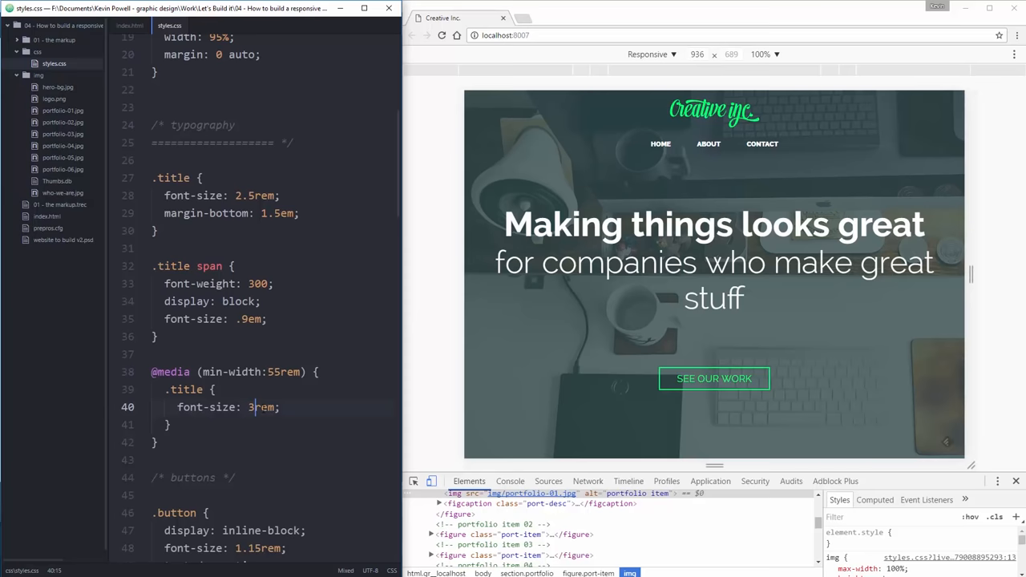
pyautogui.moveTo(970, 275); pyautogui.dragTo(949, 276)
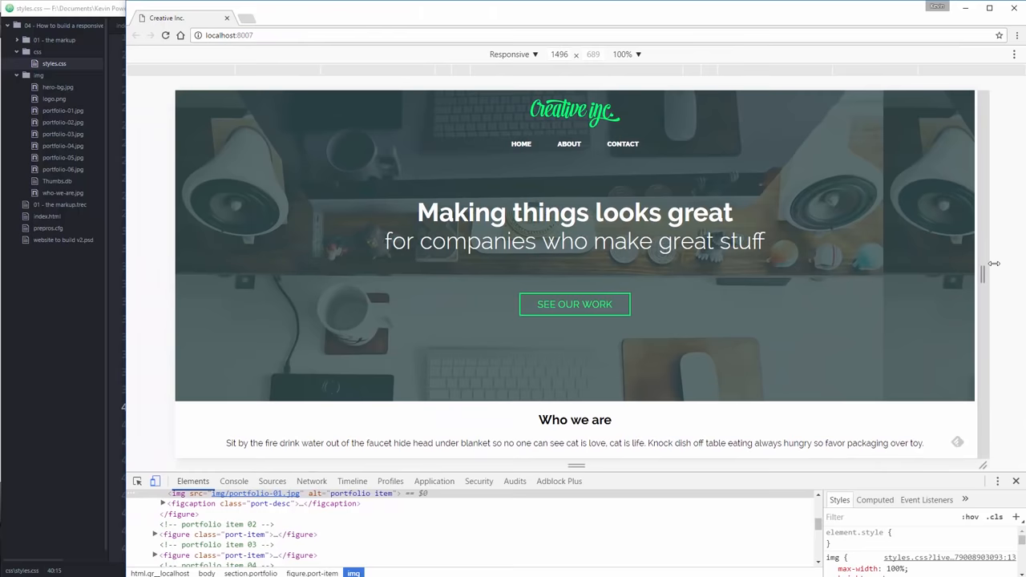
# Drag the responsive viewport narrower then wider to test the headline breakpoint.
pyautogui.moveTo(993, 263); pyautogui.dragTo(846, 269)
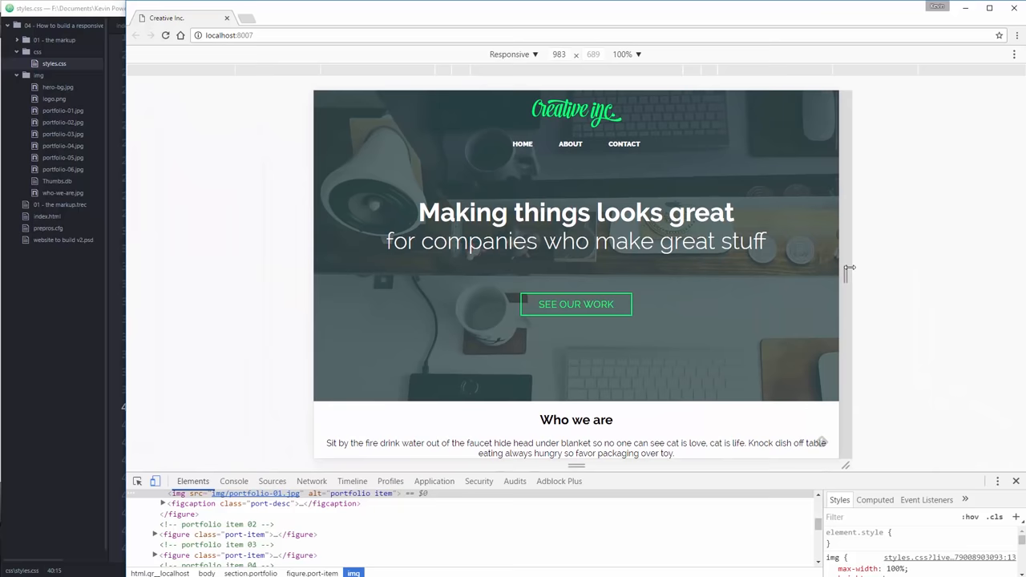
pyautogui.moveTo(848, 270); pyautogui.dragTo(816, 271)
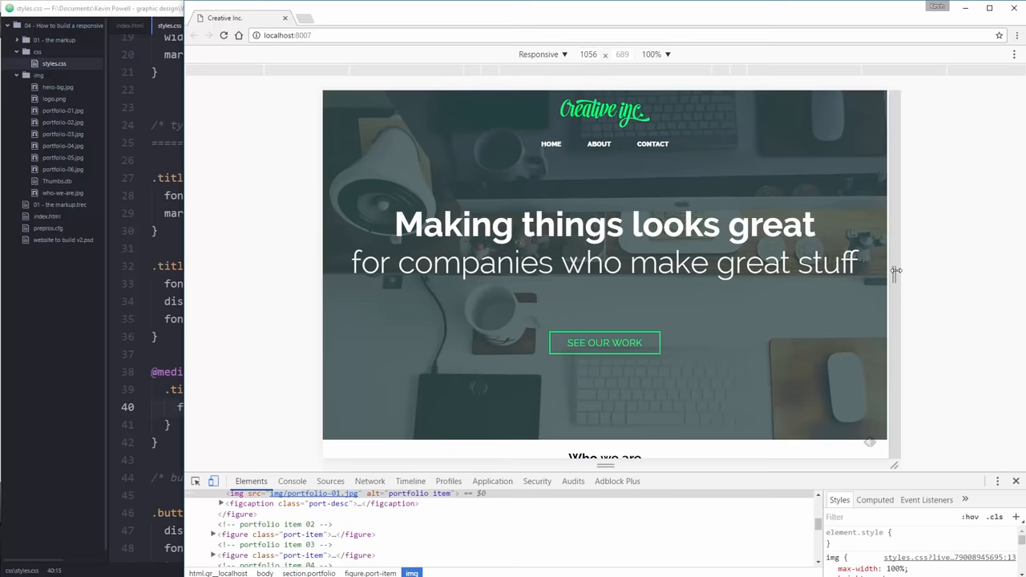
pyautogui.moveTo(896, 270); pyautogui.dragTo(946, 276)
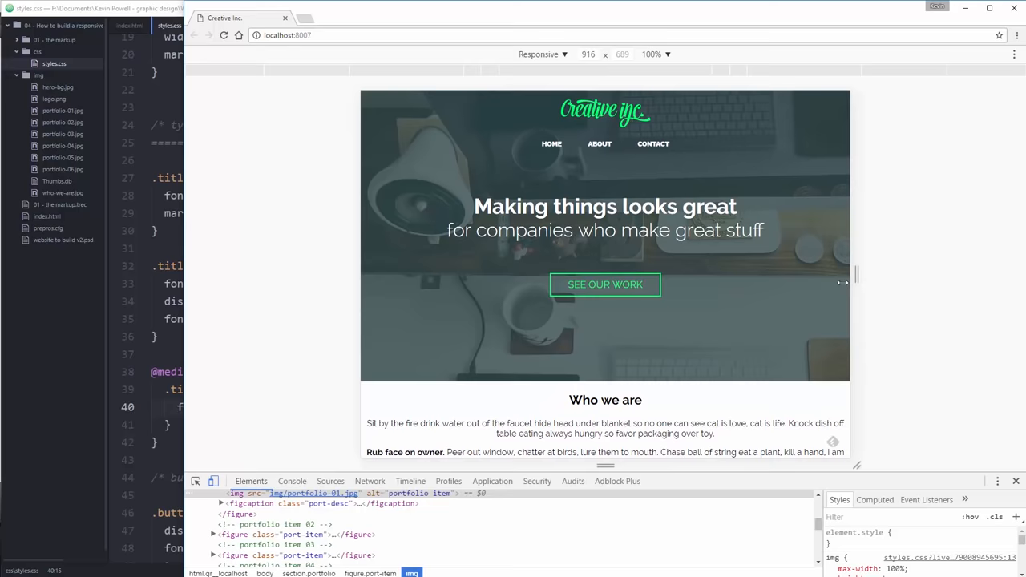
pyautogui.moveTo(856, 275); pyautogui.dragTo(846, 276)
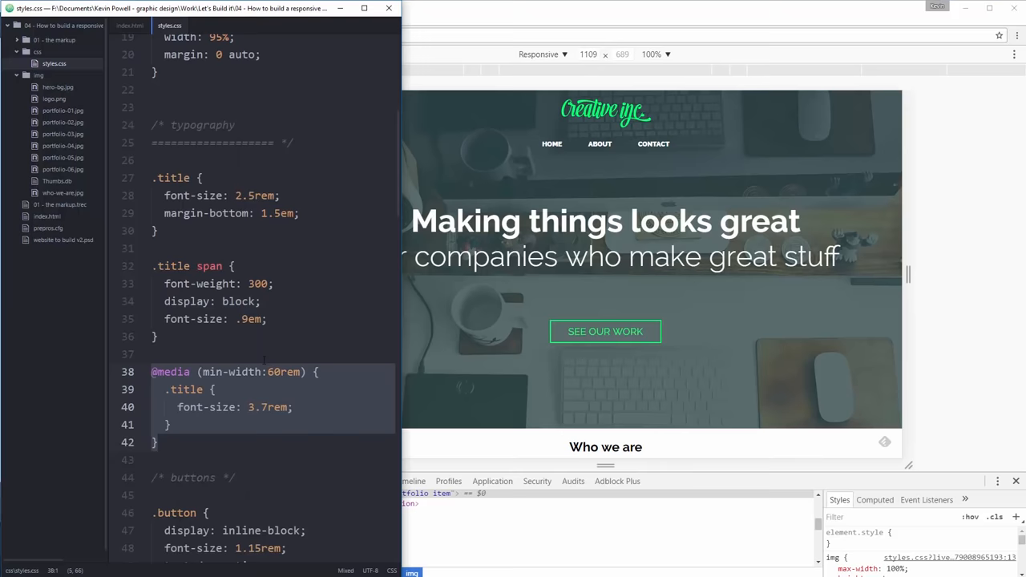
# Add a .logo rule in the nav media query and give header a 1em margin.
pyautogui.scroll(-3)
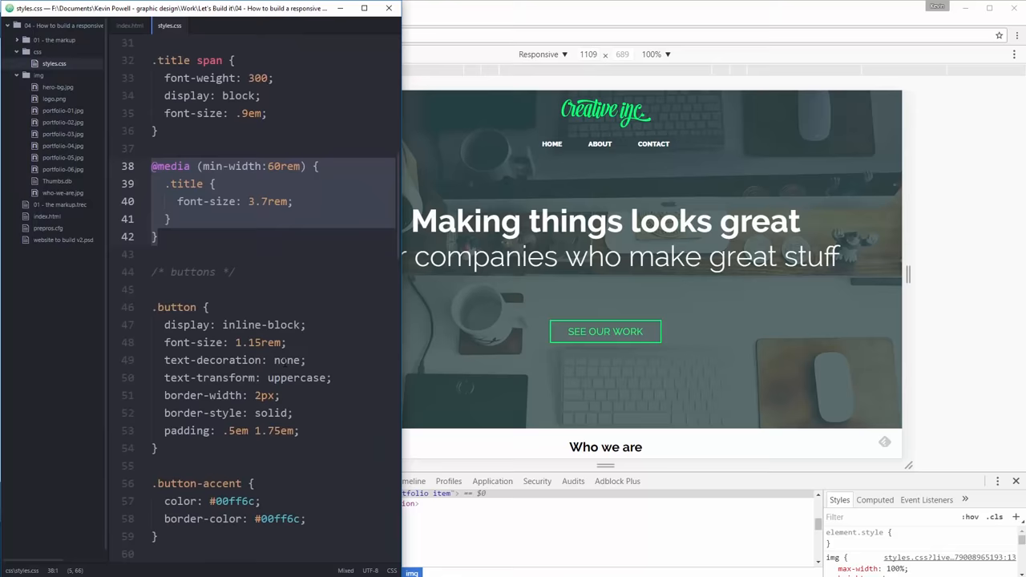
pyautogui.scroll(-3)
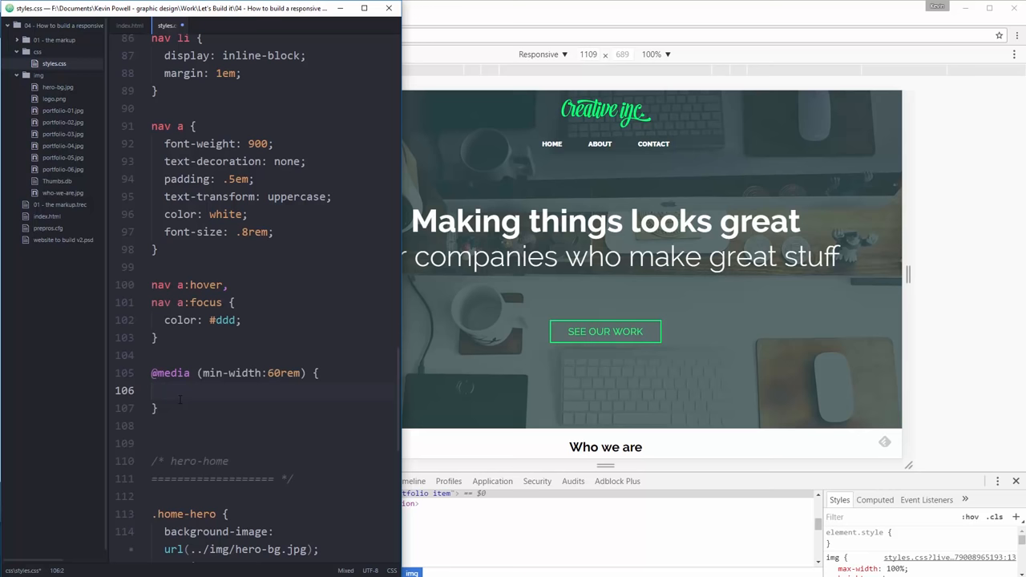
pyautogui.write('.logo')
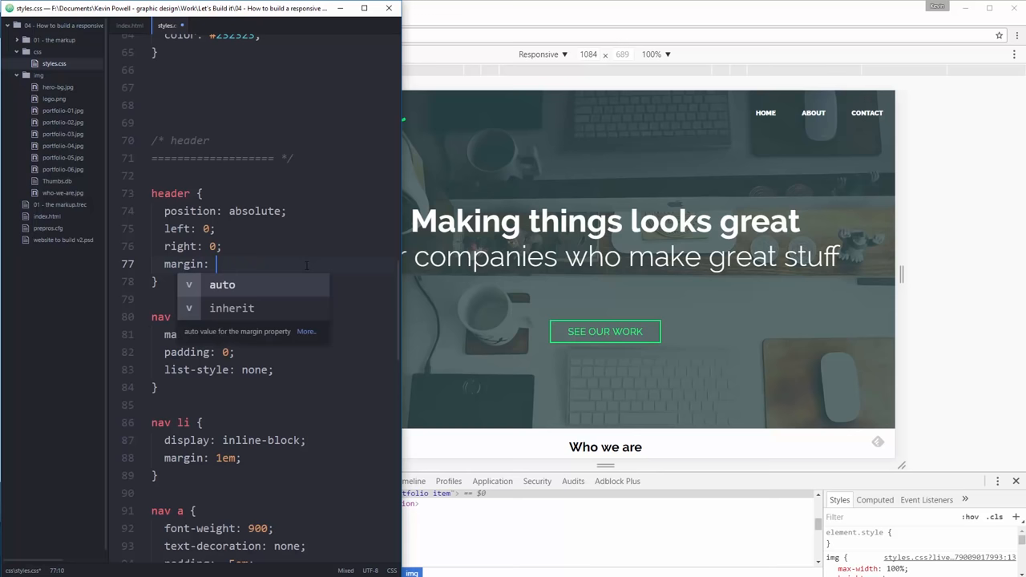
pyautogui.write('1em;')
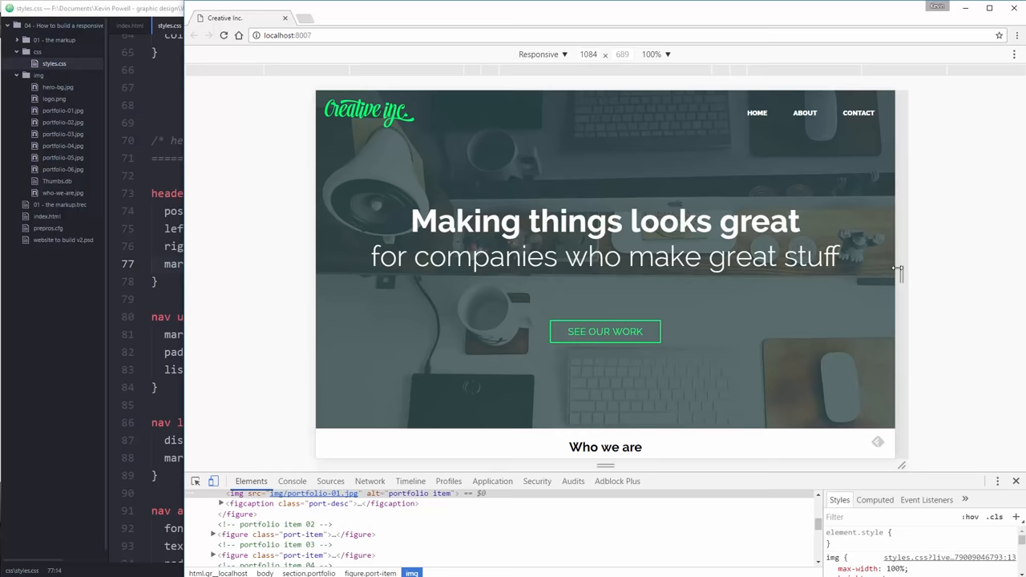
# Widen the preview to check the logo-left, nav-right header layout.
pyautogui.moveTo(899, 273); pyautogui.dragTo(978, 273)
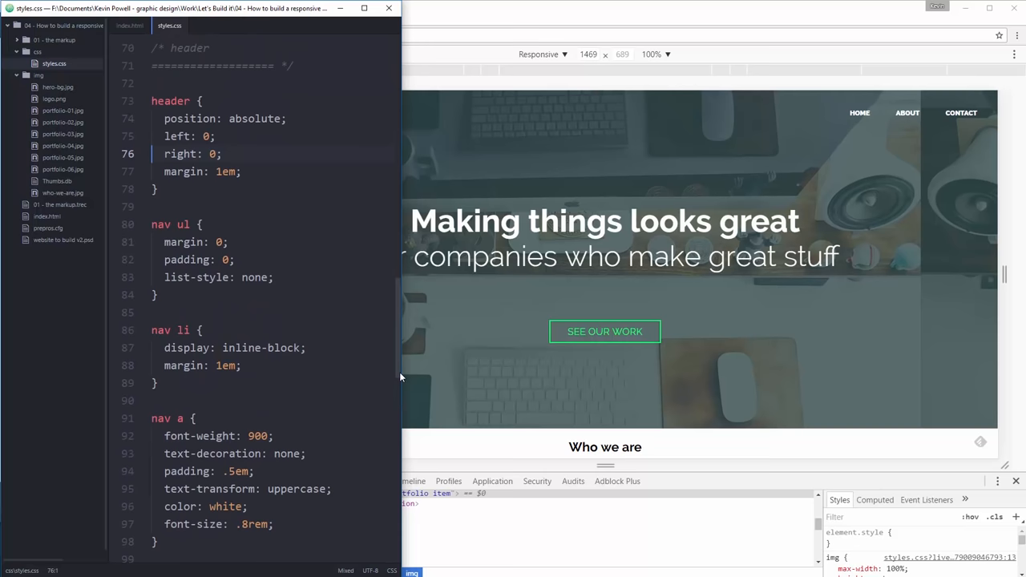
# Give .home-hero background-size cover and background-position center, then check the preview.
pyautogui.scroll(-3)
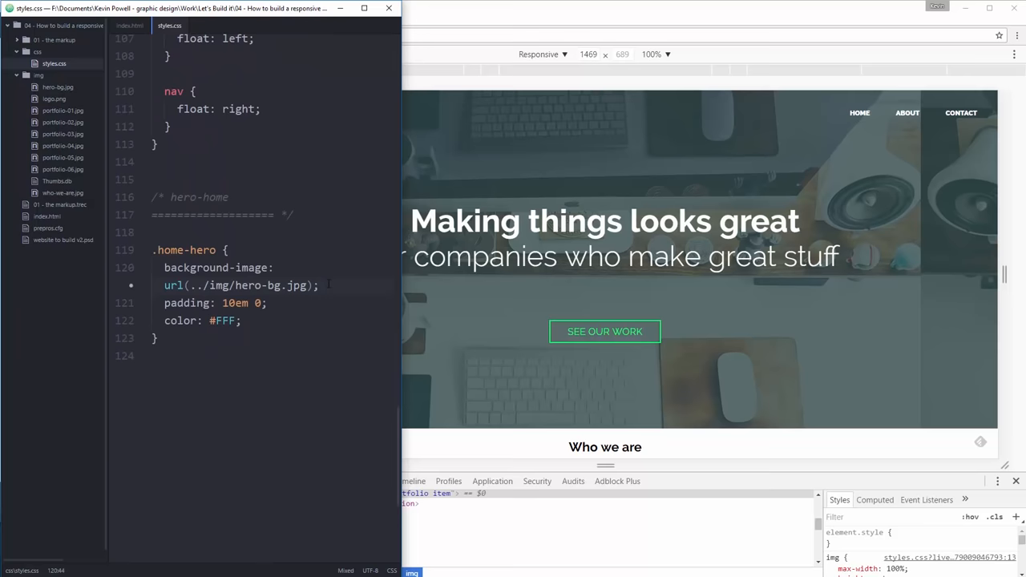
pyautogui.write('background-')
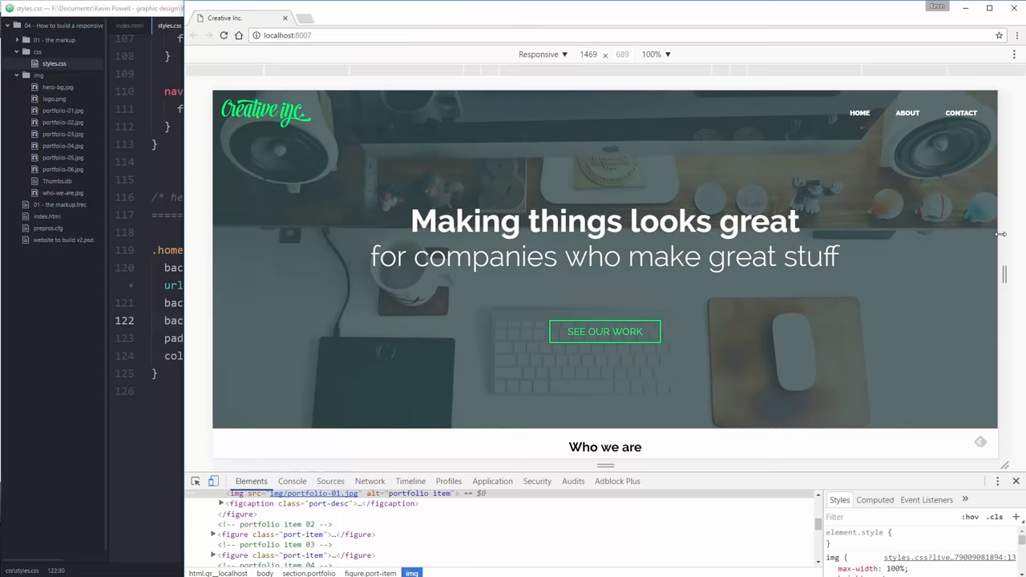
pyautogui.moveTo(1000, 250); pyautogui.dragTo(978, 250)
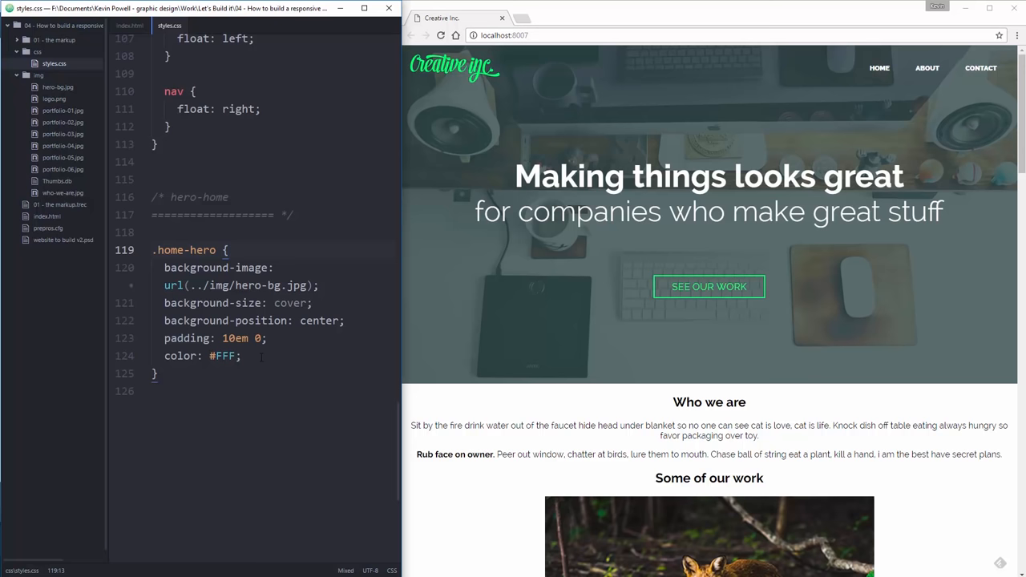
pyautogui.write('@media (min-width:) {')
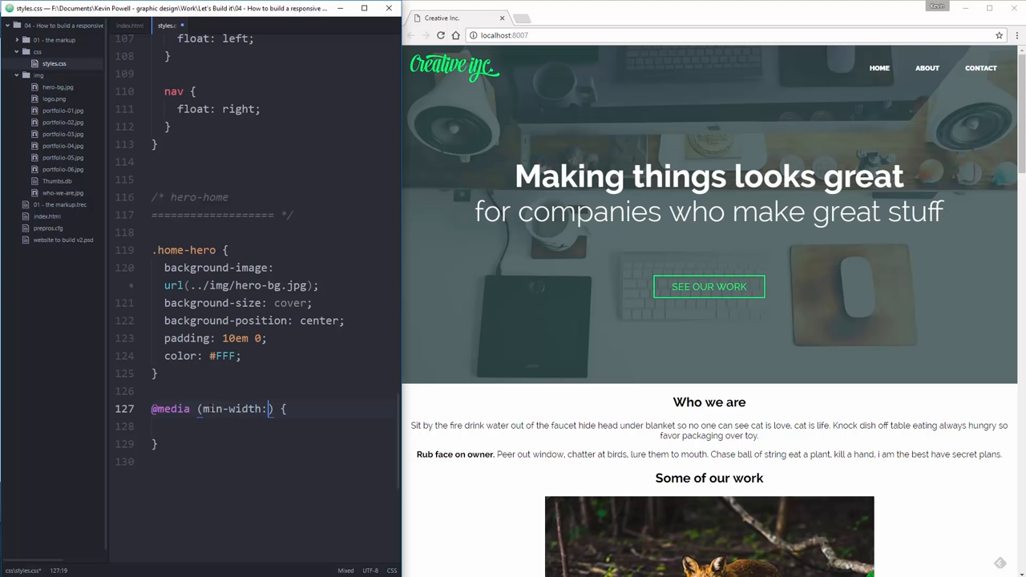
# At min-width 60rem give .home-hero height 100vh and padding-top 50vh.
pyautogui.write('60rem')
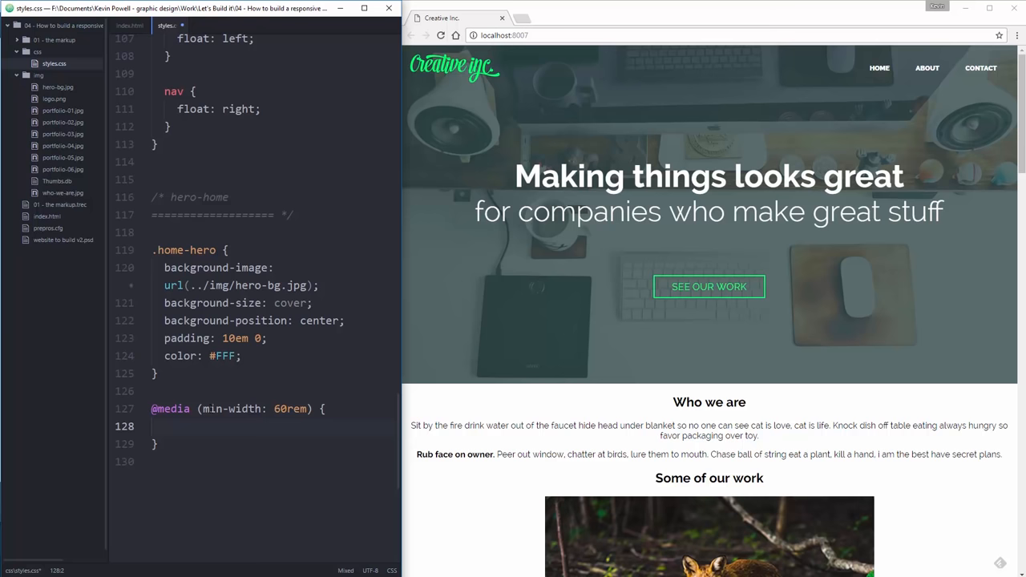
pyautogui.write('.home-hero')
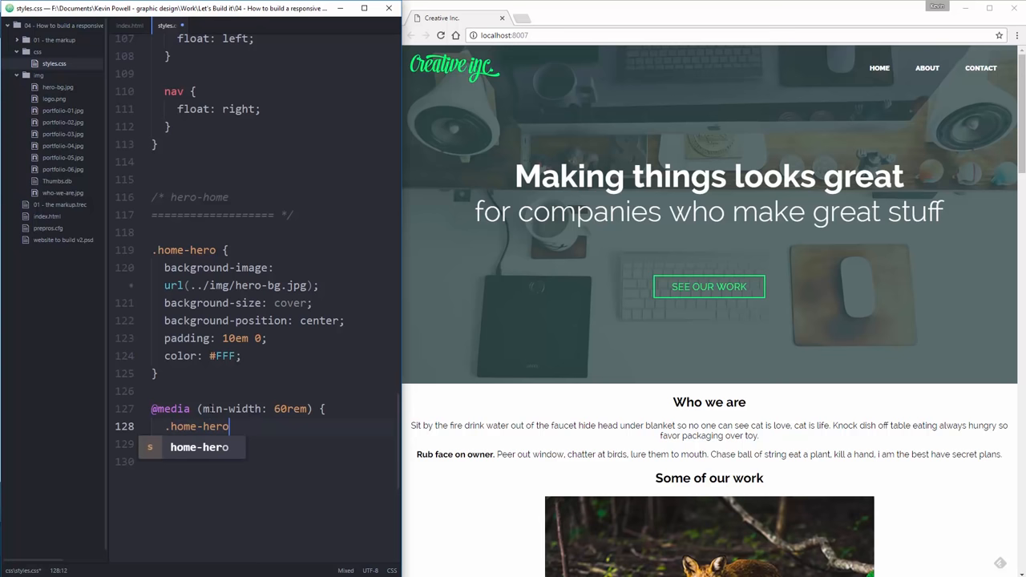
pyautogui.write('height: 100vh;')
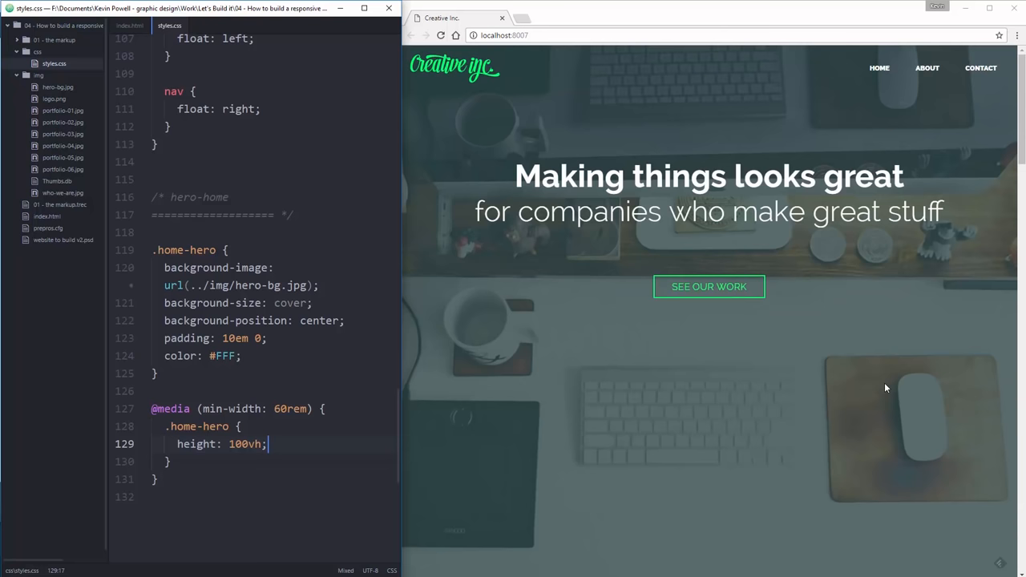
pyautogui.scroll(-3)
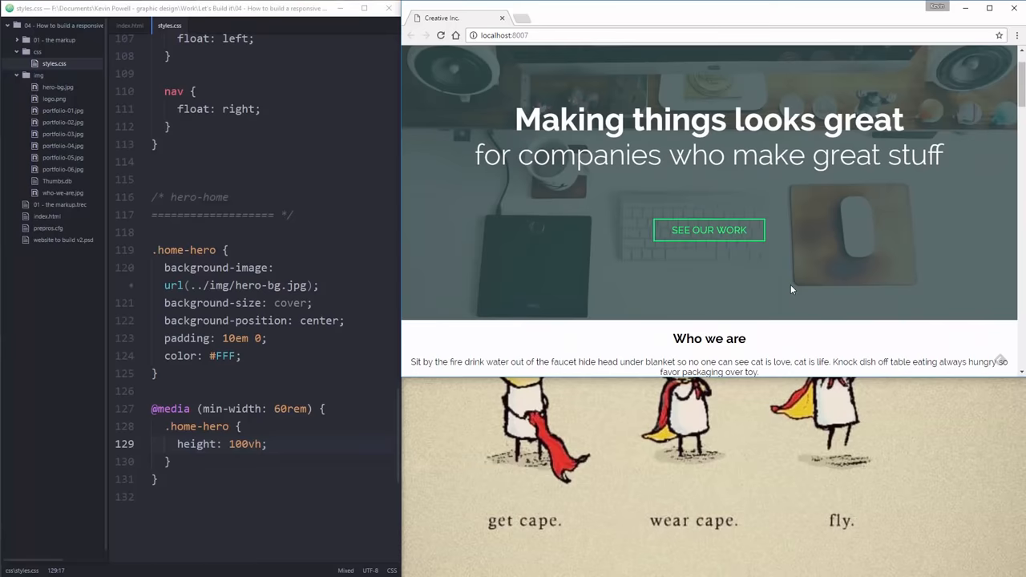
pyautogui.scroll(3)
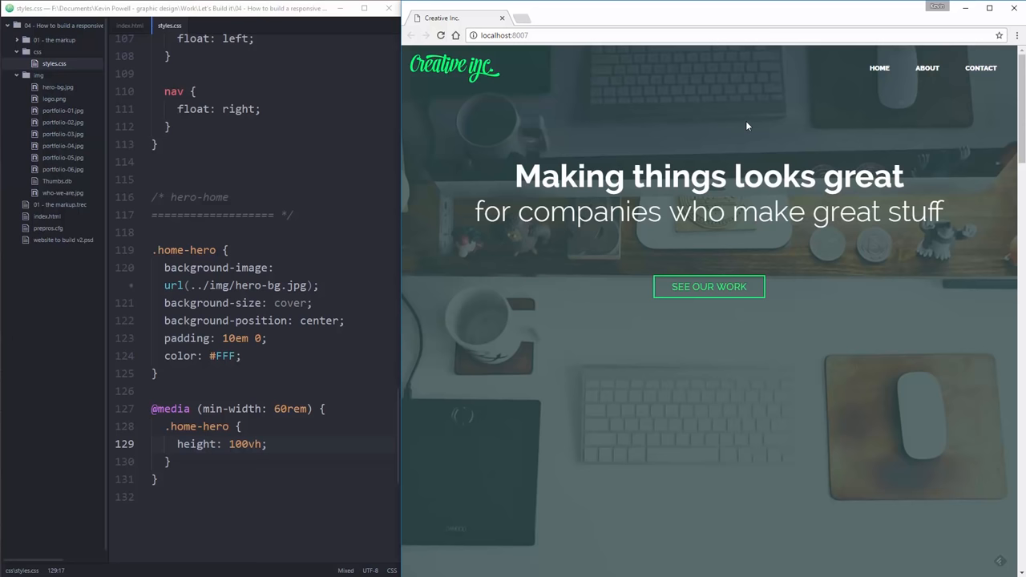
pyautogui.write('padding-top:')
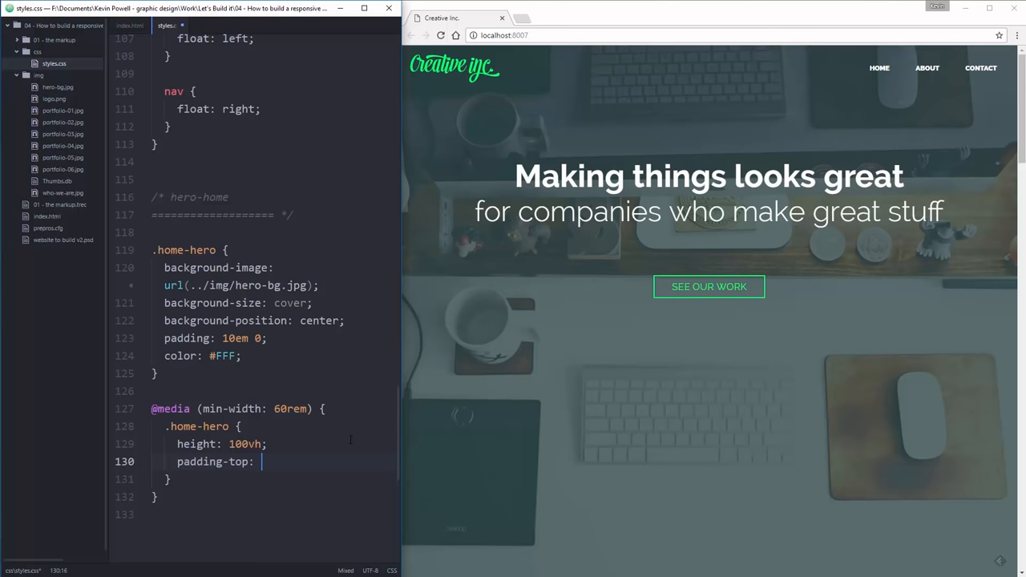
pyautogui.write('50vh;')
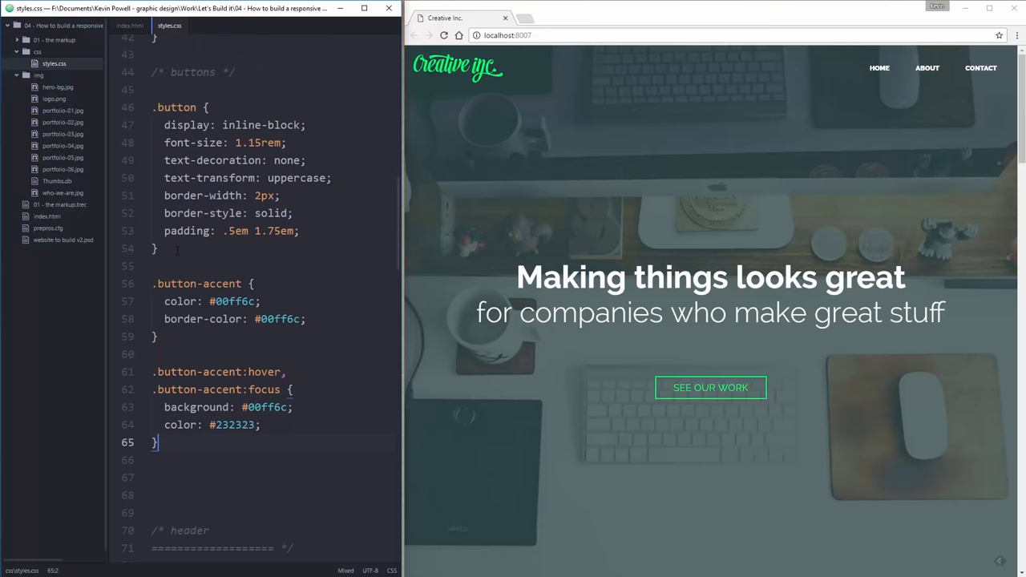
# At min-width 60rem set .button font-size to 1.5rem and widen Chrome to check.
pyautogui.write('@media (min-width: 60rem) {')
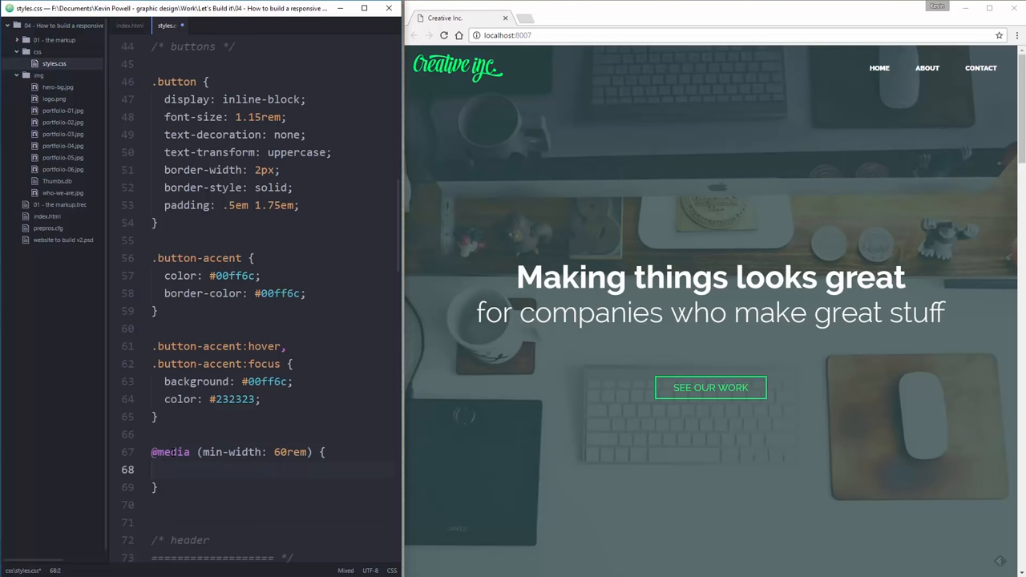
pyautogui.write('.button {\\n  font-siz')
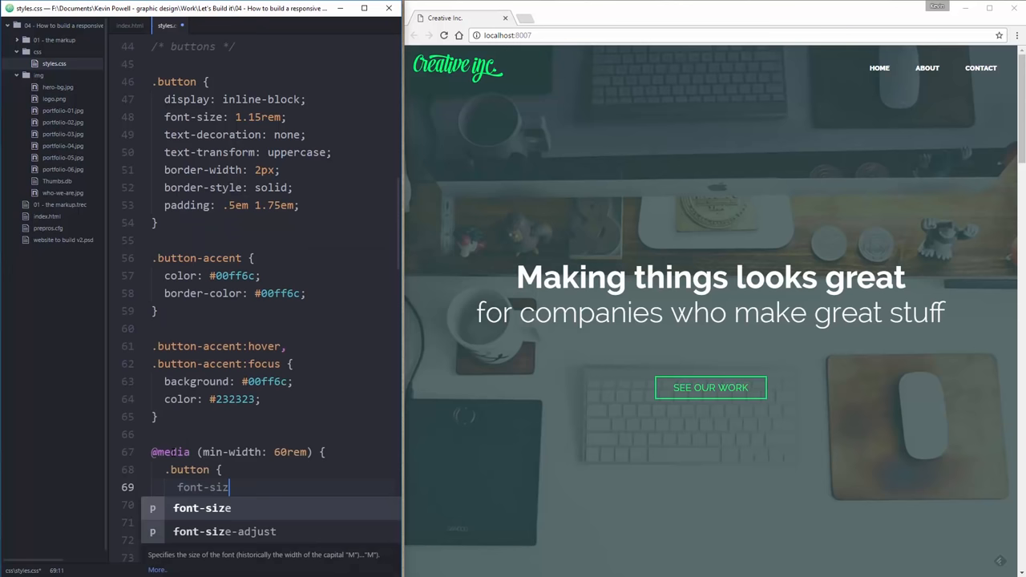
pyautogui.write(': 1.5rem;')
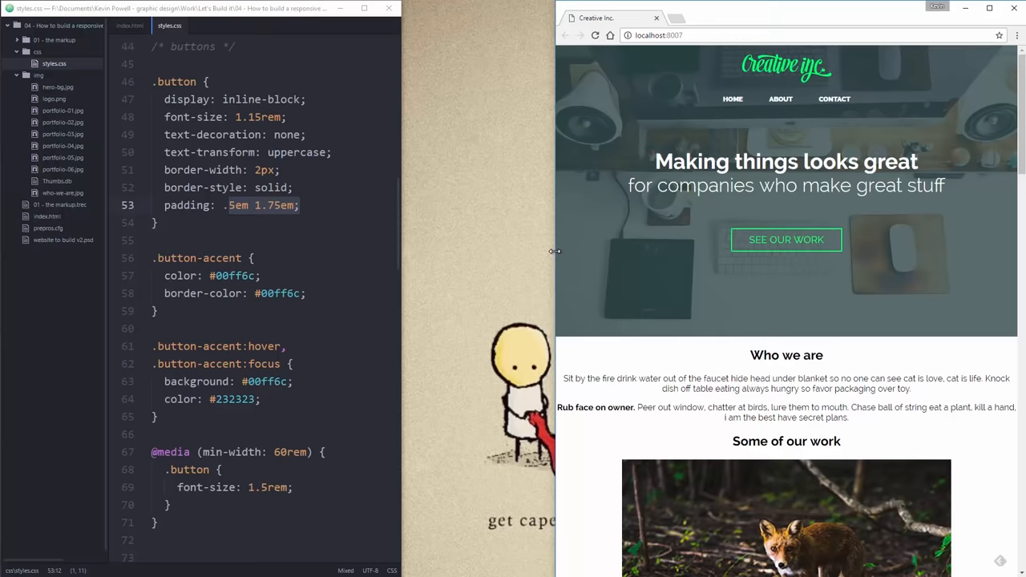
pyautogui.moveTo(554, 250); pyautogui.dragTo(400, 240)
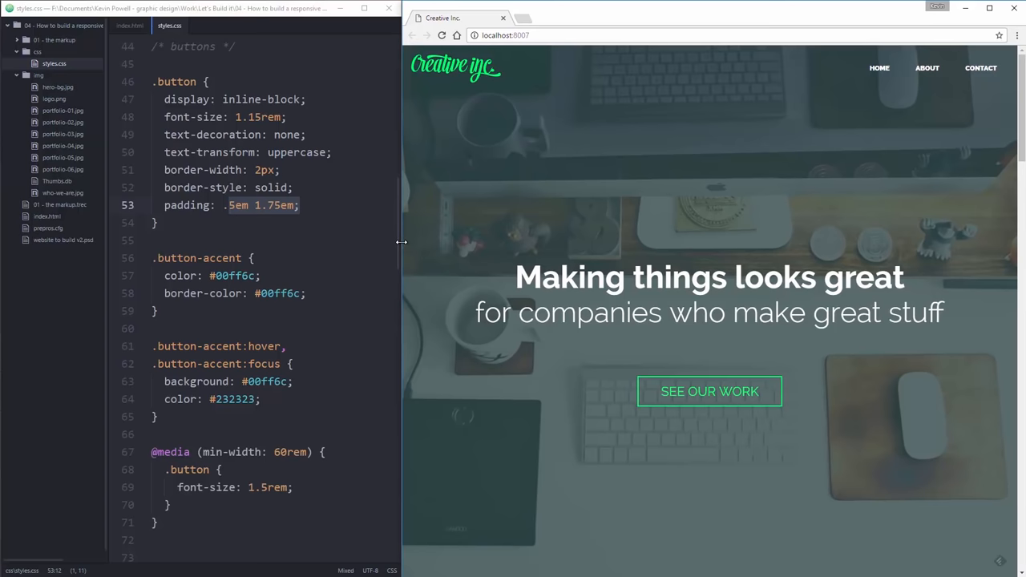